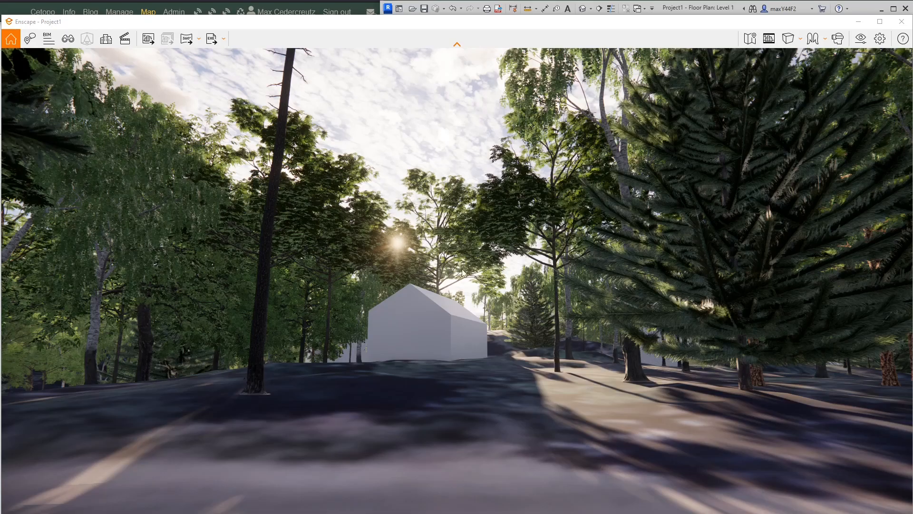
{"action": "mouse_move", "coordinate": [572, 252]}
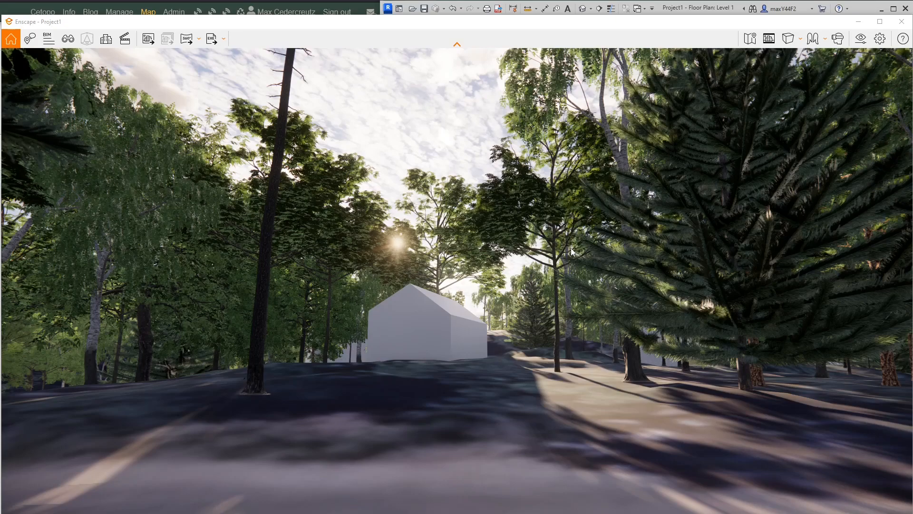
{"action": "mouse_move", "coordinate": [489, 268]}
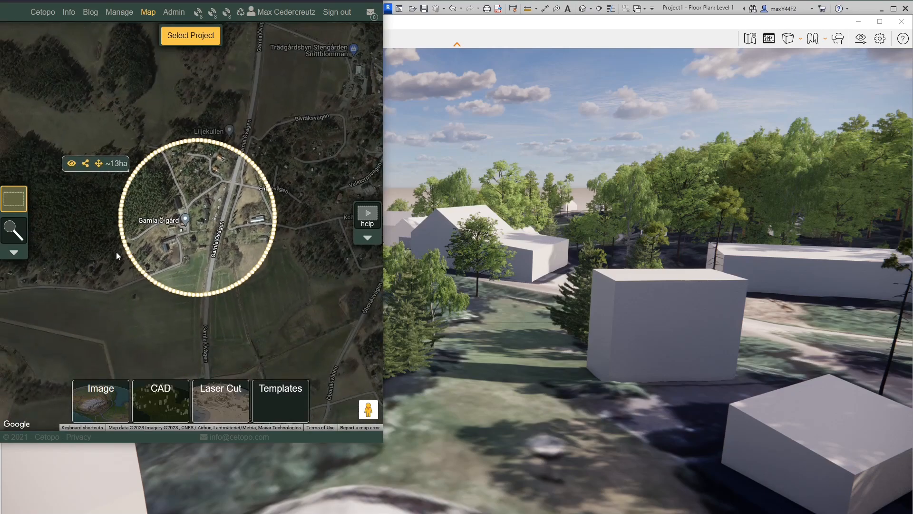
- Keep the circular Gamla Orgård site selection active on the Cetopo map
{"action": "left_click", "coordinate": [160, 396]}
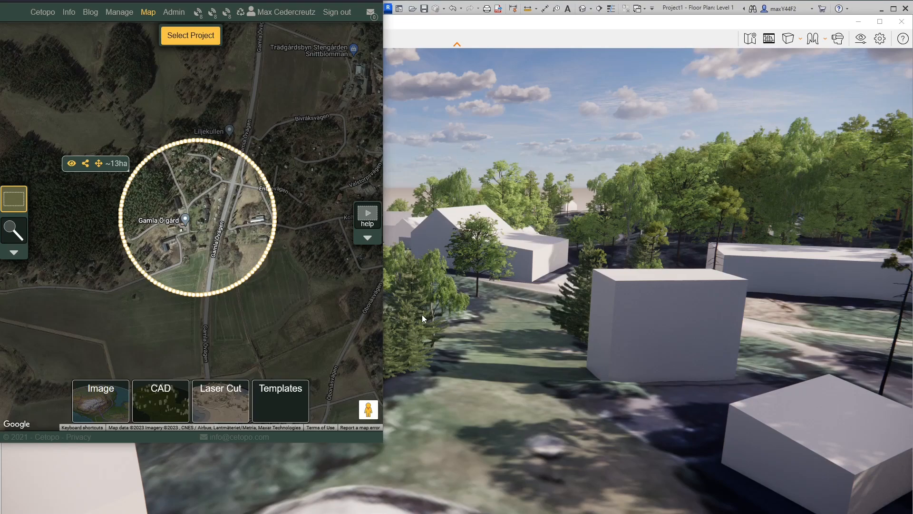
{"action": "mouse_move", "coordinate": [108, 39]}
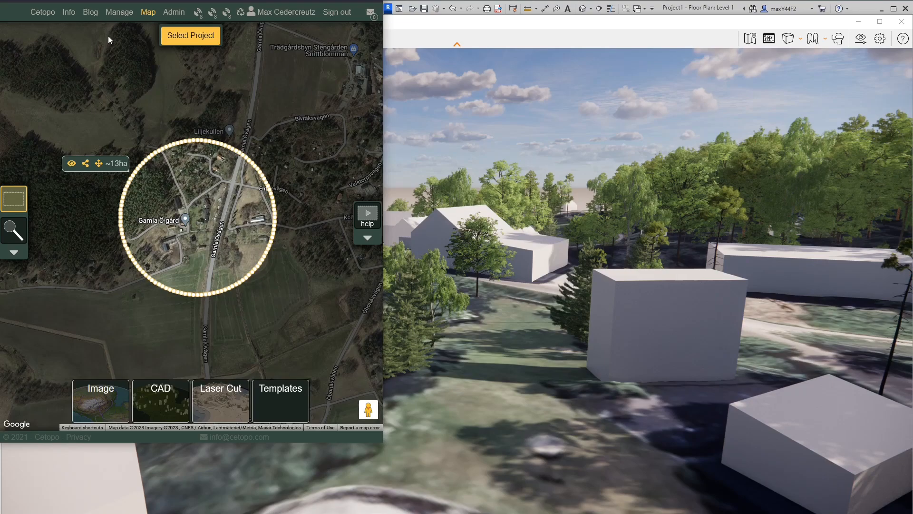
{"action": "mouse_move", "coordinate": [203, 126]}
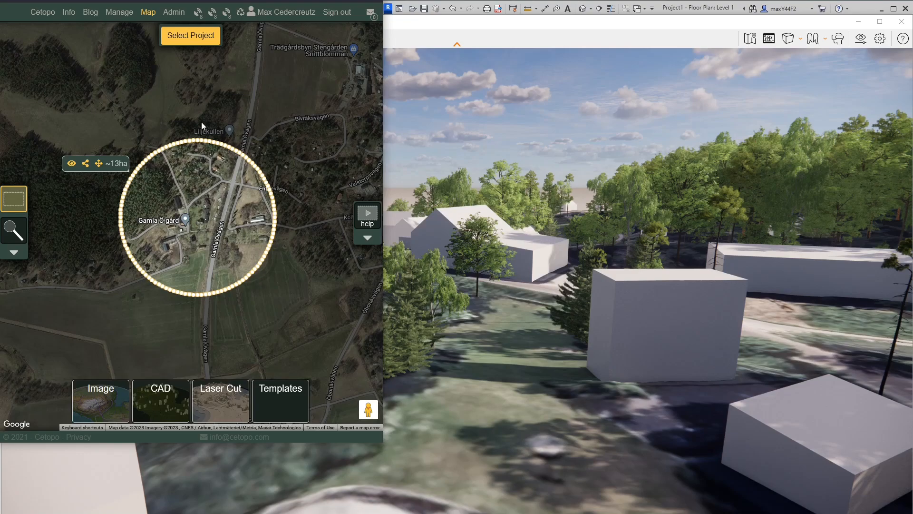
{"action": "mouse_move", "coordinate": [245, 130]}
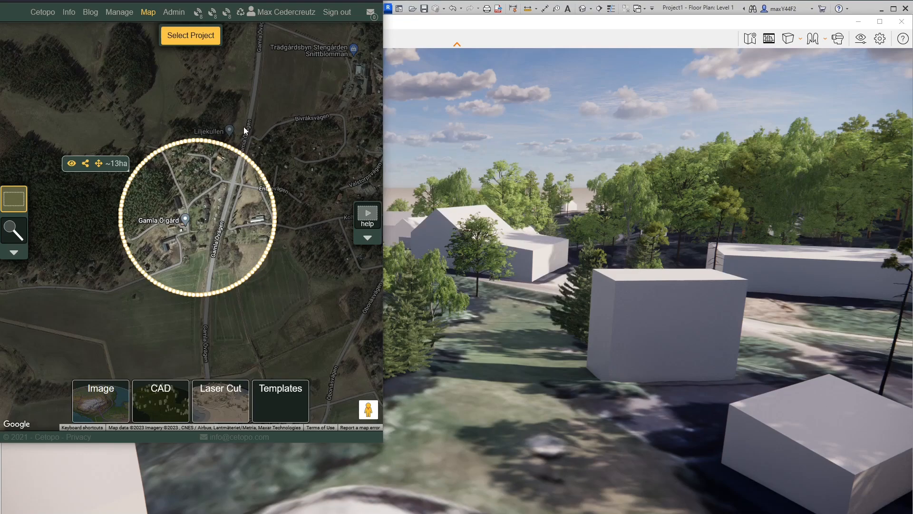
{"action": "mouse_move", "coordinate": [358, 229]}
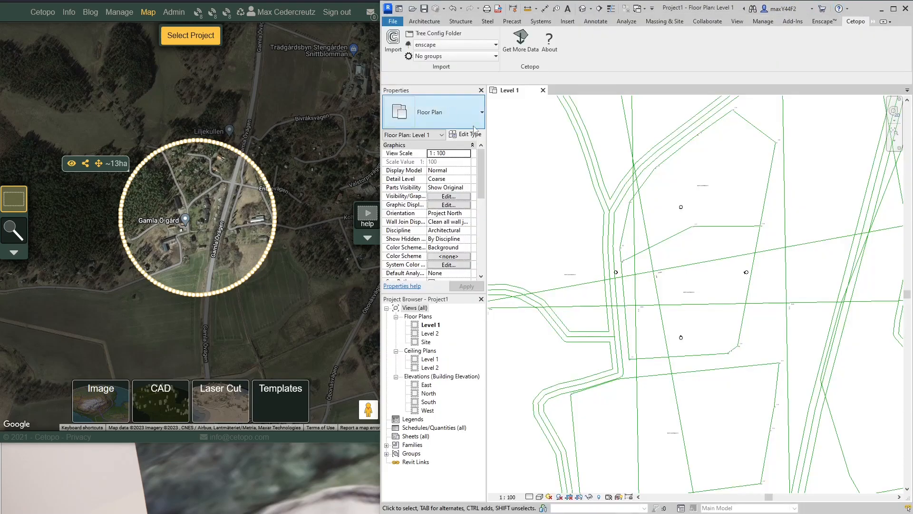
- Show the default 3D view of the imported terrain, houses and trees
{"action": "left_click", "coordinate": [737, 22]}
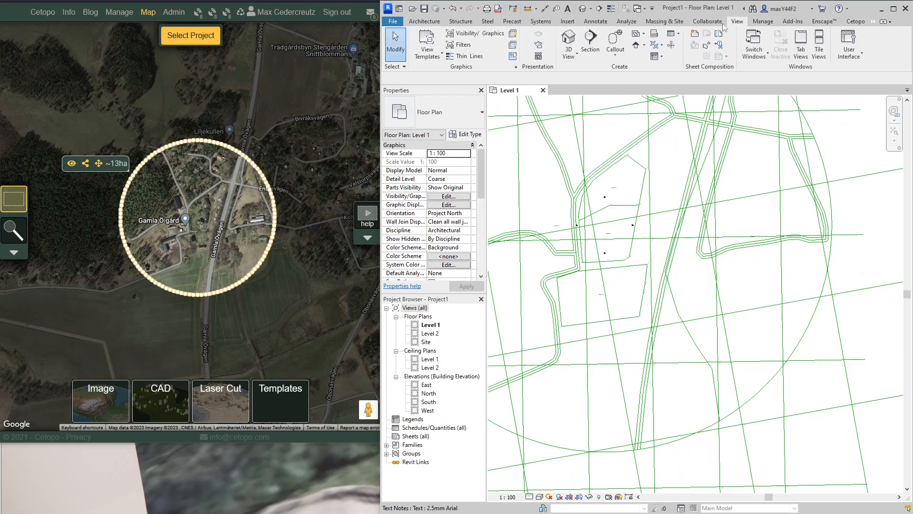
{"action": "left_click", "coordinate": [568, 44]}
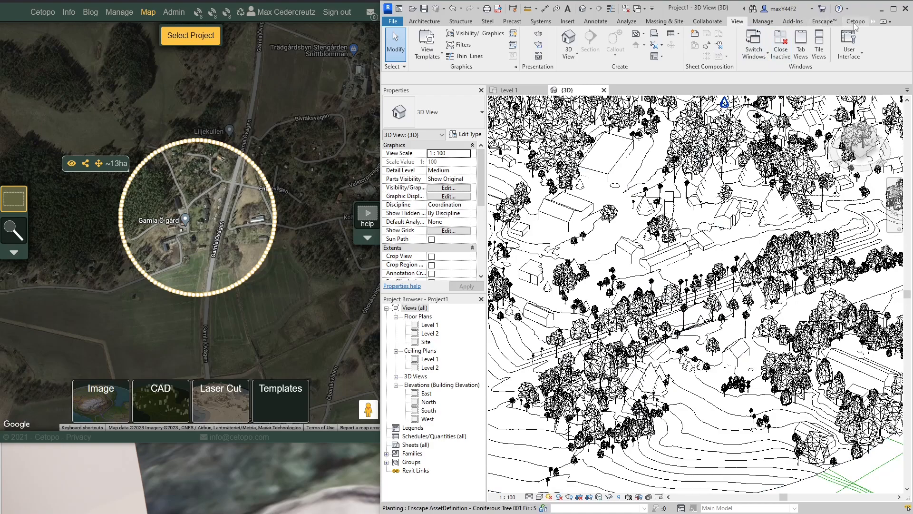
- On the Cetopo ribbon, try DirectShape trees then set Tree Config back to enscape
{"action": "left_click", "coordinate": [855, 21]}
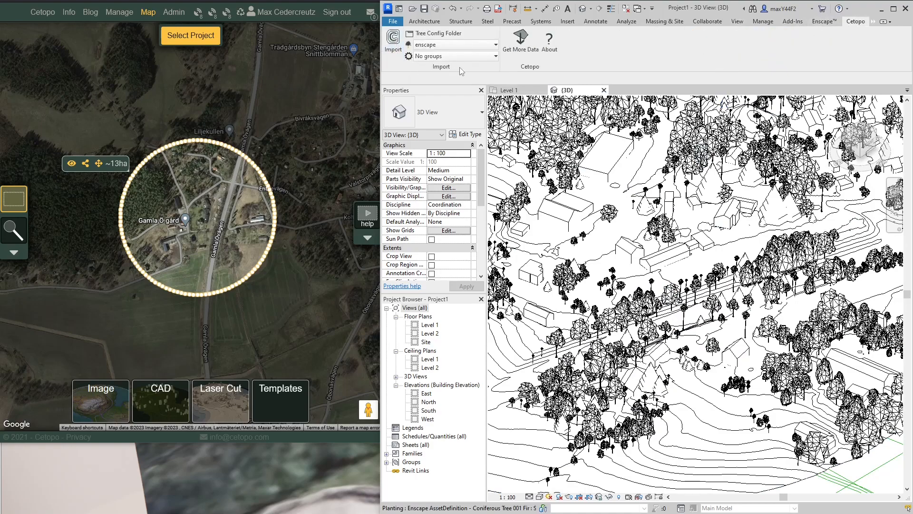
{"action": "left_click", "coordinate": [496, 45]}
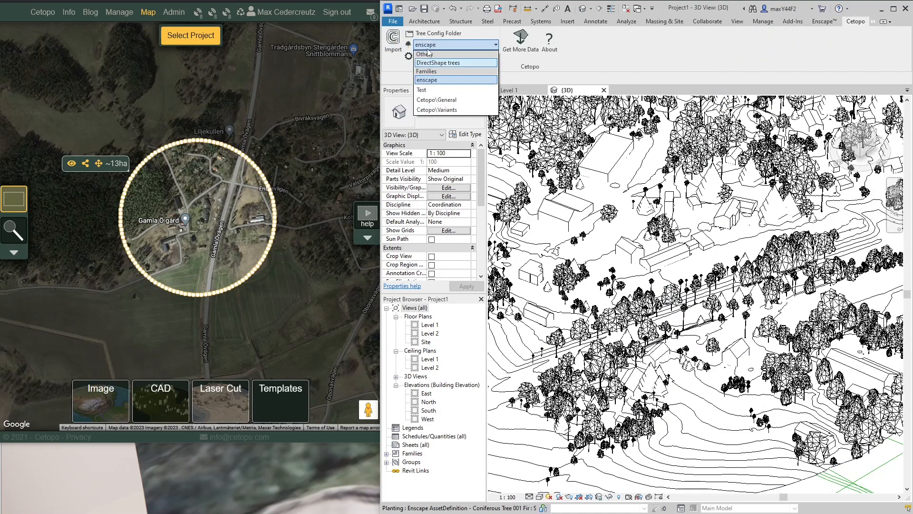
{"action": "left_click", "coordinate": [438, 63]}
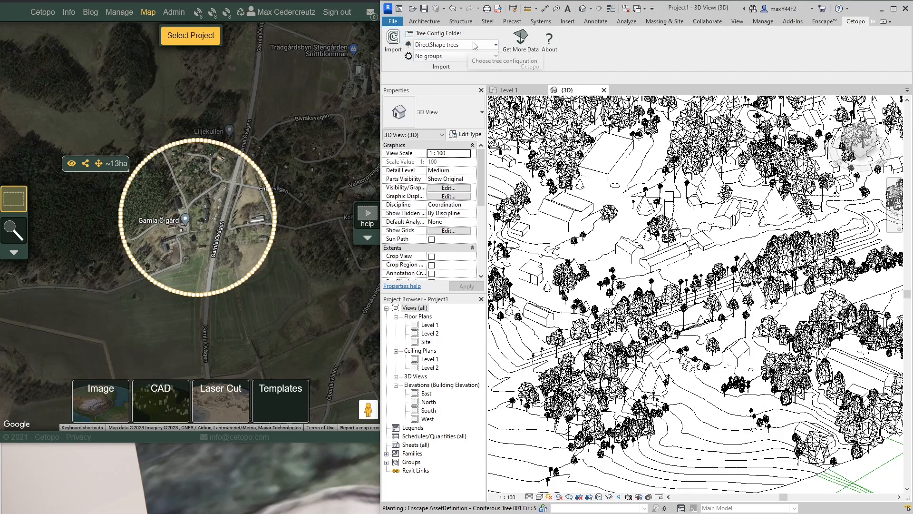
{"action": "left_click", "coordinate": [496, 44]}
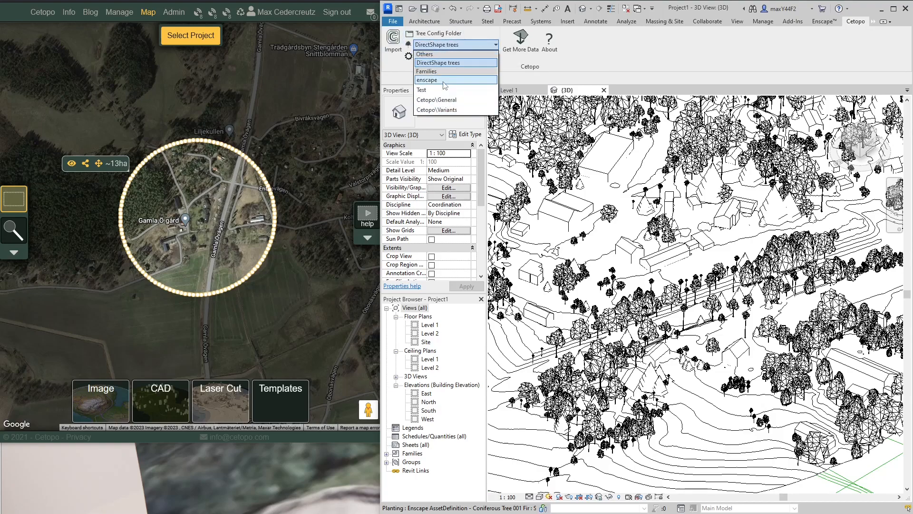
{"action": "left_click", "coordinate": [426, 80]}
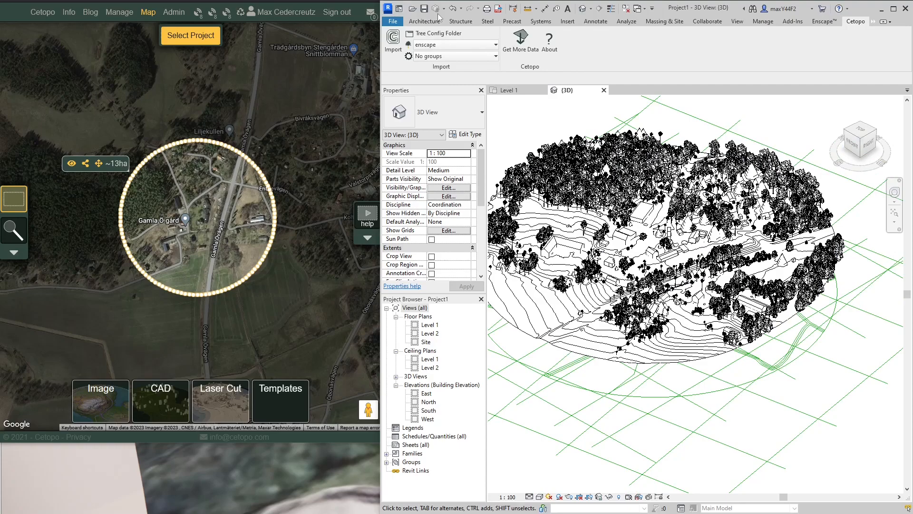
{"action": "mouse_move", "coordinate": [445, 55]}
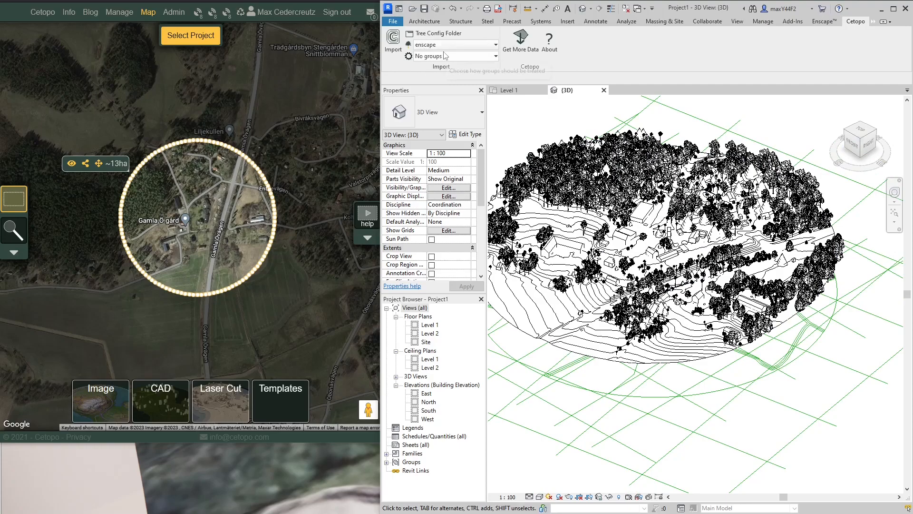
{"action": "mouse_move", "coordinate": [822, 35]}
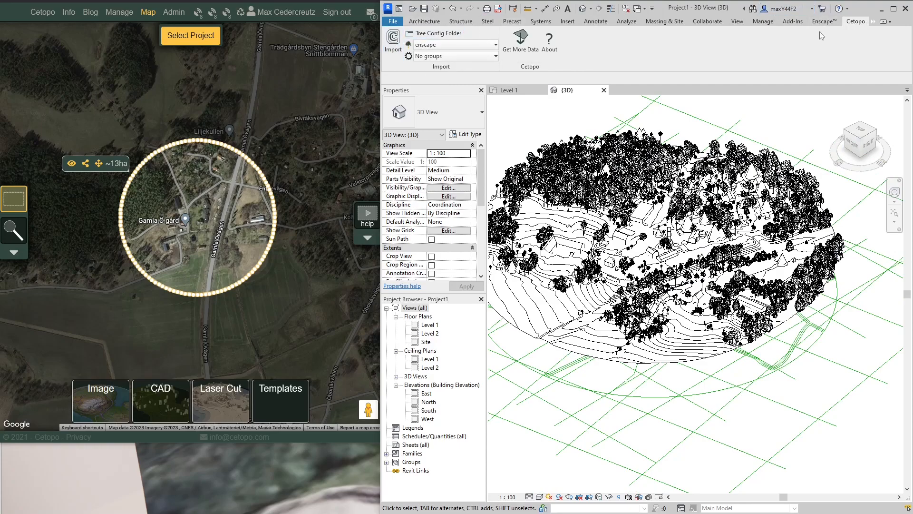
{"action": "mouse_move", "coordinate": [763, 63]}
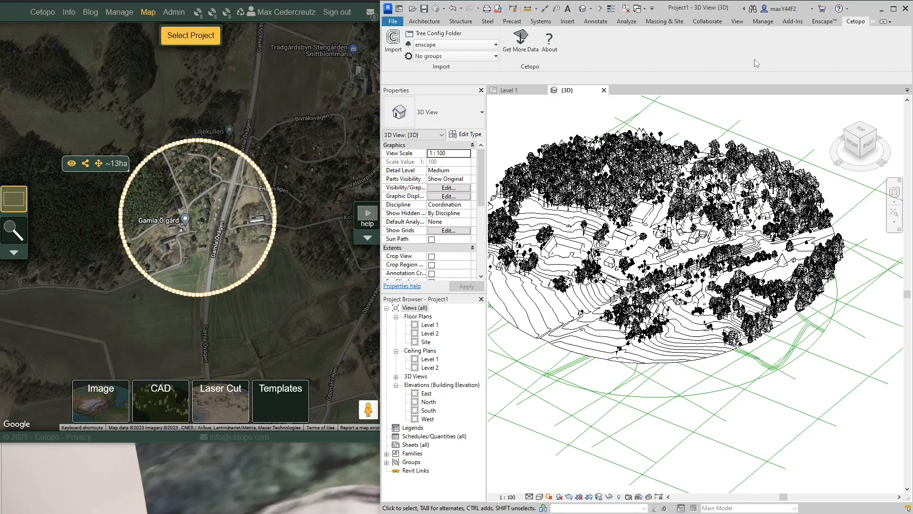
{"action": "mouse_move", "coordinate": [536, 122]}
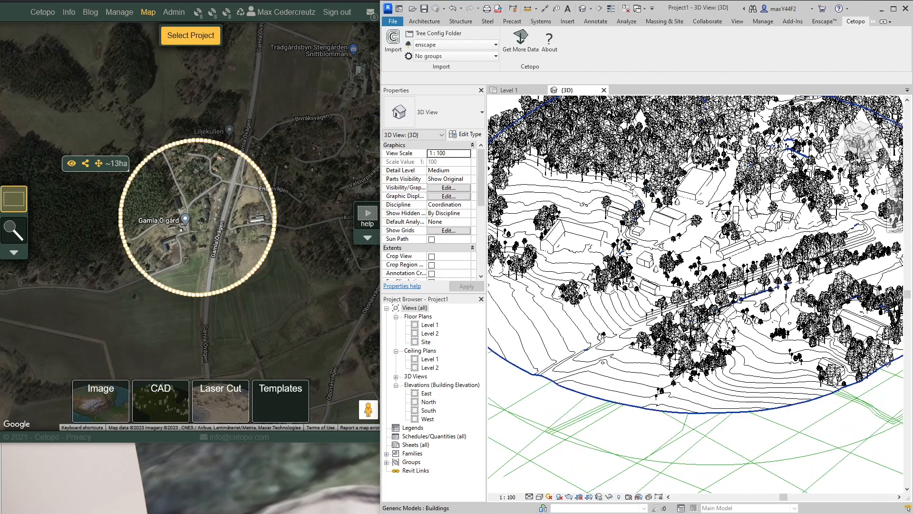
- Select an imported tree to confirm it is an Enscape coniferous planting, then return to Cetopo
{"action": "left_click", "coordinate": [554, 222]}
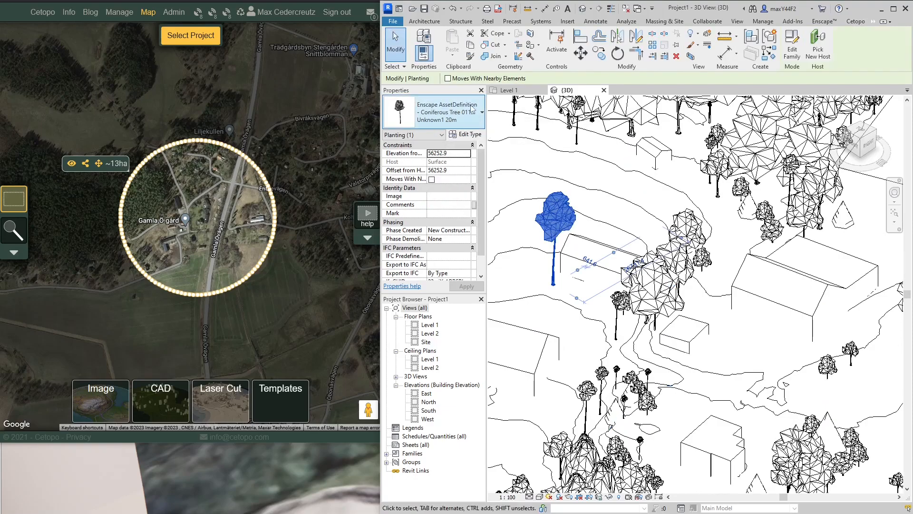
{"action": "left_click", "coordinate": [480, 111]}
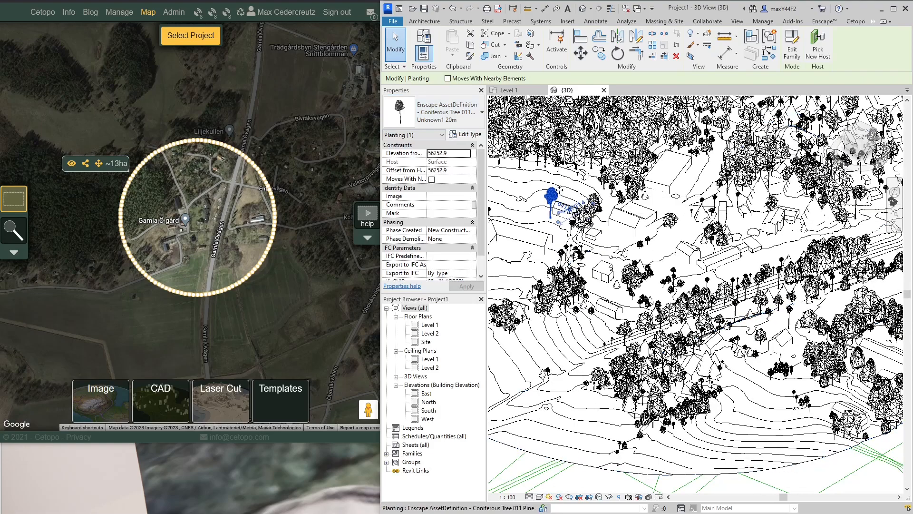
{"action": "left_click", "coordinate": [856, 22]}
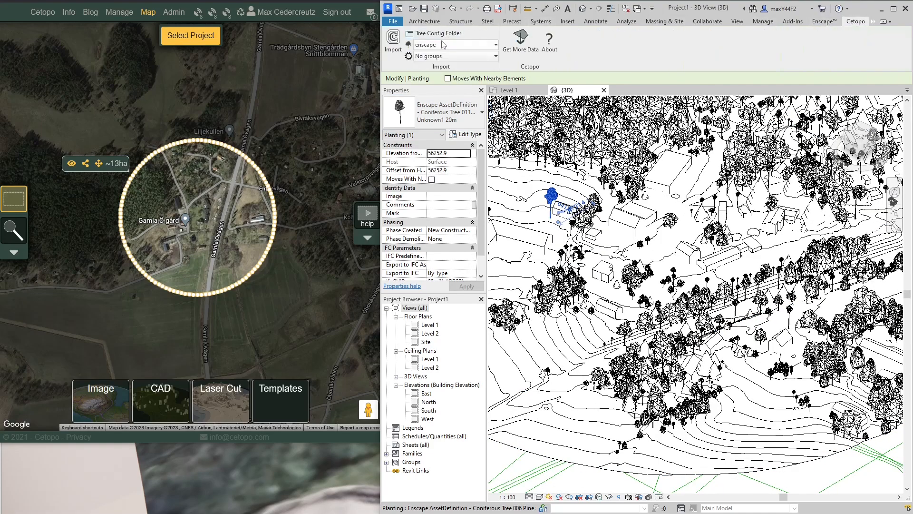
{"action": "mouse_move", "coordinate": [717, 57]}
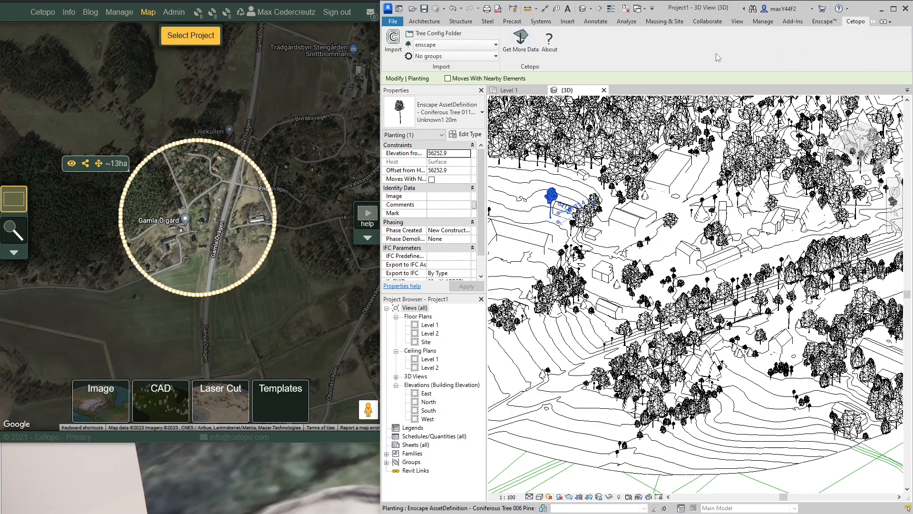
{"action": "mouse_move", "coordinate": [448, 45]}
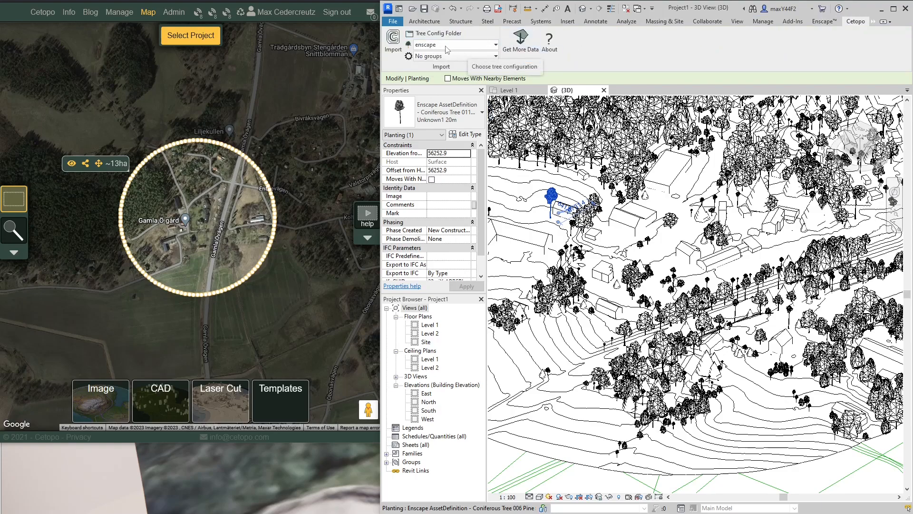
{"action": "mouse_move", "coordinate": [442, 49]}
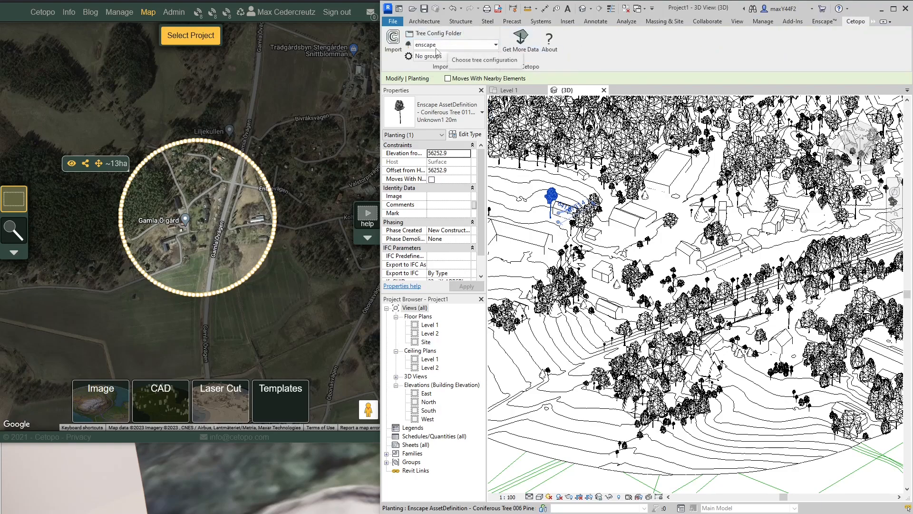
{"action": "mouse_move", "coordinate": [432, 33]}
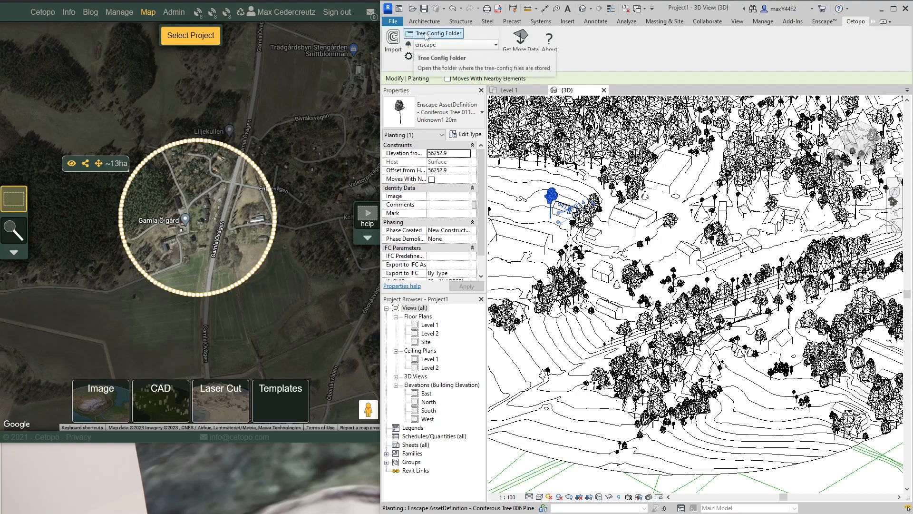
- Duplicate Test.json as Test - Copy.json in the FamilyConfigurations folder
{"action": "left_click", "coordinate": [434, 33]}
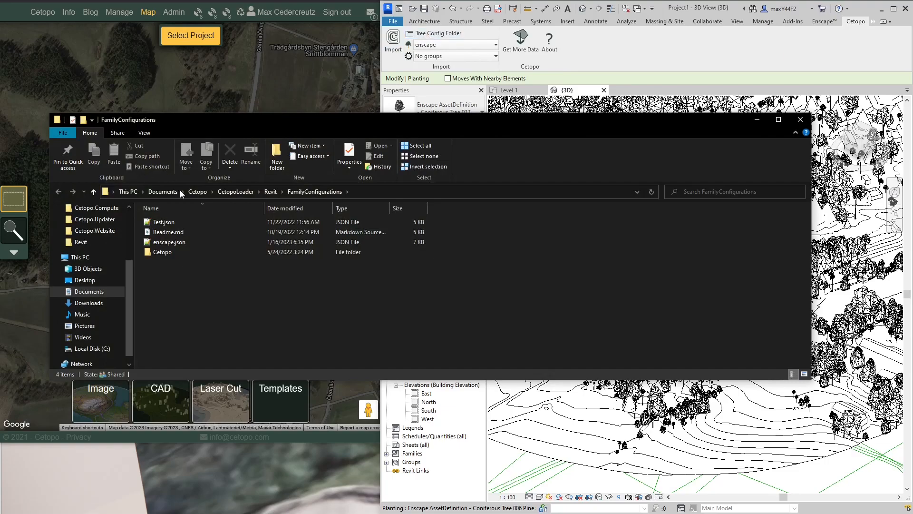
{"action": "left_click", "coordinate": [163, 251]}
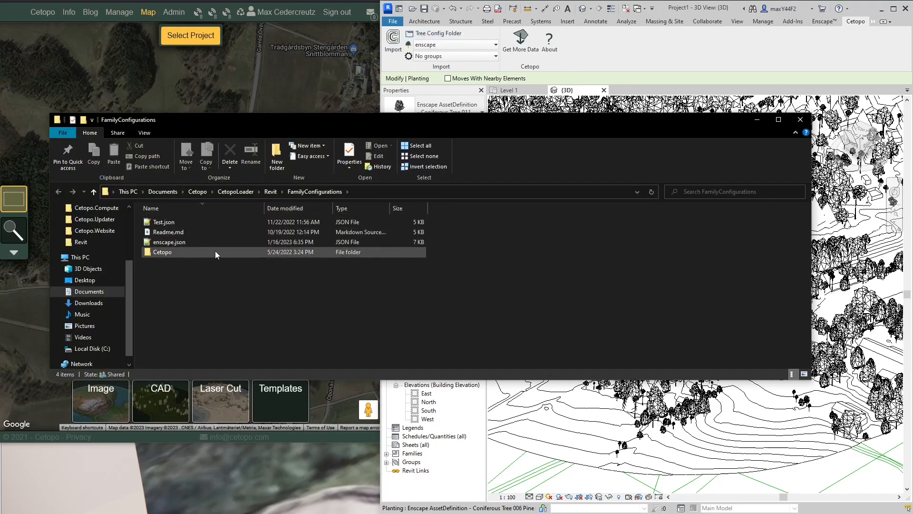
{"action": "left_click", "coordinate": [169, 242]}
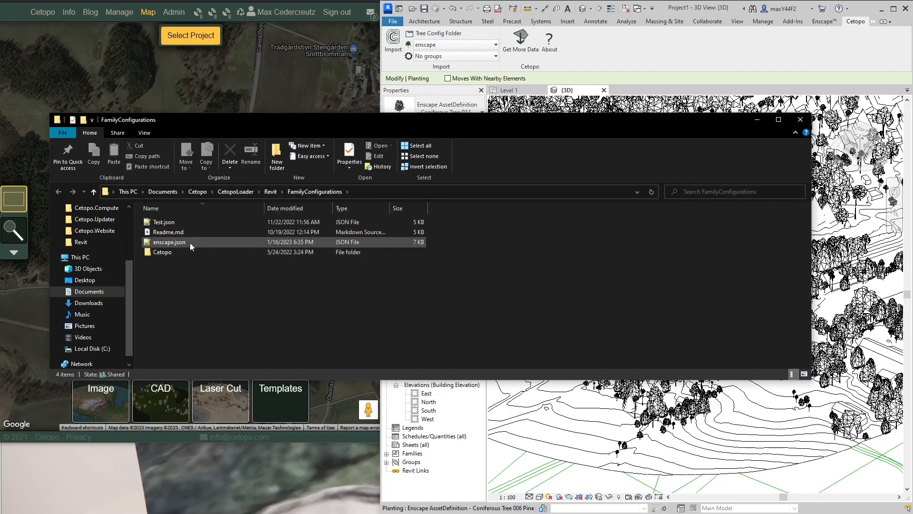
{"action": "left_click", "coordinate": [169, 241]}
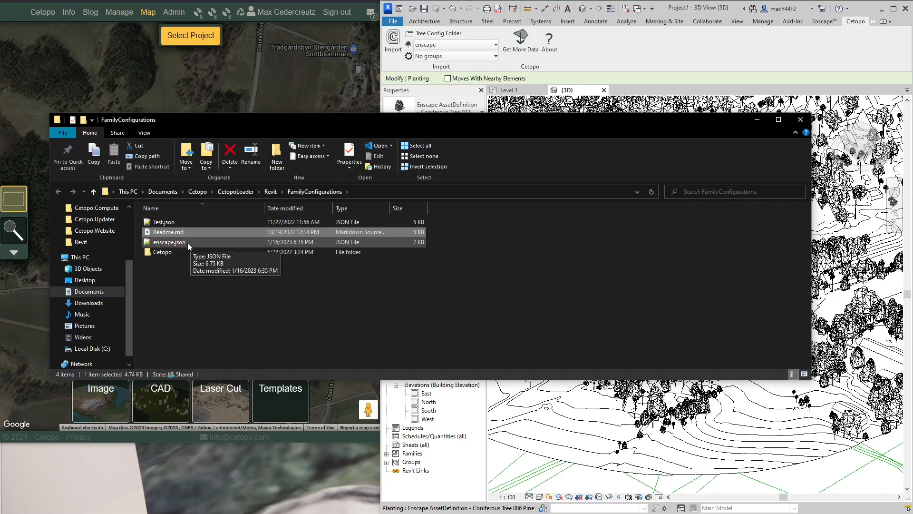
{"action": "mouse_move", "coordinate": [184, 242]}
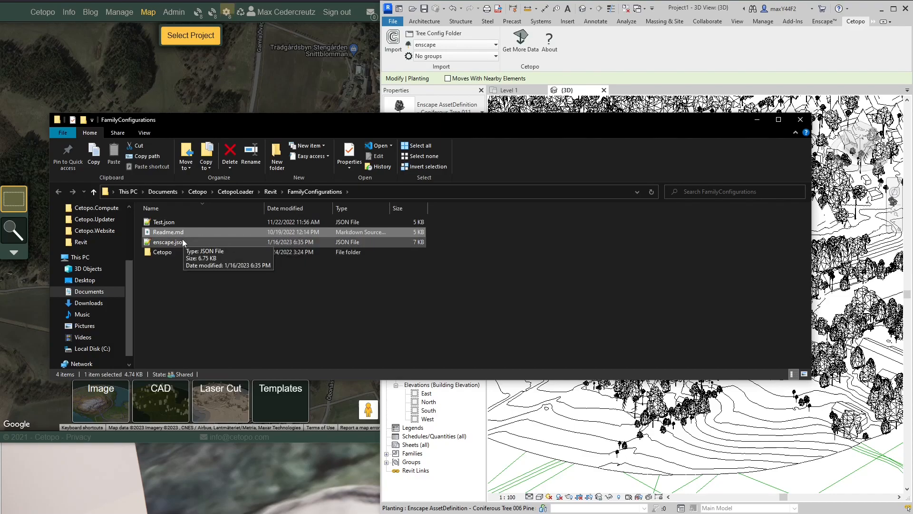
- Confirm Revit's Tree Config list offers the copy, then select enscape.json in the folder
{"action": "left_click", "coordinate": [169, 241]}
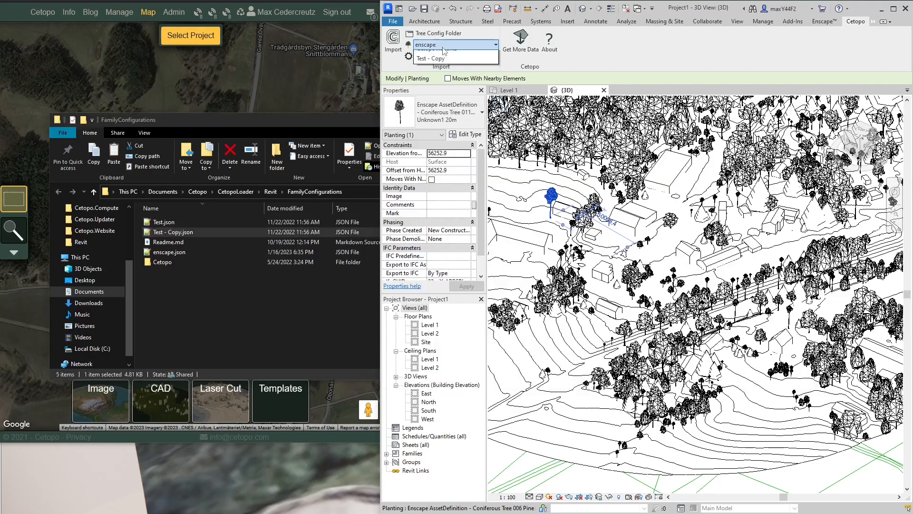
{"action": "left_click", "coordinate": [495, 44]}
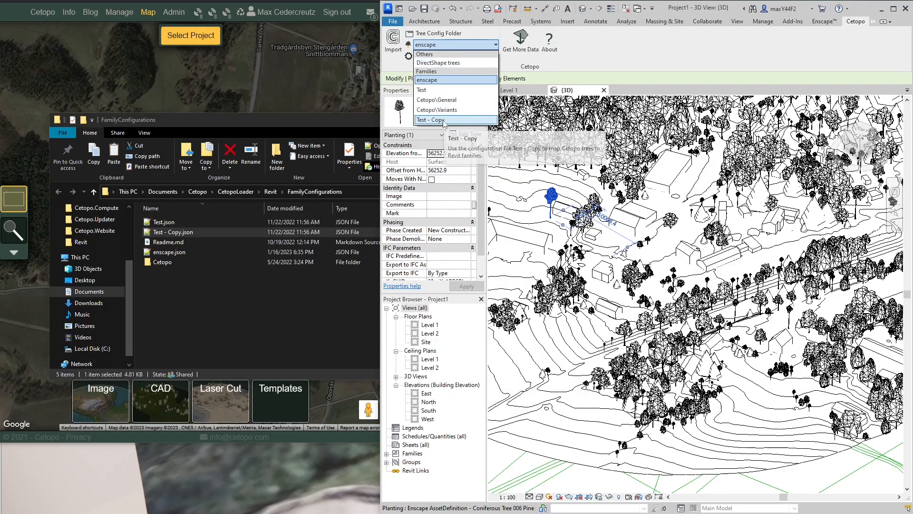
{"action": "mouse_move", "coordinate": [424, 127]}
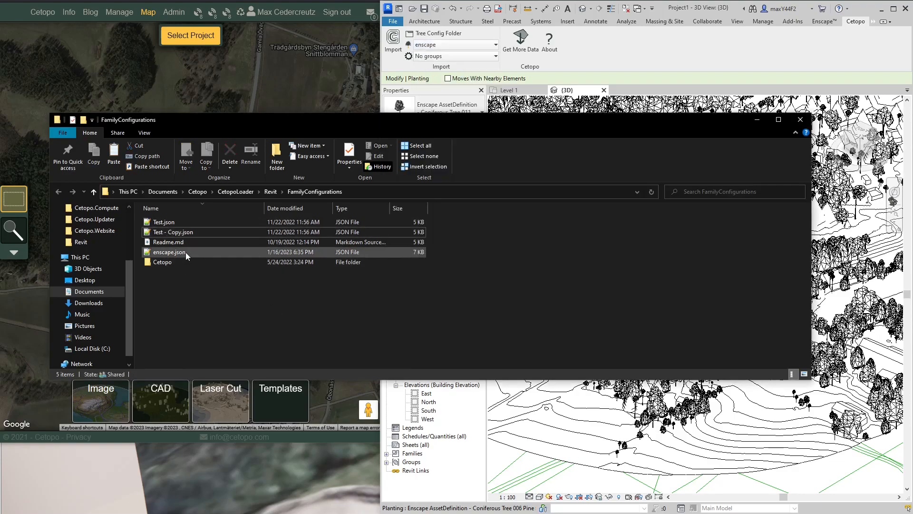
{"action": "left_click", "coordinate": [170, 251]}
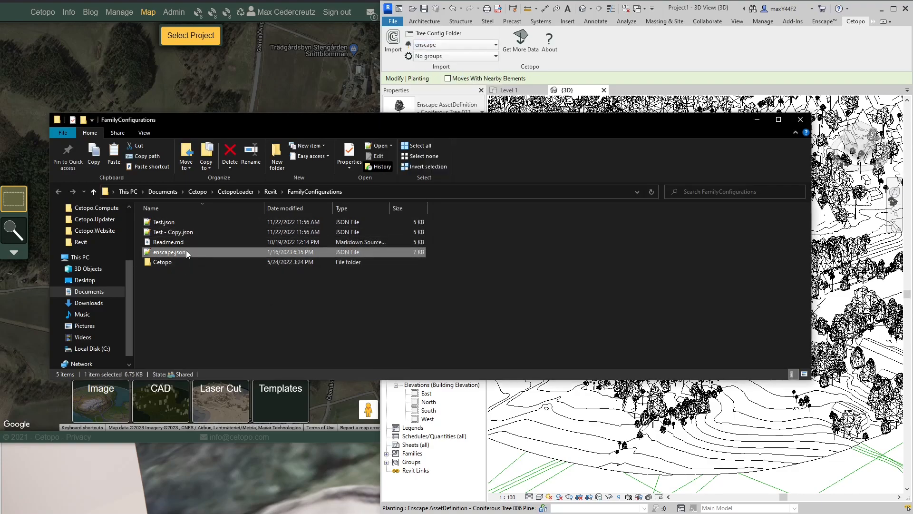
- Open enscape.json in Notepad++ from the configuration folder
{"action": "right_click", "coordinate": [169, 251]}
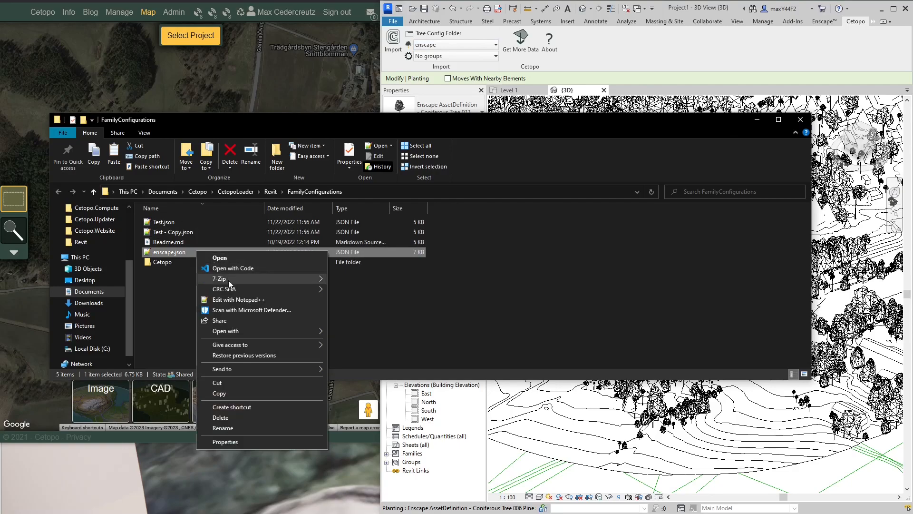
{"action": "left_click", "coordinate": [237, 300]}
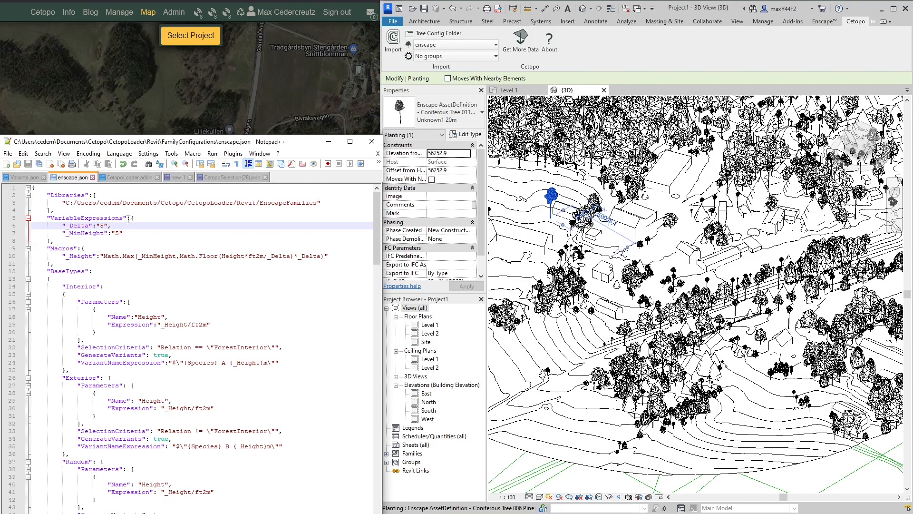
{"action": "double_click", "coordinate": [77, 225]}
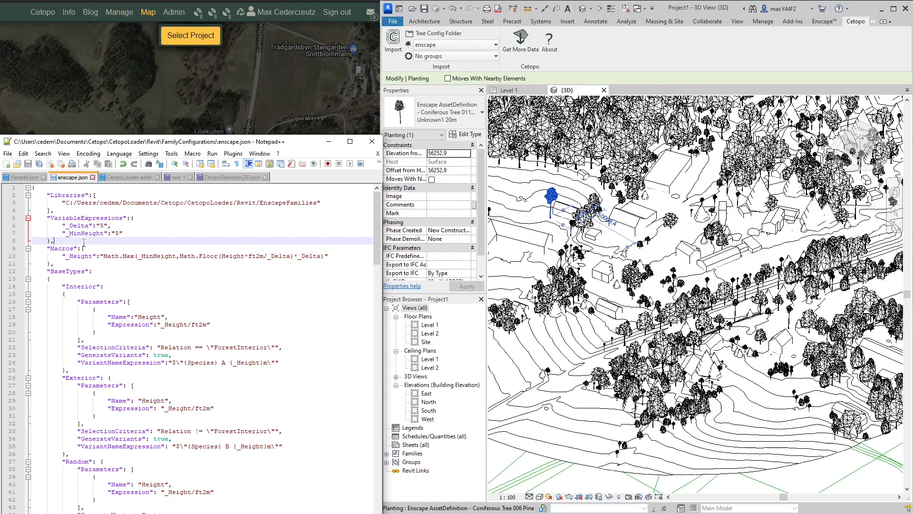
- Review the VariableExpressions, Macros, BaseTypes and species Rules sections of enscape.json
{"action": "scroll", "scroll_direction": "down", "scroll_amount": 3}
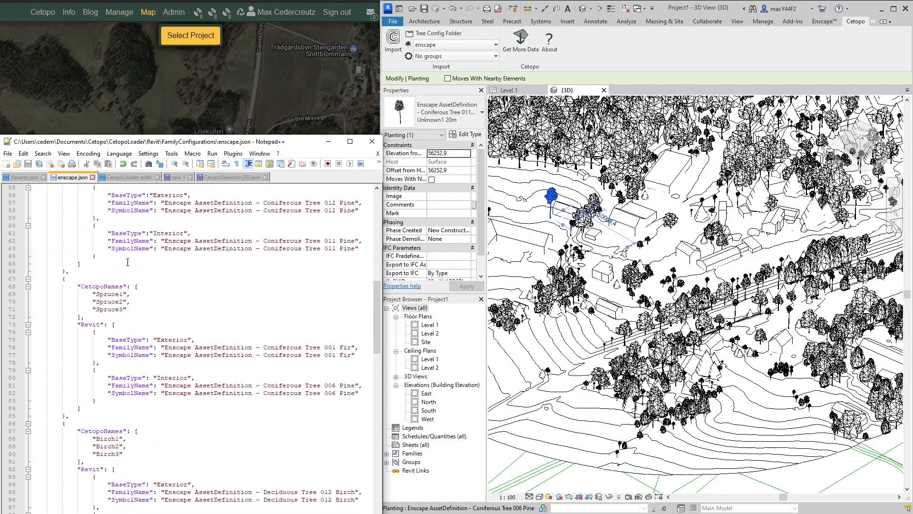
{"action": "scroll", "scroll_direction": "down", "scroll_amount": 3}
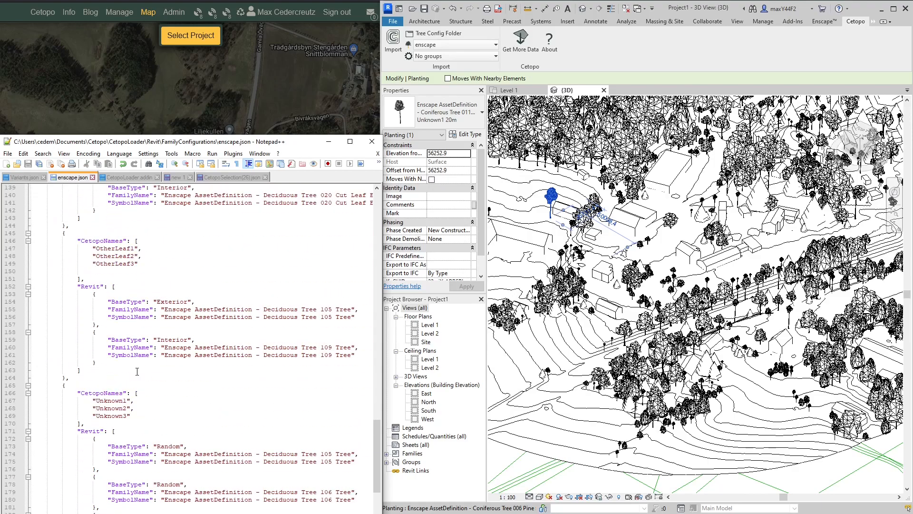
{"action": "scroll", "scroll_direction": "up", "scroll_amount": 3}
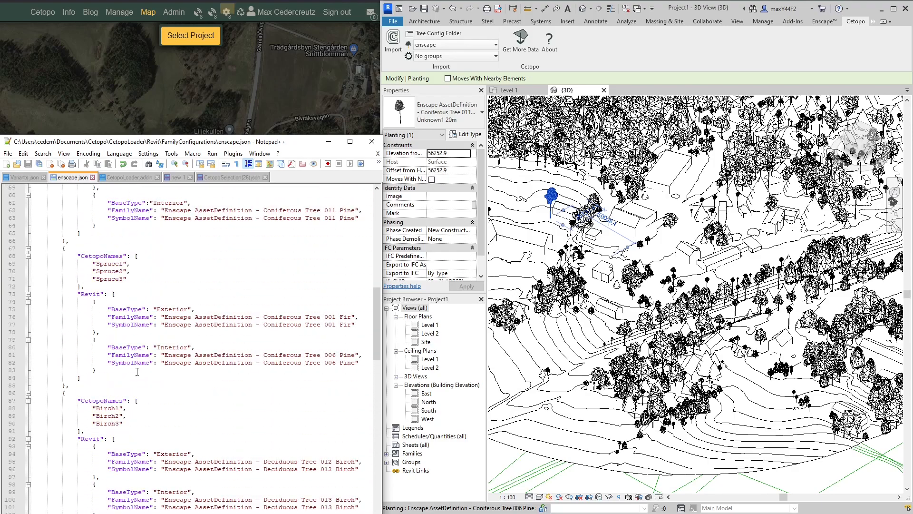
{"action": "scroll", "scroll_direction": "down", "scroll_amount": 3}
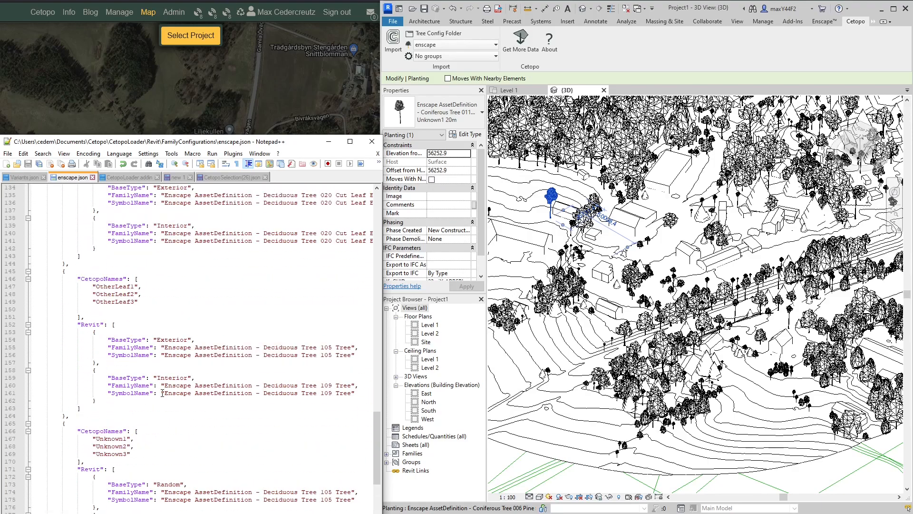
{"action": "scroll", "scroll_direction": "up", "scroll_amount": 3}
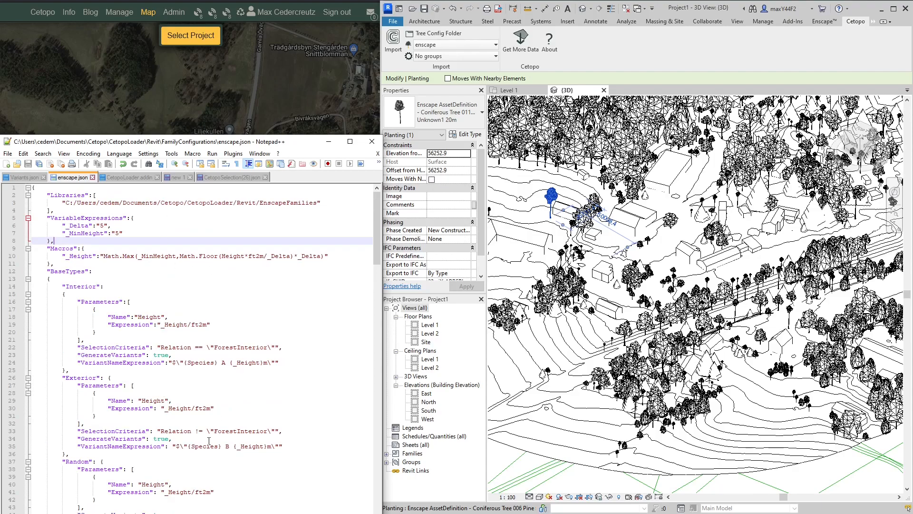
{"action": "scroll", "scroll_direction": "down", "scroll_amount": 3}
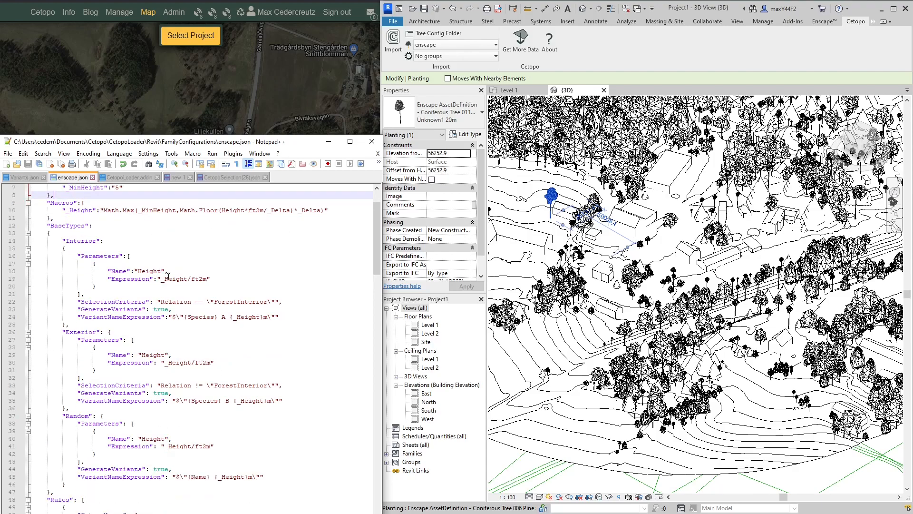
{"action": "scroll", "scroll_direction": "down", "scroll_amount": 3}
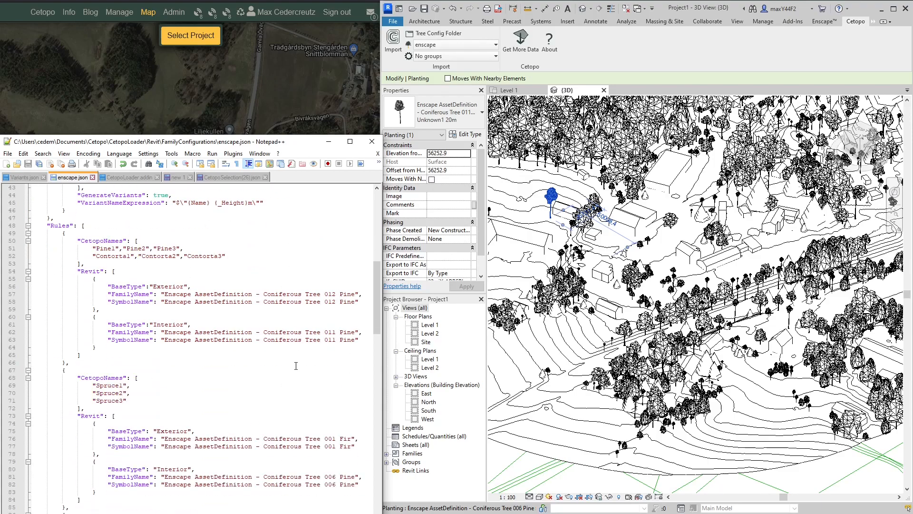
{"action": "scroll", "scroll_direction": "down", "scroll_amount": 3}
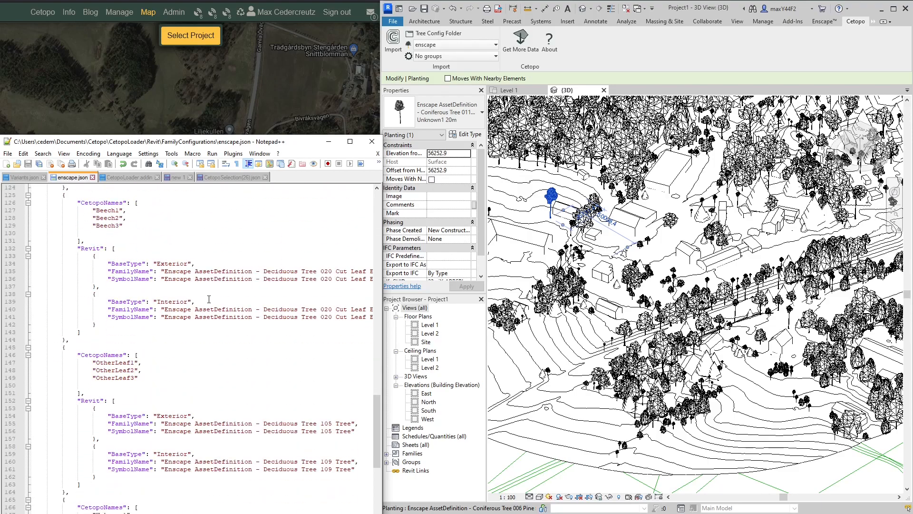
{"action": "scroll", "scroll_direction": "up", "scroll_amount": 3}
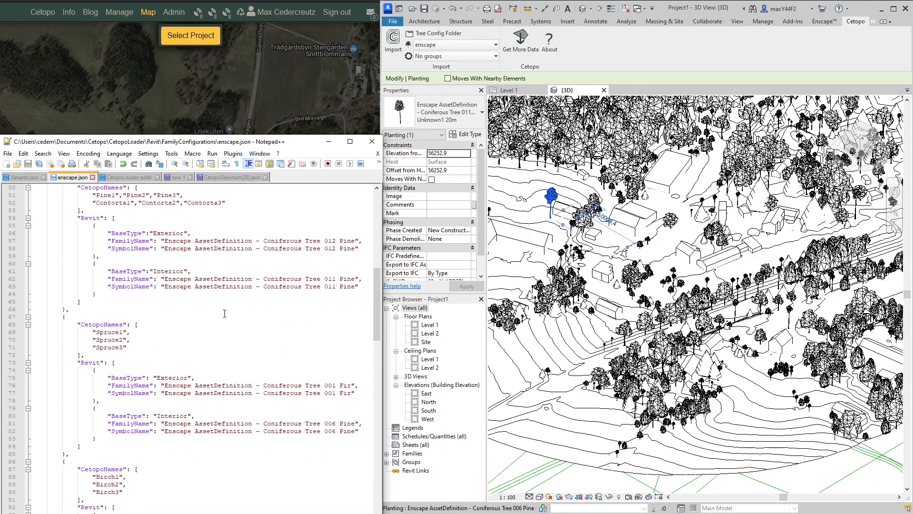
{"action": "scroll", "scroll_direction": "up", "scroll_amount": 3}
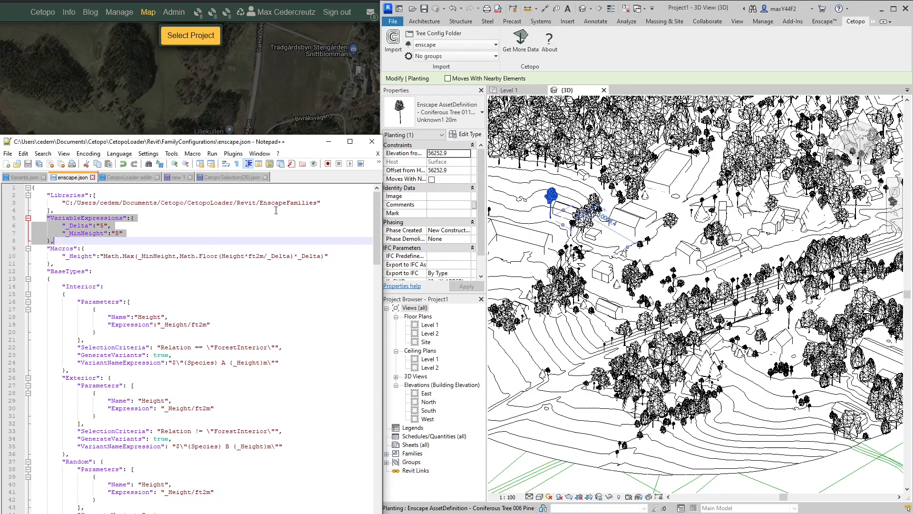
{"action": "left_click", "coordinate": [197, 226]}
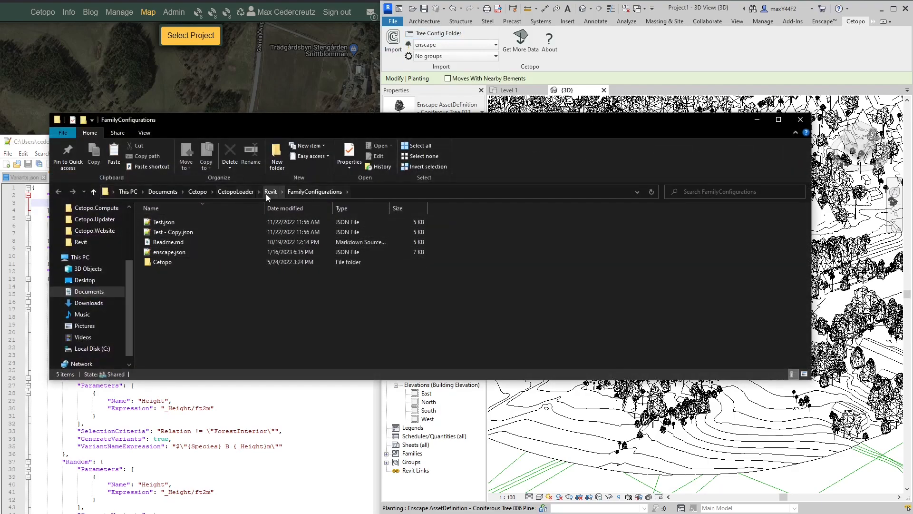
- Browse up to the Revit folder and into EnscapeFamilies with its 14 tree family files
{"action": "left_click", "coordinate": [271, 192]}
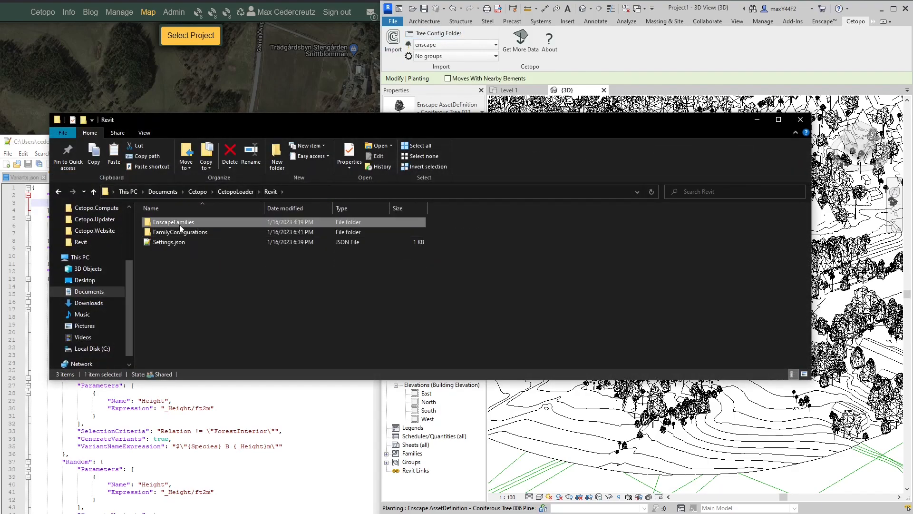
{"action": "double_click", "coordinate": [173, 222]}
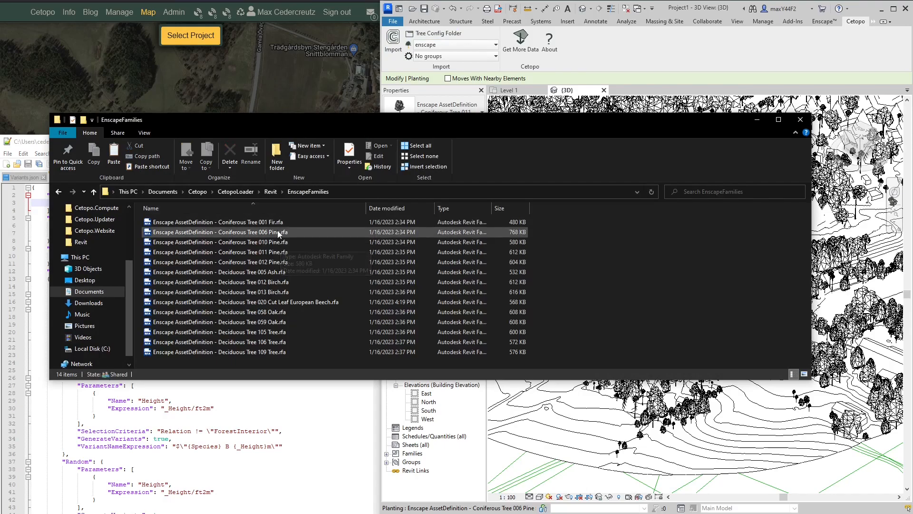
{"action": "mouse_move", "coordinate": [283, 239]}
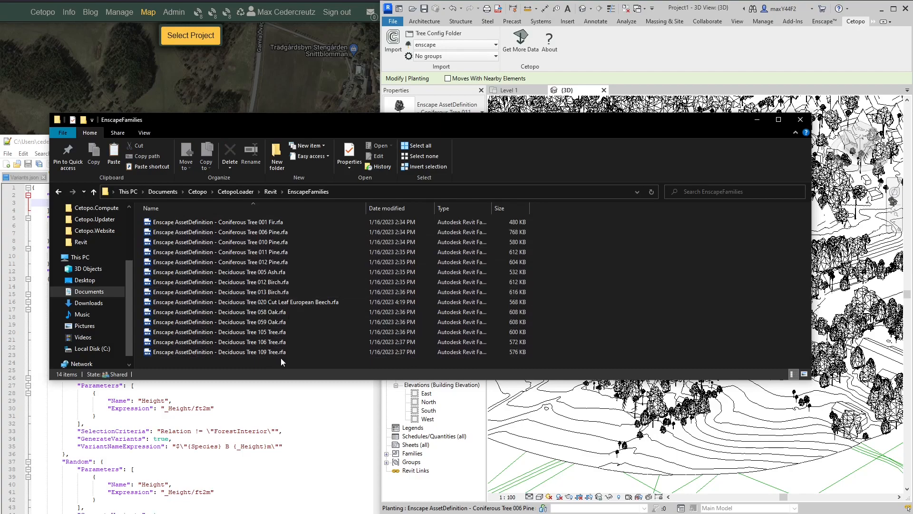
{"action": "mouse_move", "coordinate": [354, 202]}
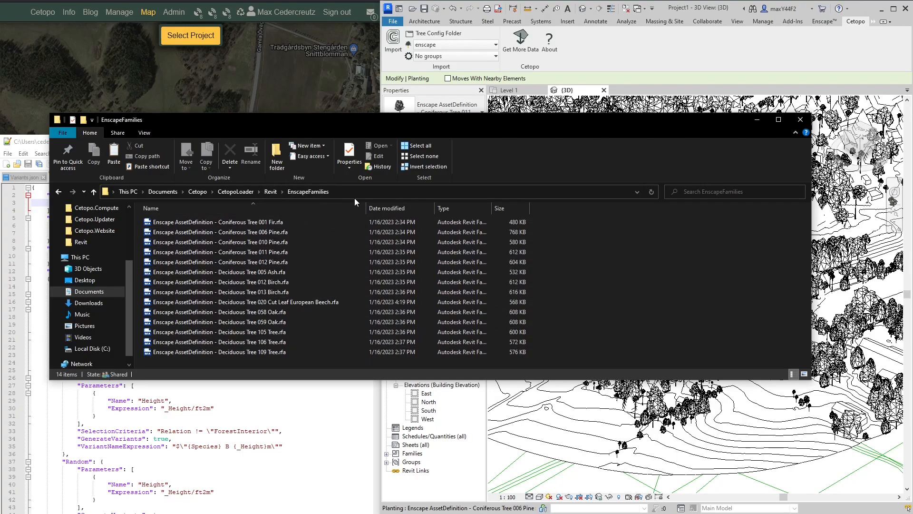
{"action": "left_click", "coordinate": [233, 222]}
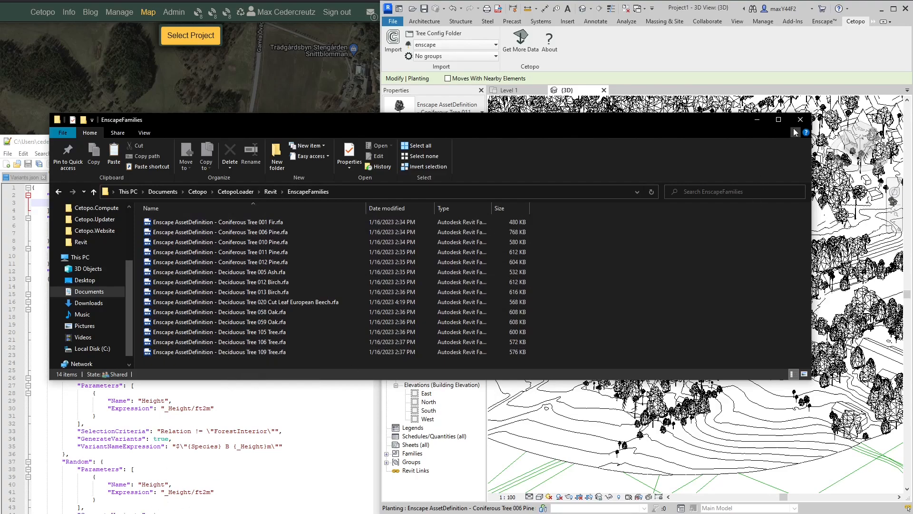
{"action": "left_click", "coordinate": [800, 120]}
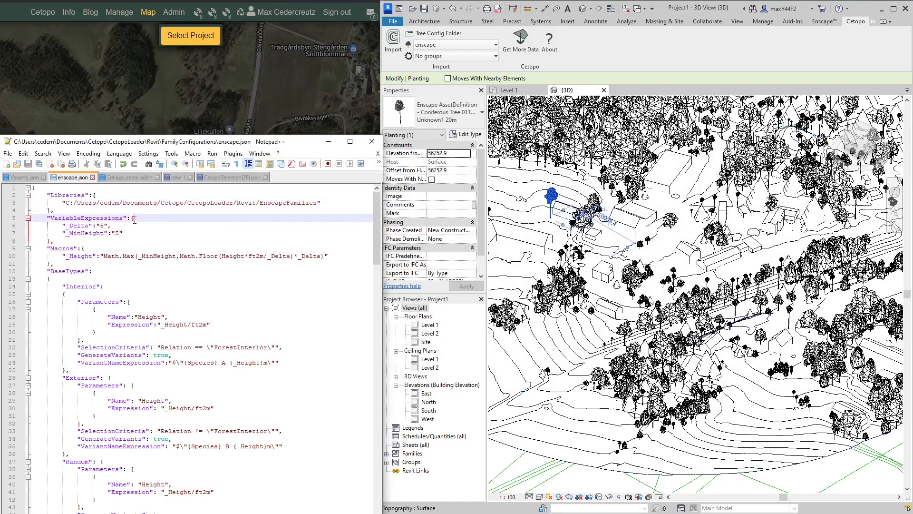
{"action": "scroll", "scroll_direction": "down", "scroll_amount": 3}
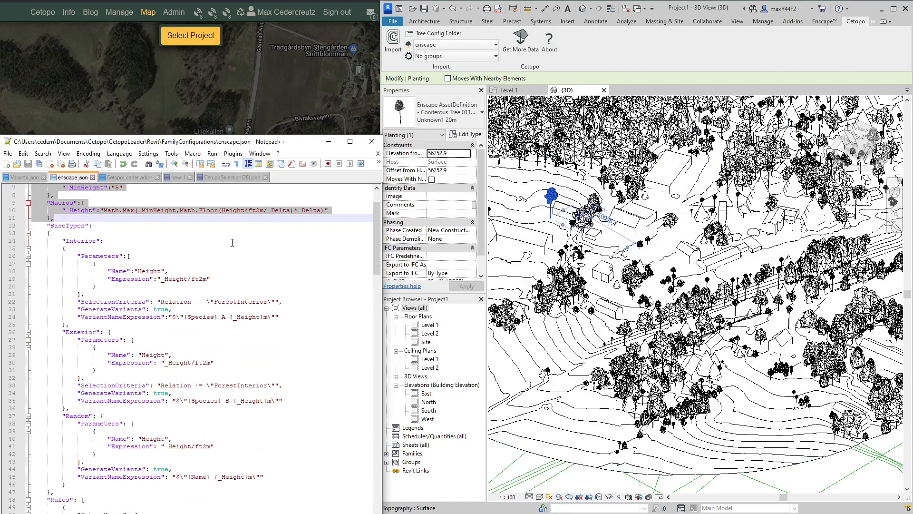
{"action": "scroll", "scroll_direction": "down", "scroll_amount": 3}
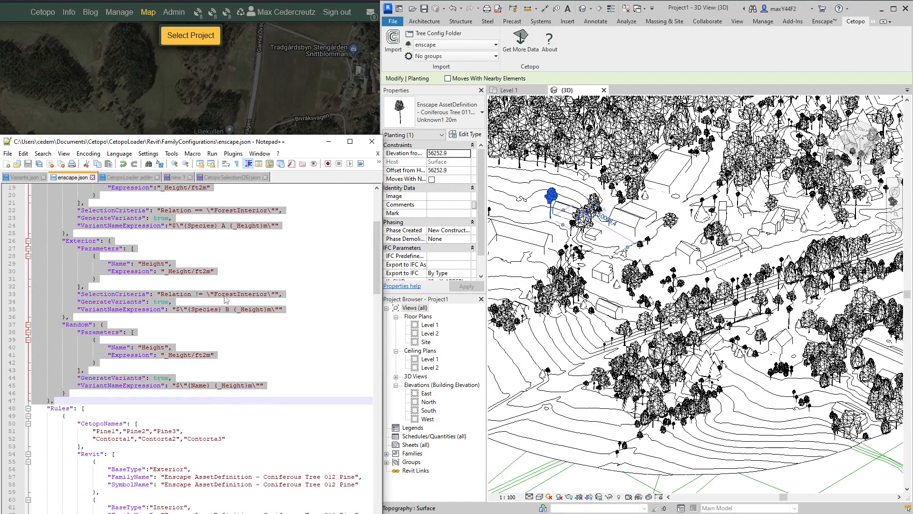
{"action": "scroll", "scroll_direction": "down", "scroll_amount": 3}
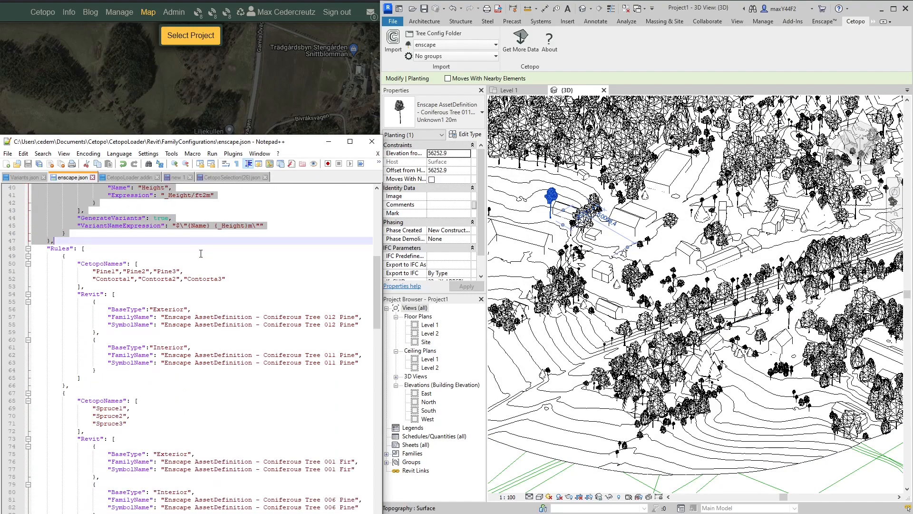
{"action": "scroll", "scroll_direction": "down", "scroll_amount": 3}
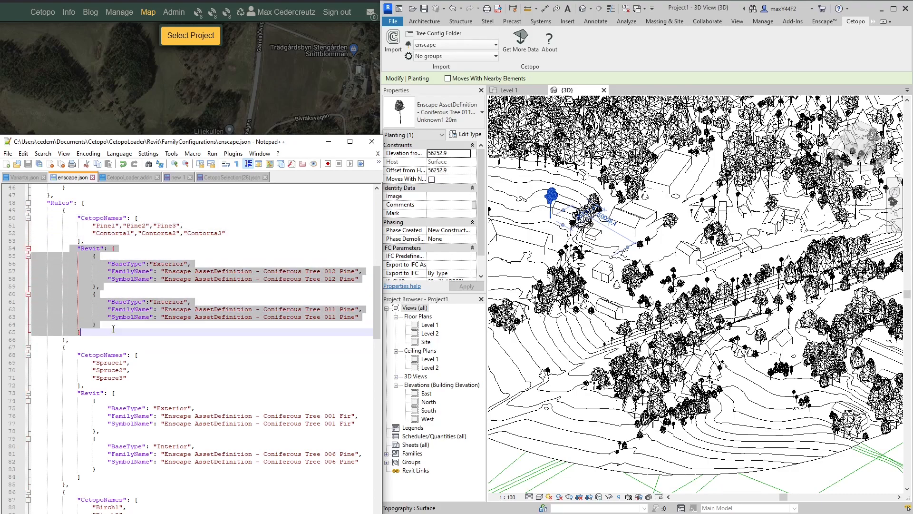
{"action": "left_click", "coordinate": [98, 217]}
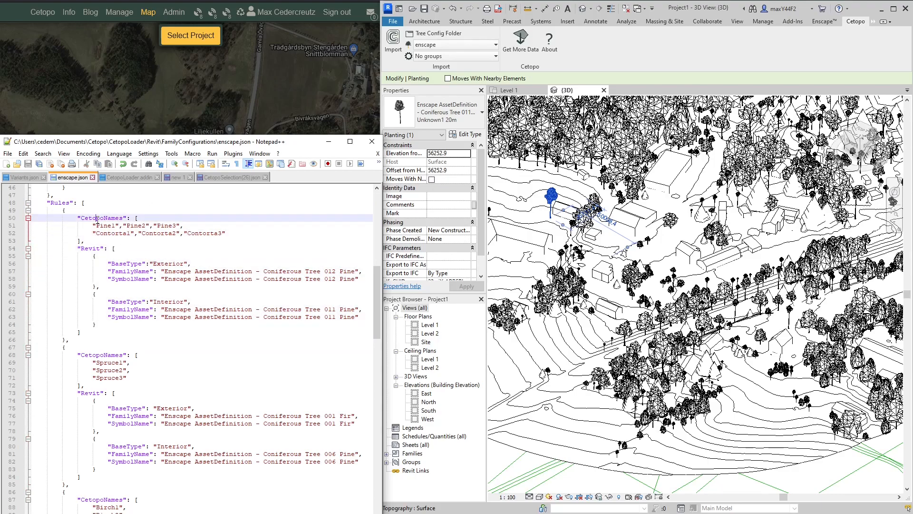
{"action": "double_click", "coordinate": [103, 226]}
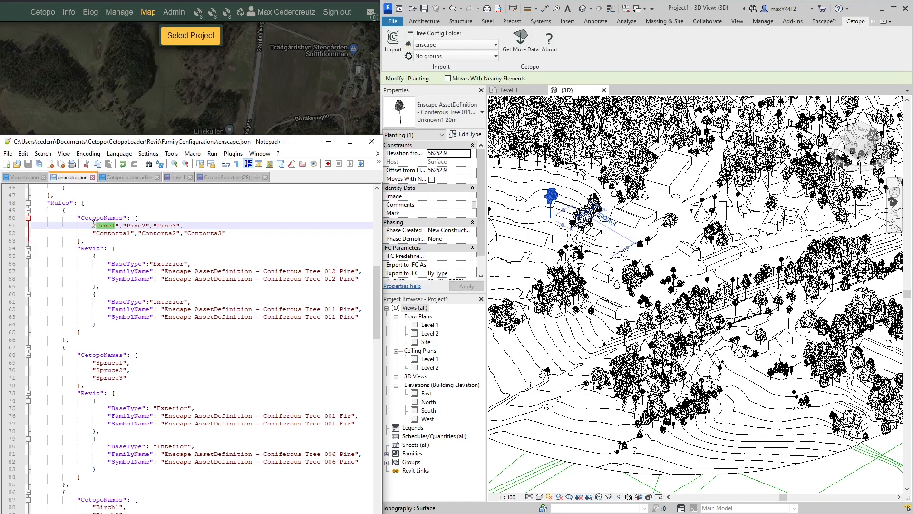
{"action": "left_click", "coordinate": [100, 233]}
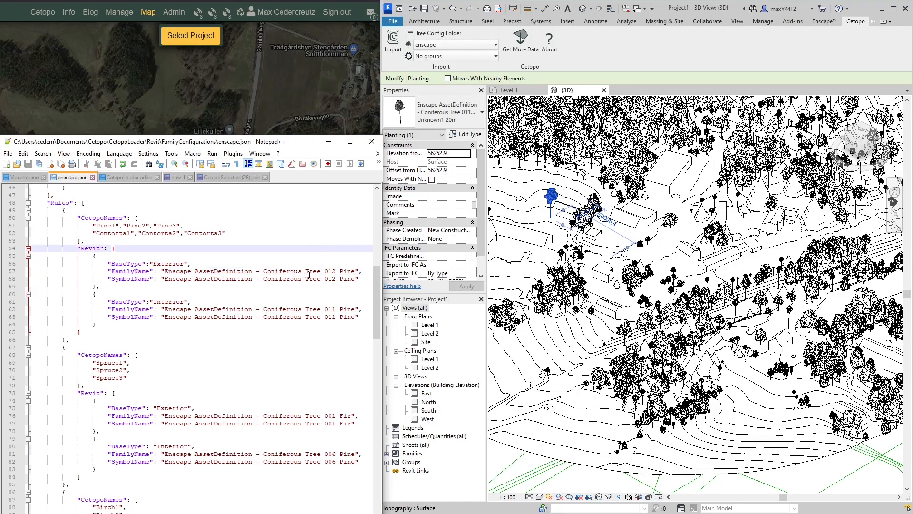
{"action": "mouse_move", "coordinate": [336, 261]}
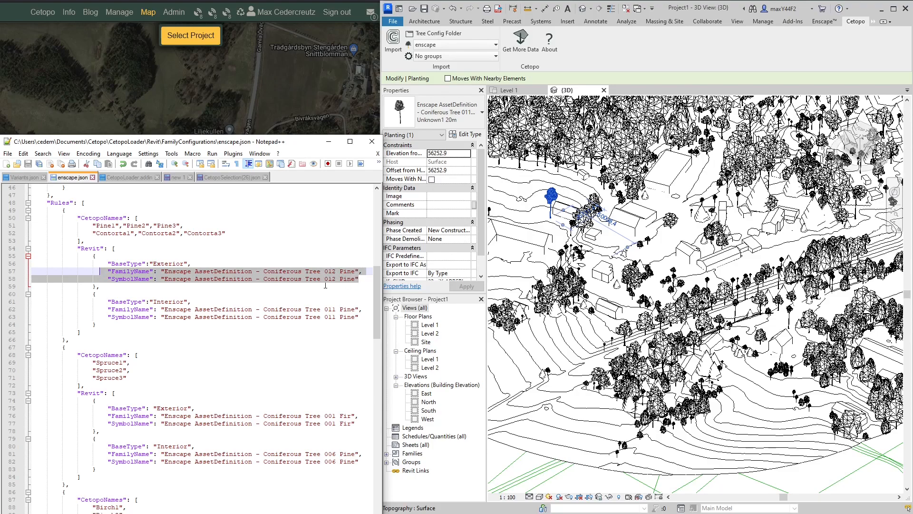
{"action": "scroll", "scroll_direction": "up", "scroll_amount": 3}
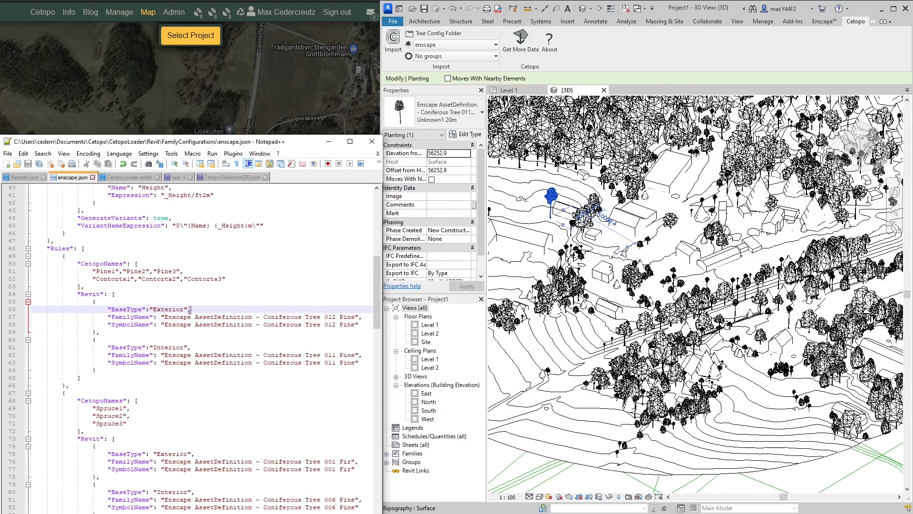
{"action": "scroll", "scroll_direction": "down", "scroll_amount": 3}
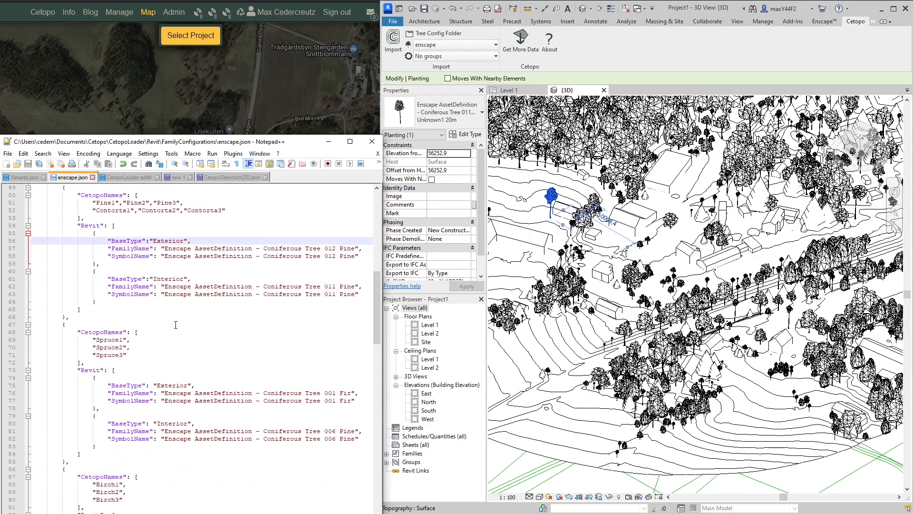
{"action": "scroll", "scroll_direction": "down", "scroll_amount": 3}
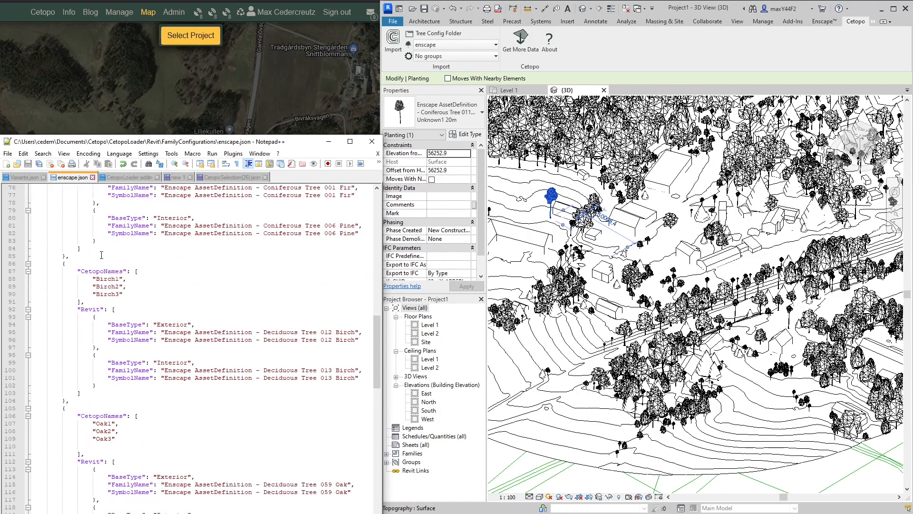
{"action": "scroll", "scroll_direction": "down", "scroll_amount": 3}
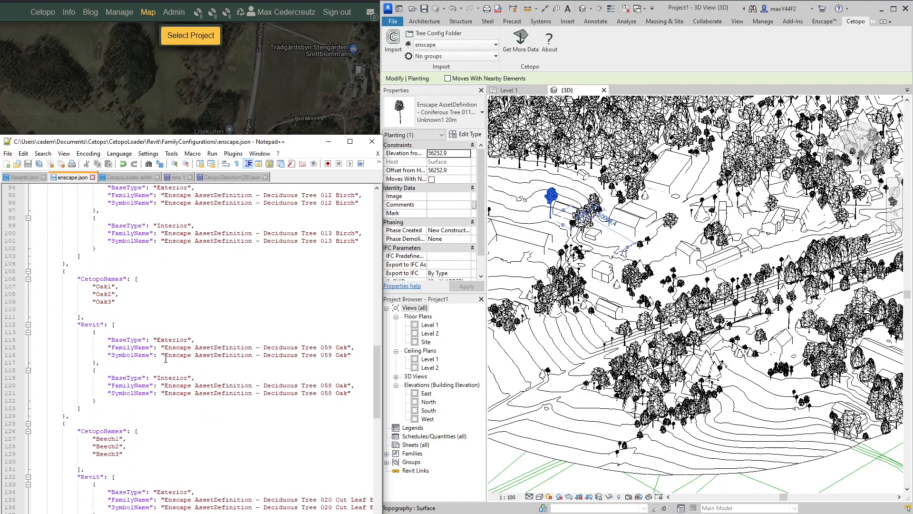
{"action": "scroll", "scroll_direction": "down", "scroll_amount": 3}
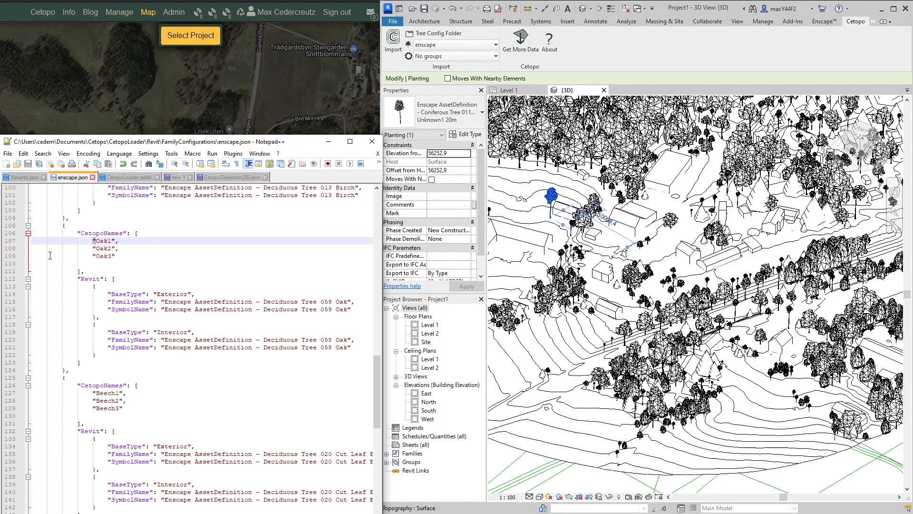
{"action": "scroll", "scroll_direction": "down", "scroll_amount": 3}
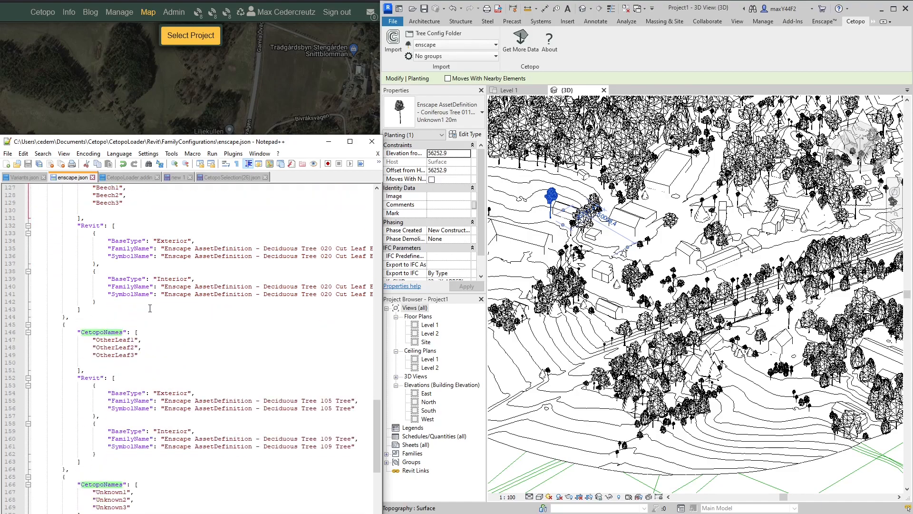
{"action": "scroll", "scroll_direction": "down", "scroll_amount": 3}
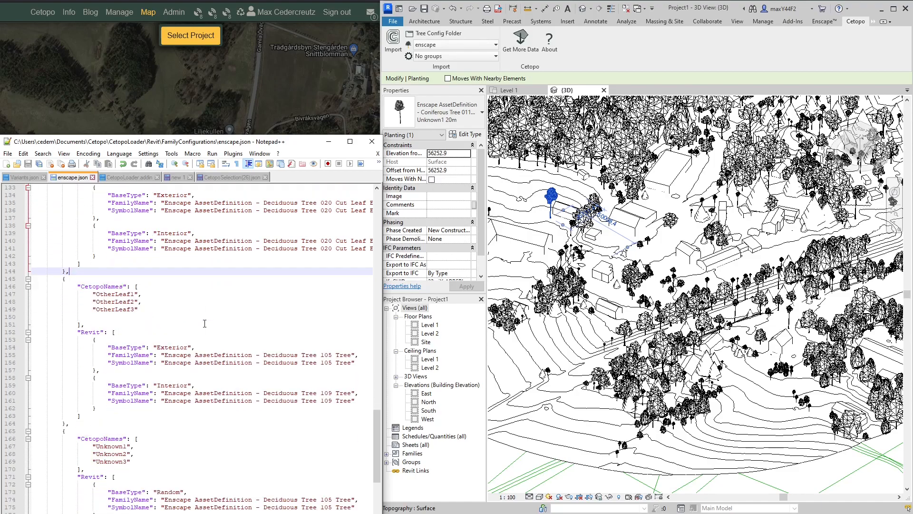
{"action": "scroll", "scroll_direction": "down", "scroll_amount": 3}
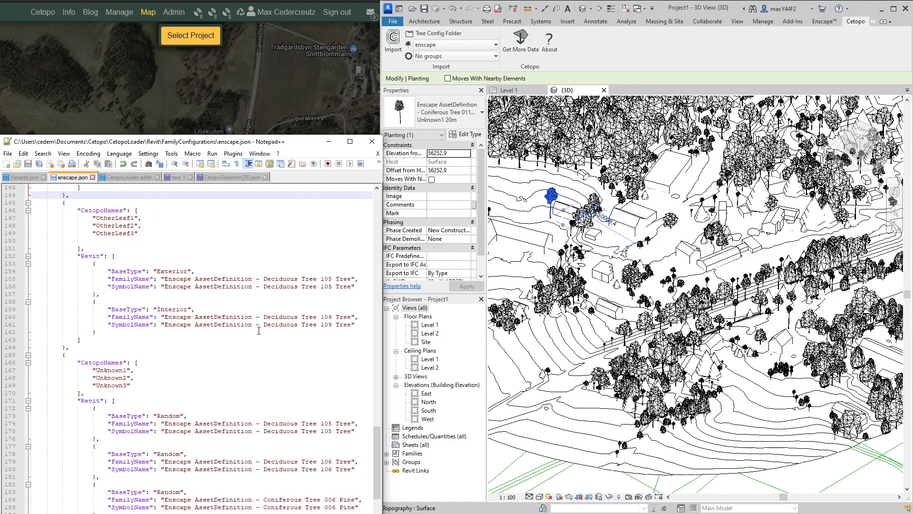
{"action": "scroll", "scroll_direction": "up", "scroll_amount": 3}
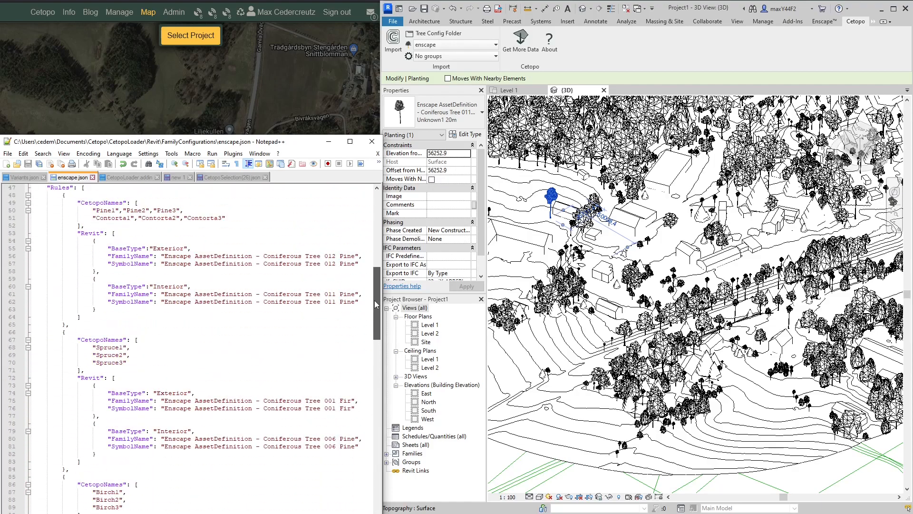
{"action": "scroll", "scroll_direction": "up", "scroll_amount": 3}
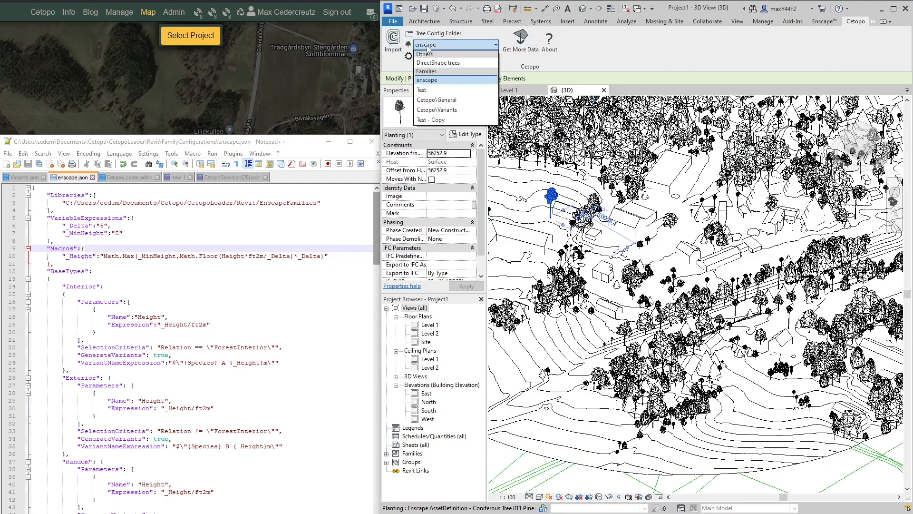
{"action": "left_click", "coordinate": [427, 80]}
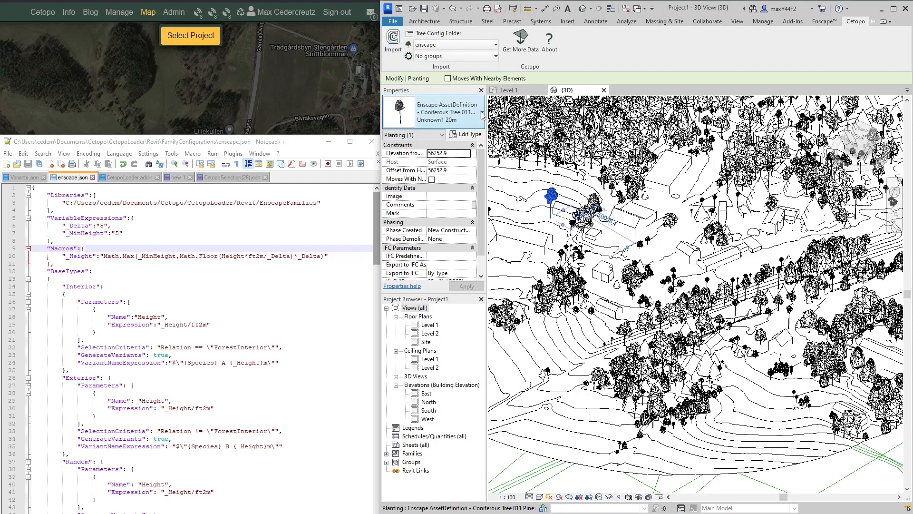
{"action": "left_click", "coordinate": [574, 154]}
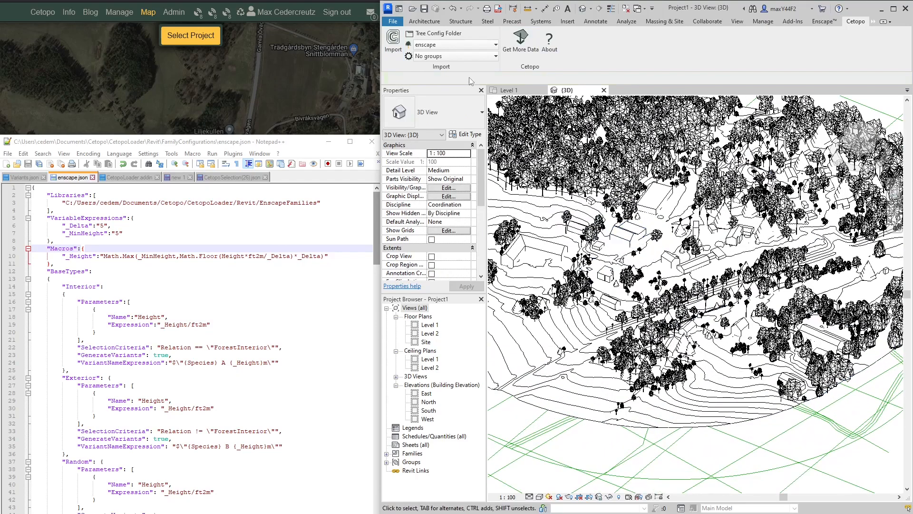
{"action": "left_click", "coordinate": [451, 56]}
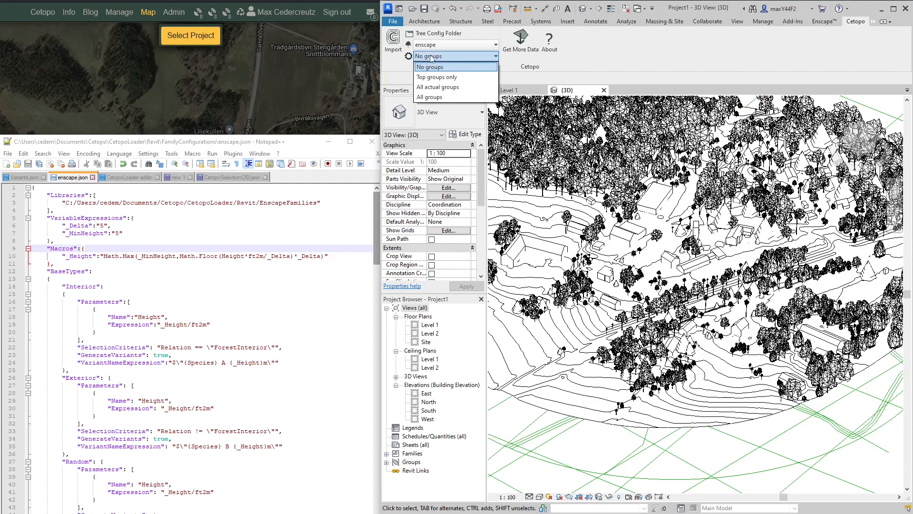
{"action": "left_click", "coordinate": [430, 66]}
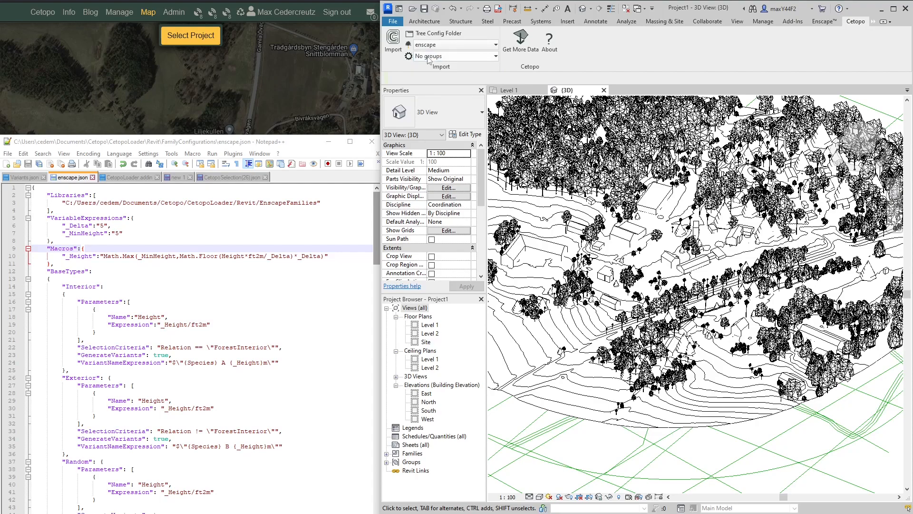
{"action": "mouse_move", "coordinate": [431, 56]}
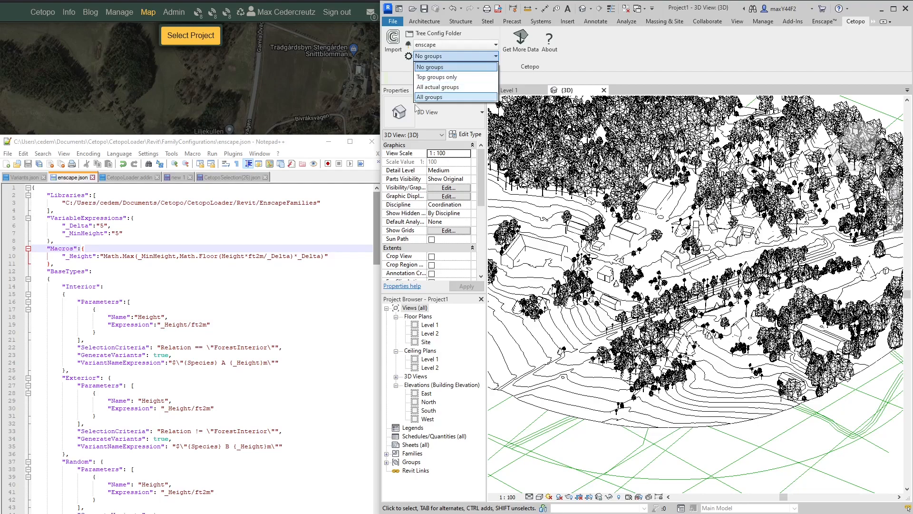
{"action": "left_click", "coordinate": [430, 66]}
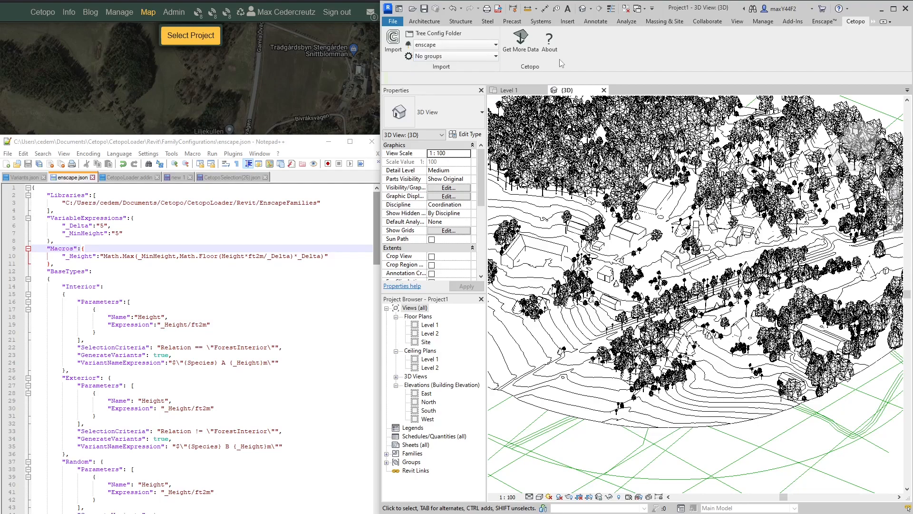
{"action": "mouse_move", "coordinate": [587, 175]}
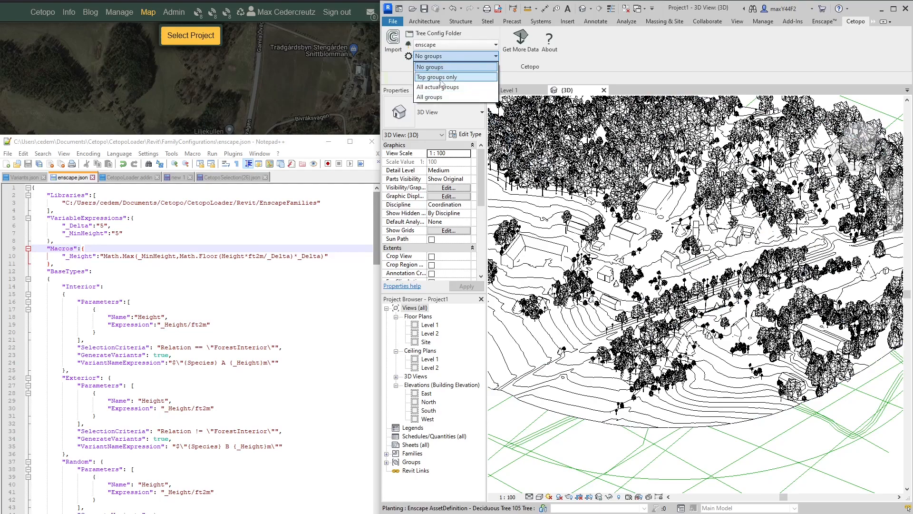
{"action": "mouse_move", "coordinate": [436, 67]}
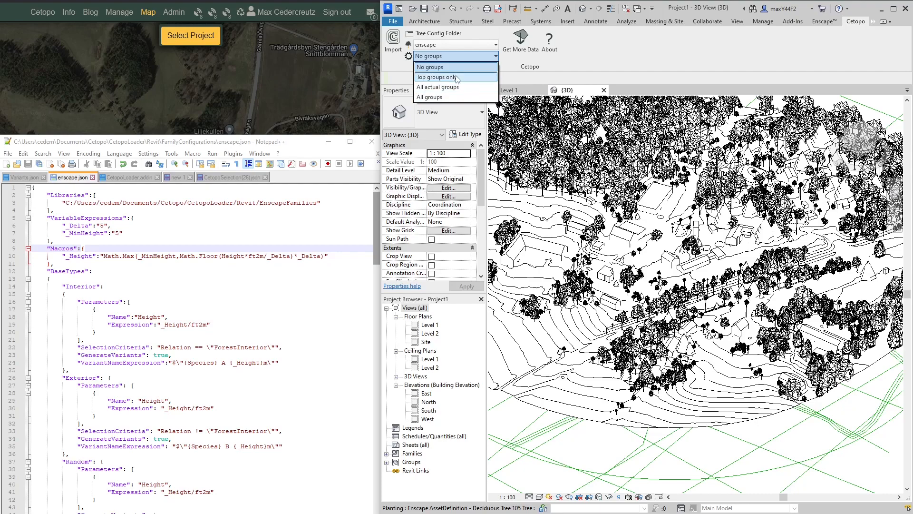
{"action": "mouse_move", "coordinate": [601, 69]}
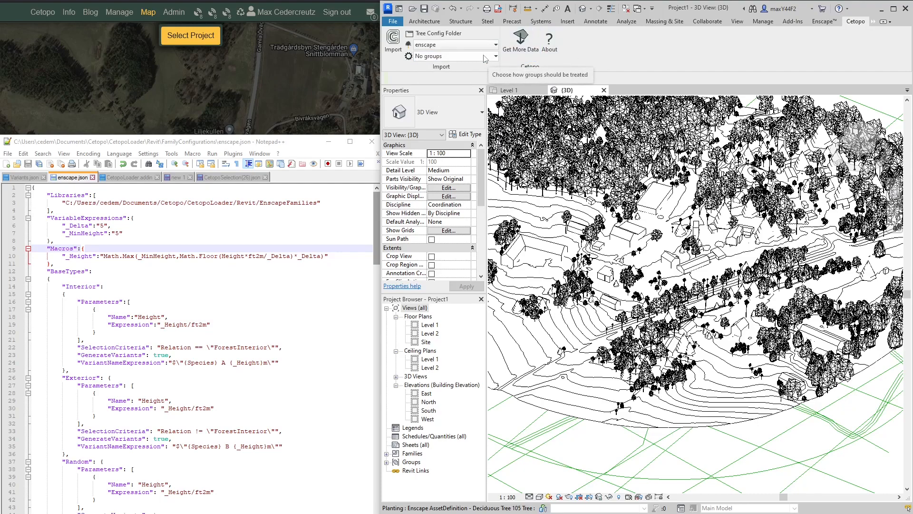
{"action": "mouse_move", "coordinate": [396, 69]}
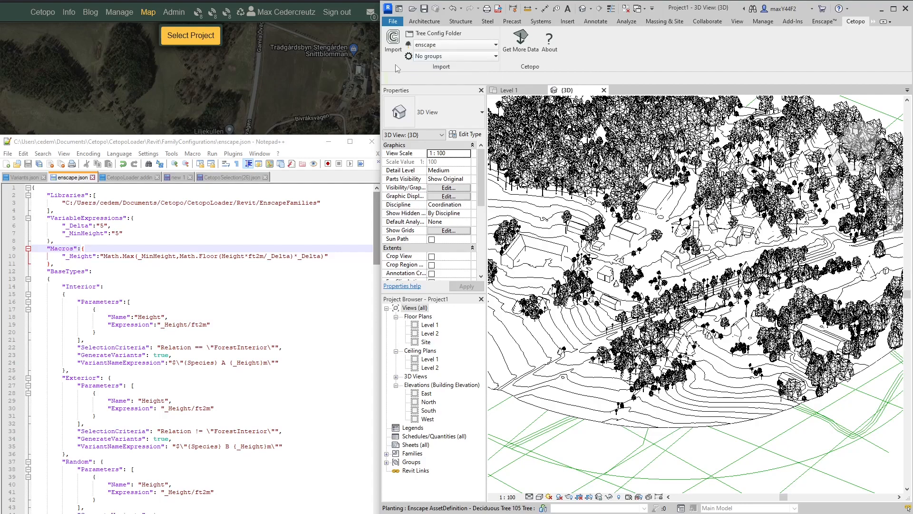
{"action": "mouse_move", "coordinate": [430, 56]}
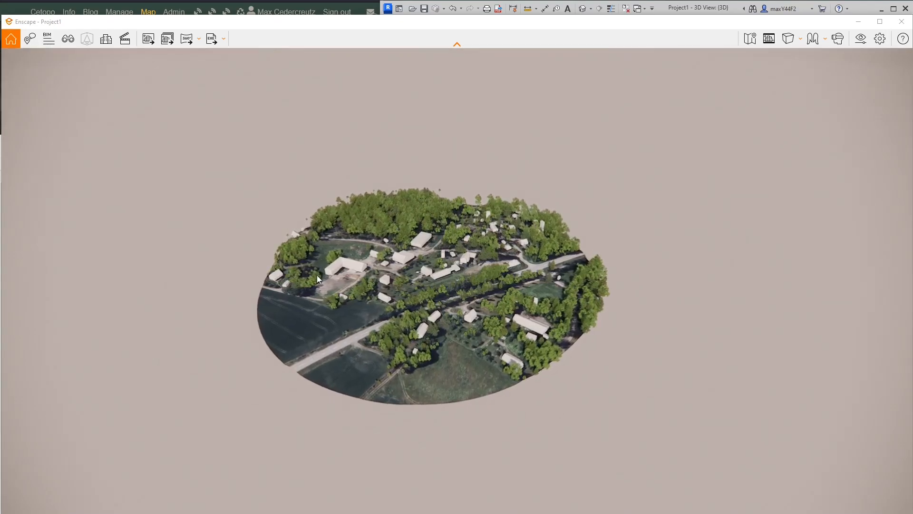
{"action": "mouse_move", "coordinate": [420, 113]}
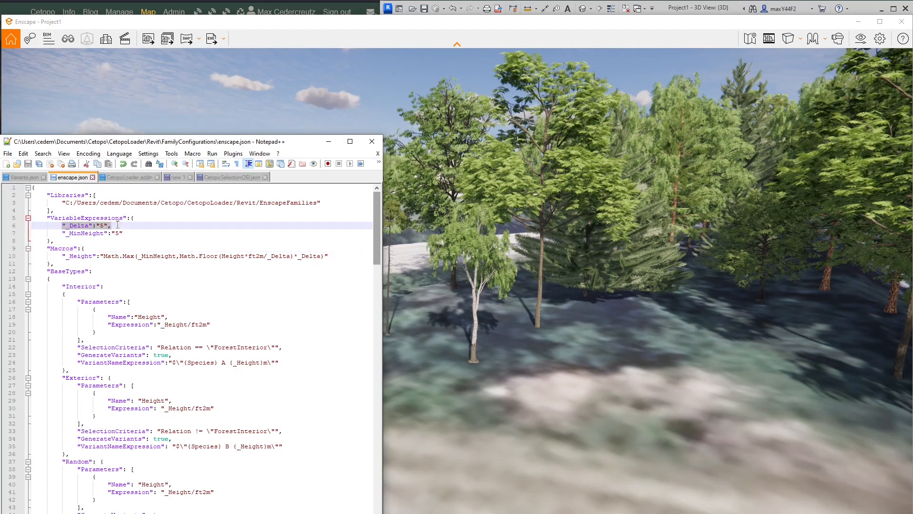
{"action": "scroll", "scroll_direction": "down", "scroll_amount": 3}
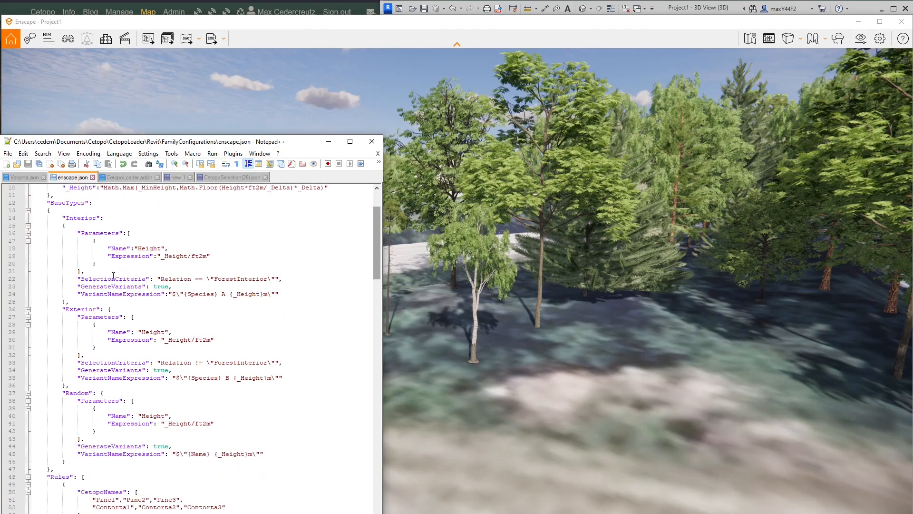
{"action": "scroll", "scroll_direction": "down", "scroll_amount": 3}
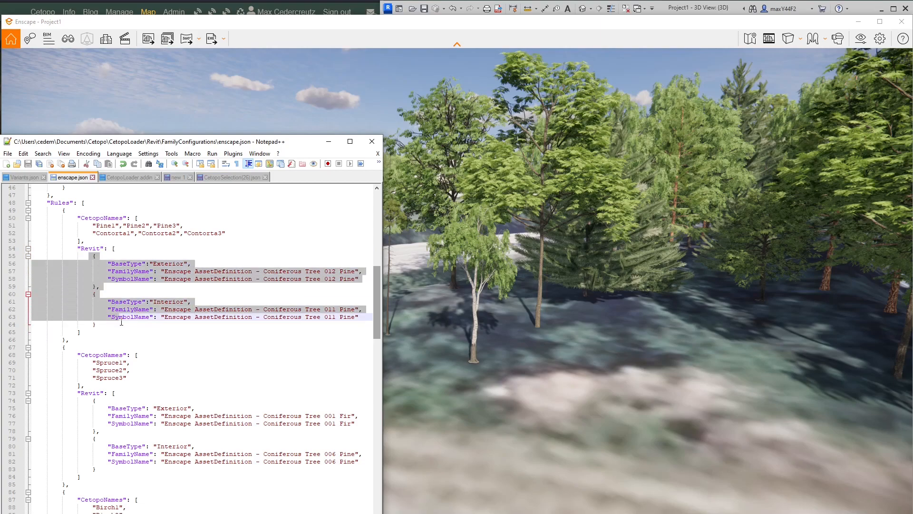
{"action": "left_click", "coordinate": [128, 263]}
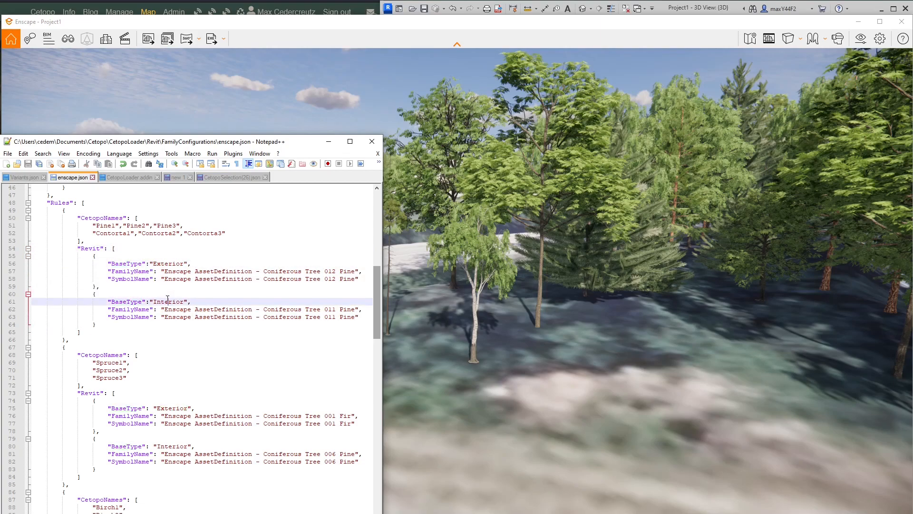
{"action": "scroll", "scroll_direction": "up", "scroll_amount": 3}
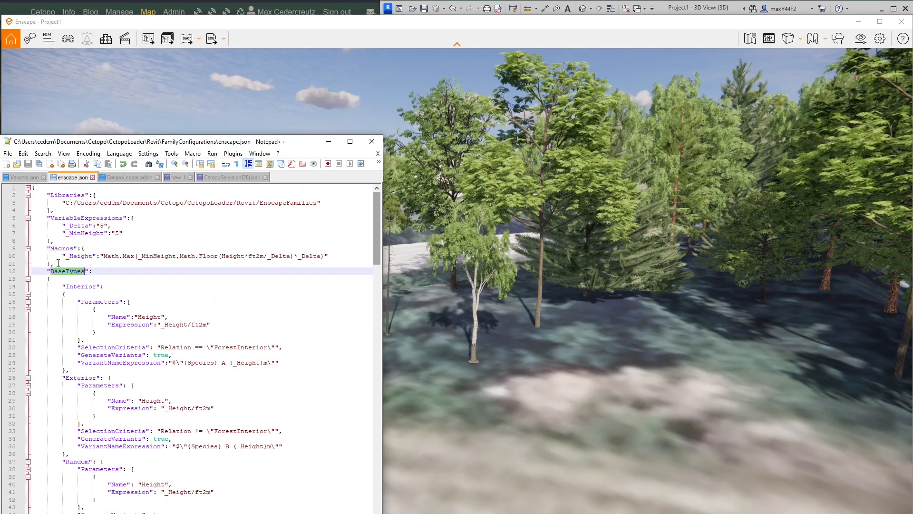
{"action": "scroll", "scroll_direction": "down", "scroll_amount": 3}
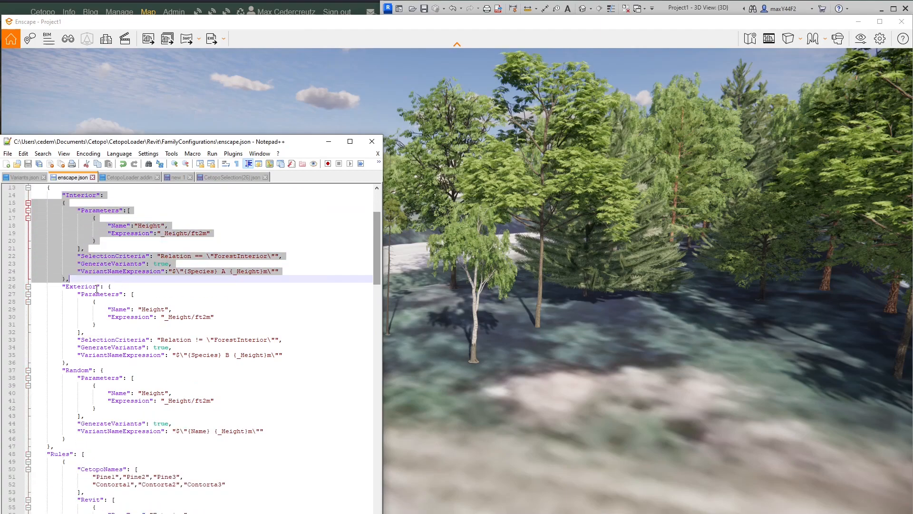
{"action": "scroll", "scroll_direction": "up", "scroll_amount": 3}
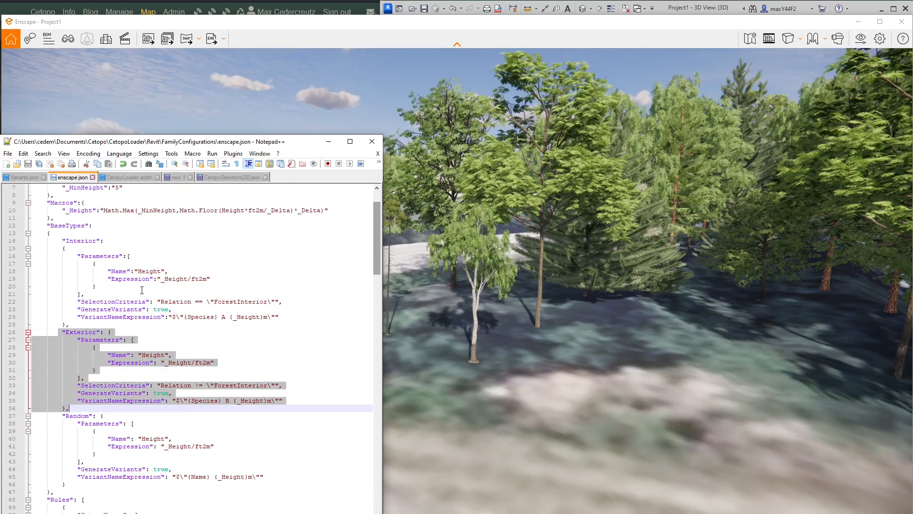
{"action": "scroll", "scroll_direction": "down", "scroll_amount": 3}
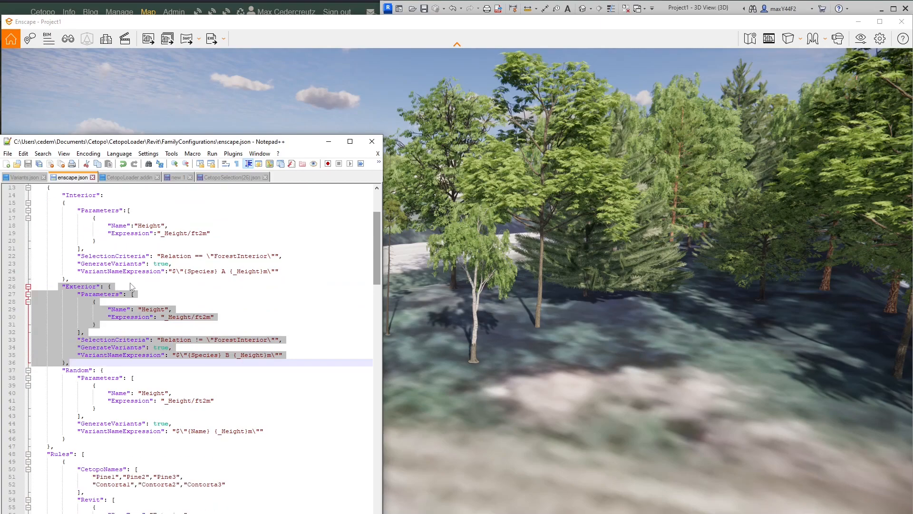
{"action": "scroll", "scroll_direction": "down", "scroll_amount": 3}
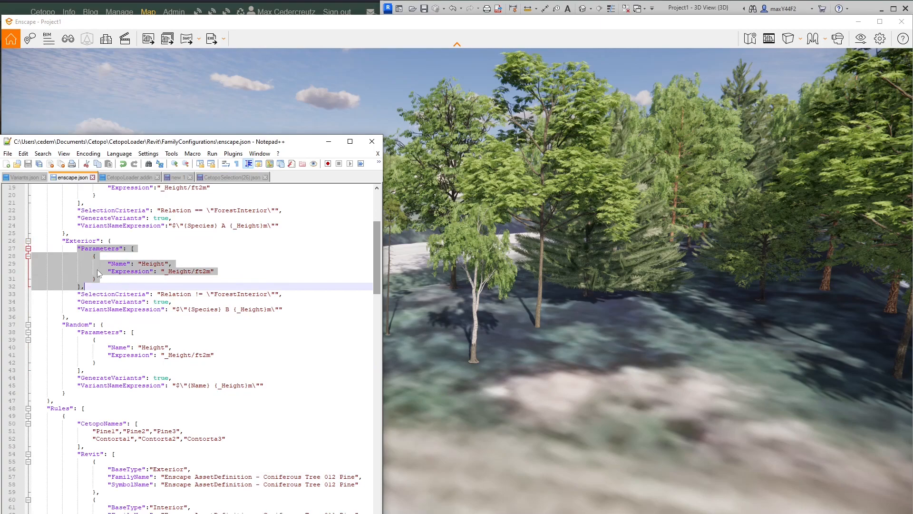
{"action": "scroll", "scroll_direction": "down", "scroll_amount": 3}
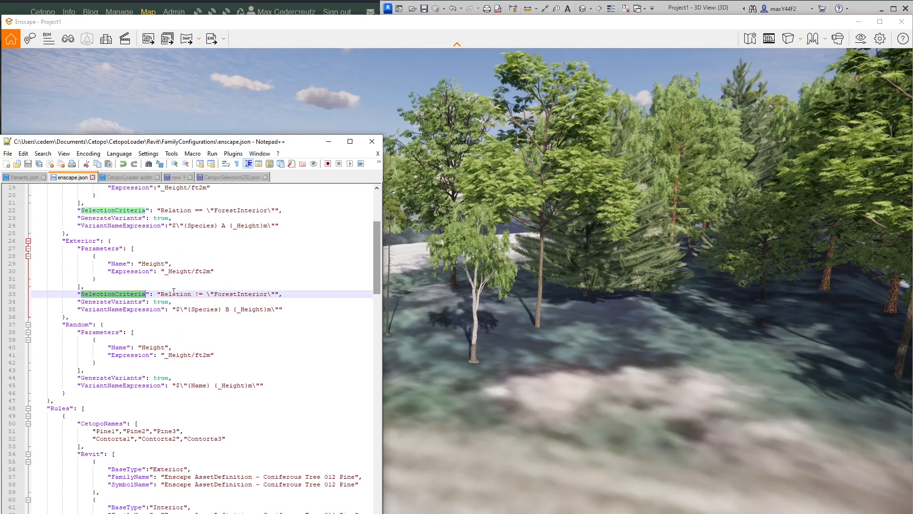
{"action": "double_click", "coordinate": [239, 294]}
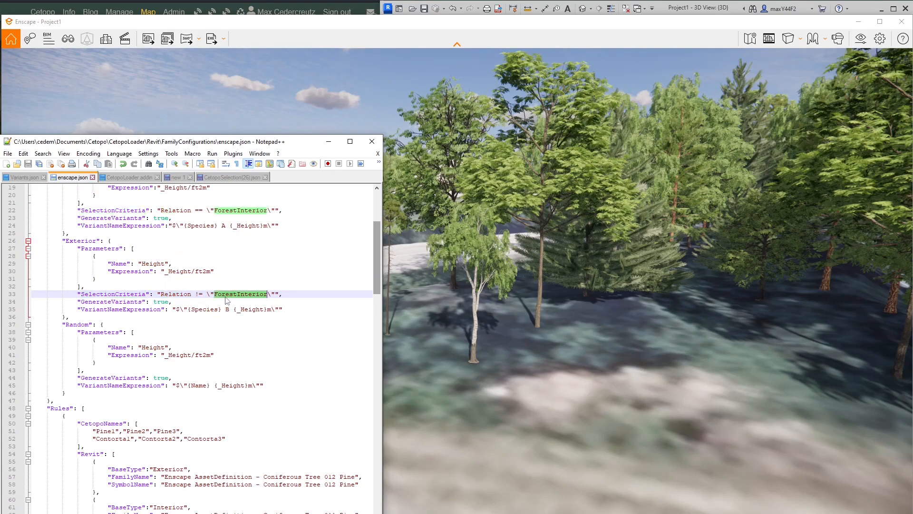
{"action": "scroll", "scroll_direction": "up", "scroll_amount": 3}
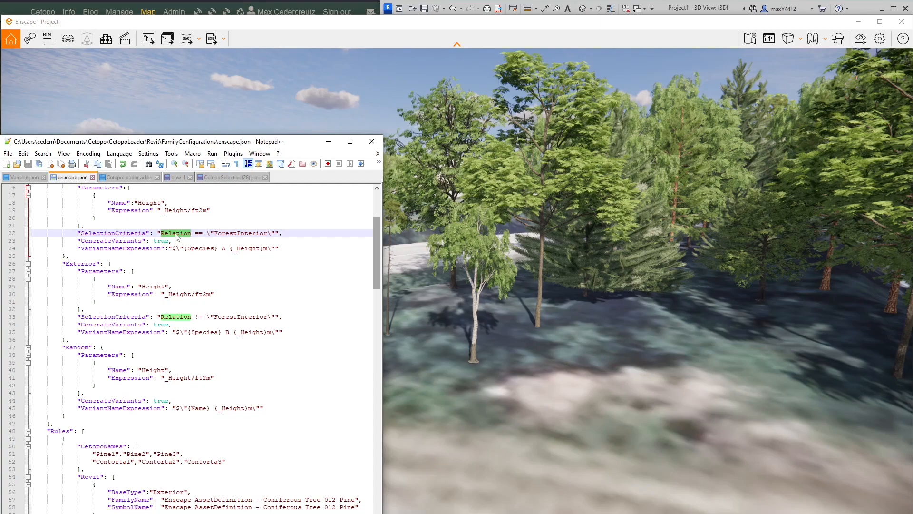
{"action": "scroll", "scroll_direction": "down", "scroll_amount": 3}
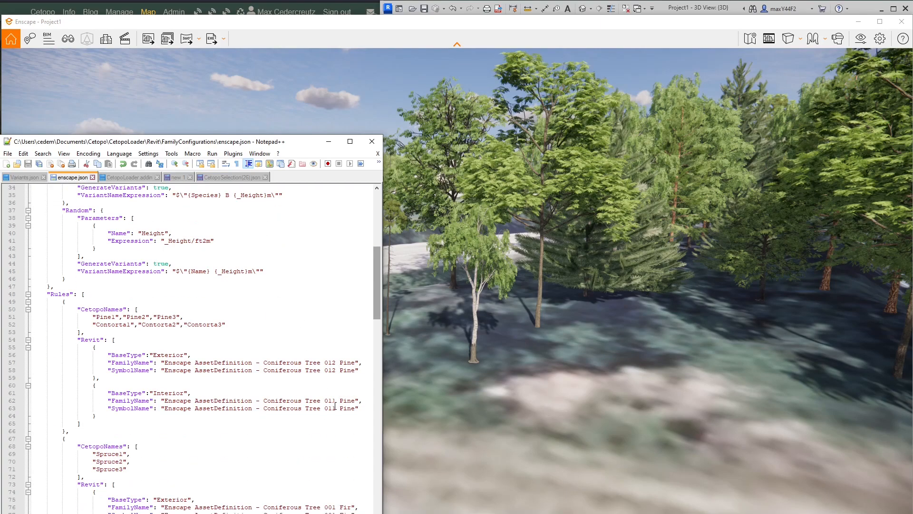
{"action": "double_click", "coordinate": [330, 400]}
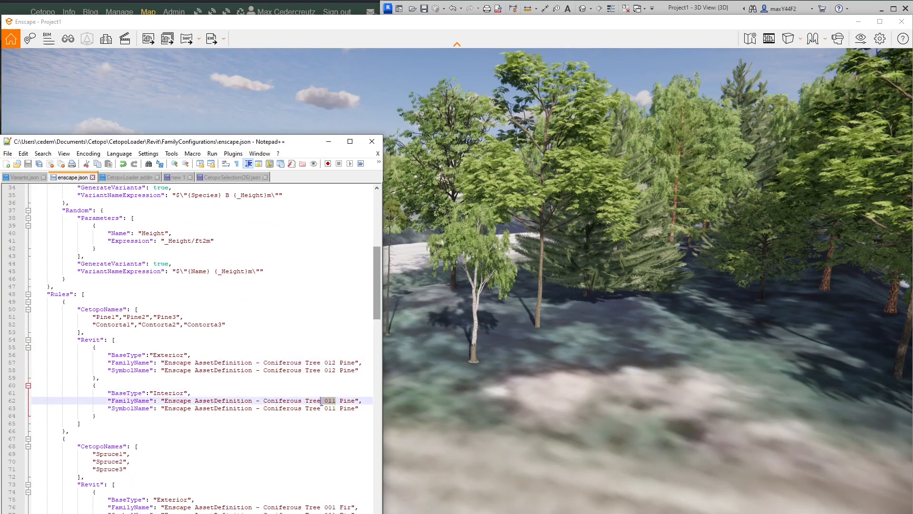
{"action": "double_click", "coordinate": [329, 400]}
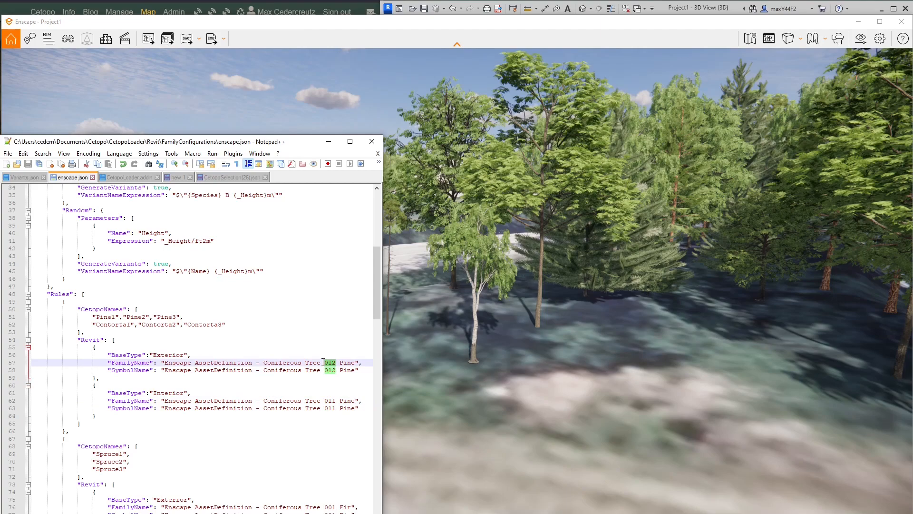
{"action": "mouse_move", "coordinate": [298, 349]}
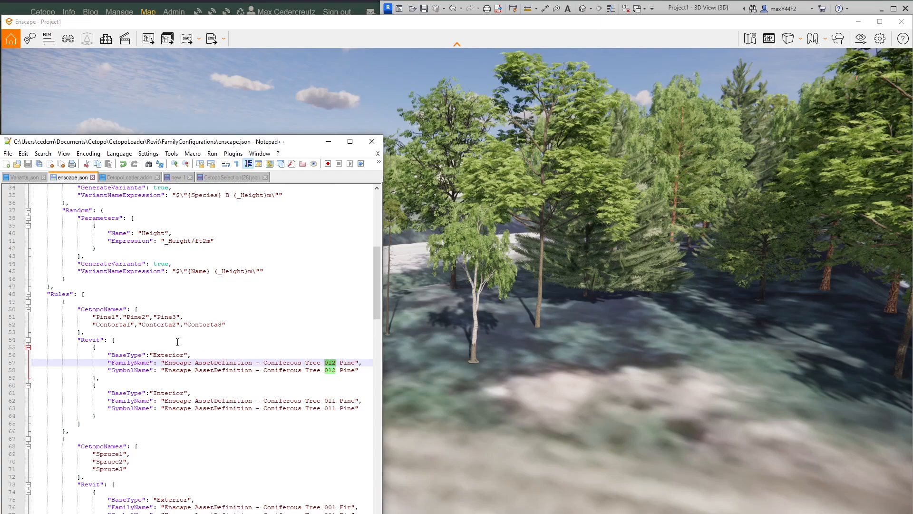
{"action": "scroll", "scroll_direction": "up", "scroll_amount": 3}
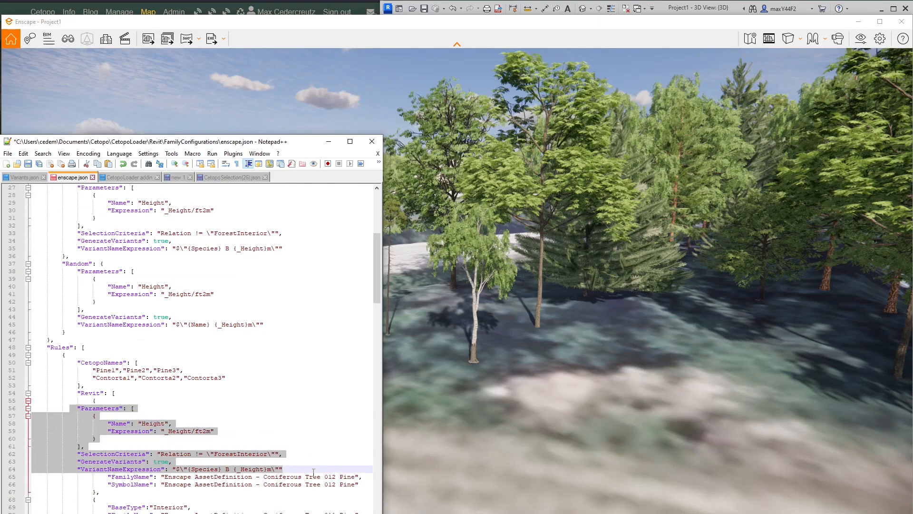
- Check the pasted Exterior parameters and SelectionCriteria inside the pine rule
{"action": "scroll", "scroll_direction": "down", "scroll_amount": 3}
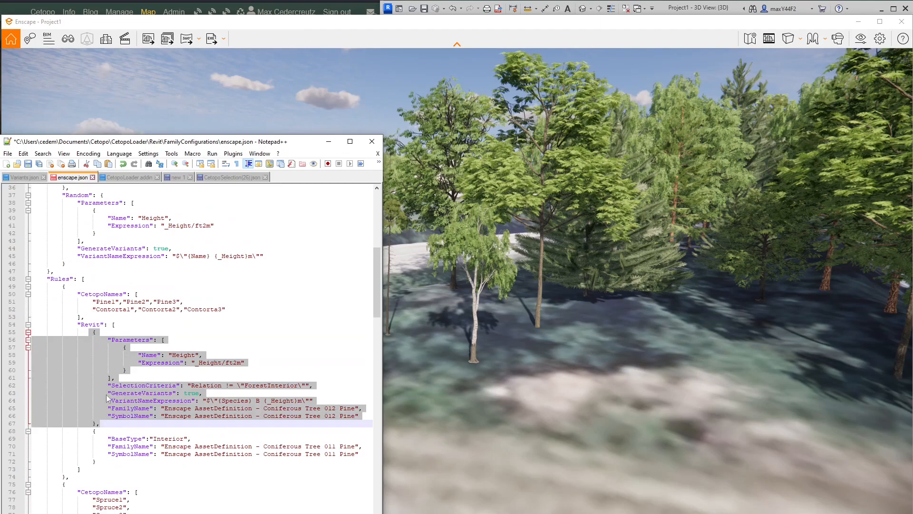
{"action": "scroll", "scroll_direction": "down", "scroll_amount": 3}
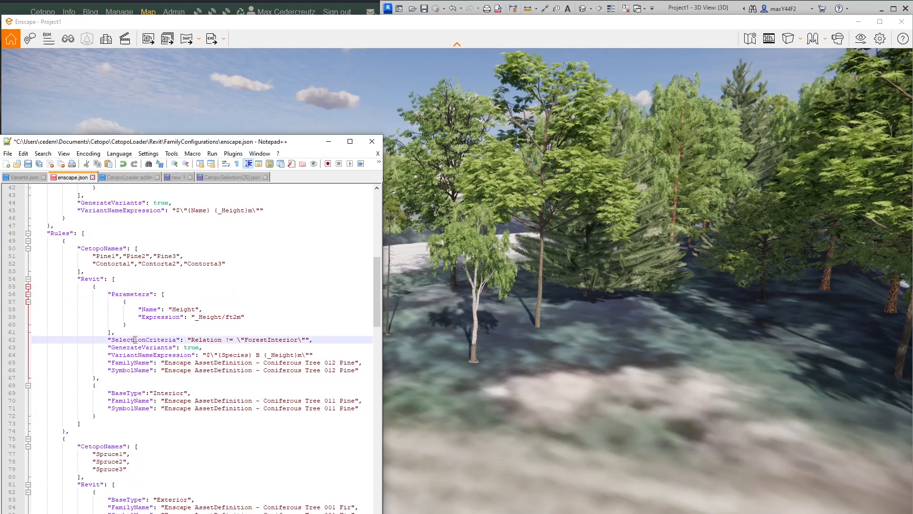
{"action": "double_click", "coordinate": [143, 339]}
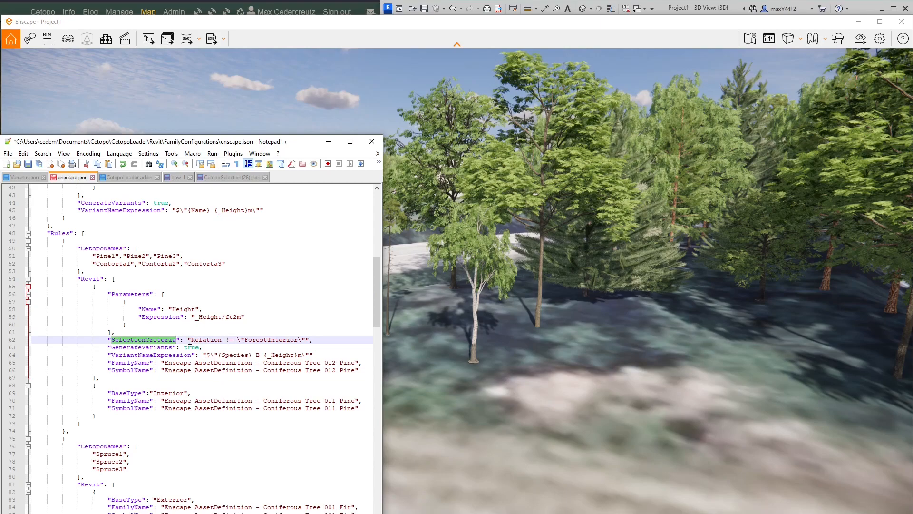
{"action": "mouse_move", "coordinate": [160, 330]}
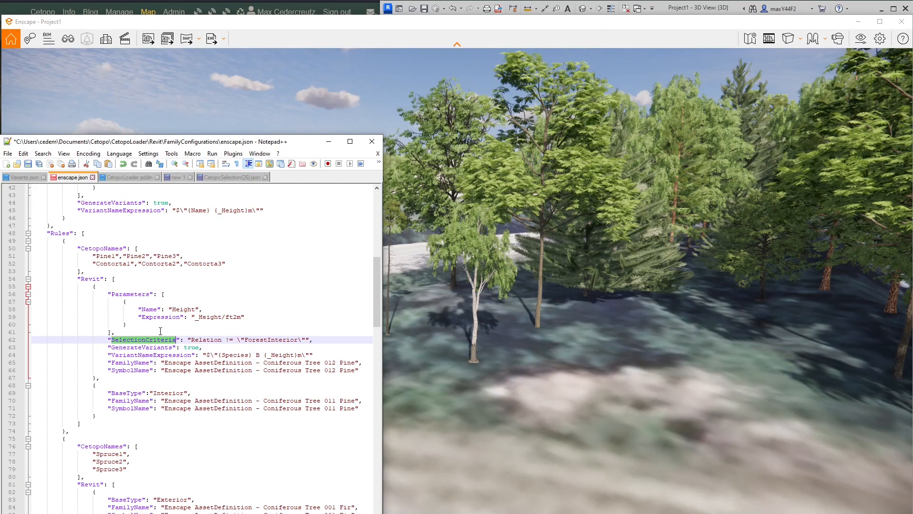
{"action": "scroll", "scroll_direction": "down", "scroll_amount": 3}
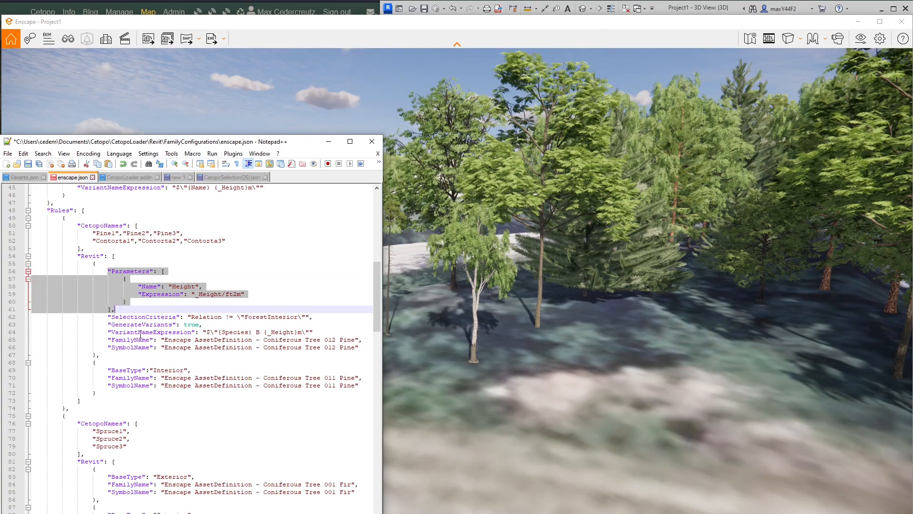
- Trace the VariantNameExpression's Species and _Height placeholders back to the _Height macro's rounding formula
{"action": "double_click", "coordinate": [150, 332]}
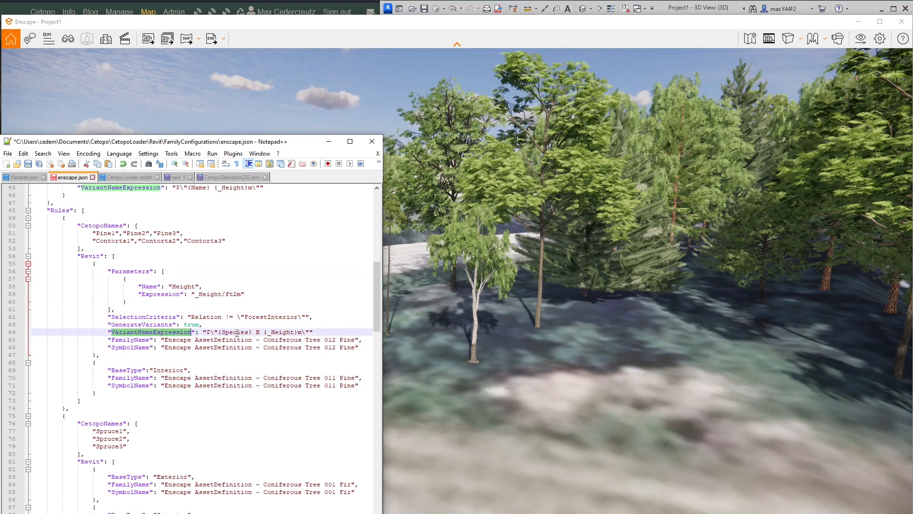
{"action": "double_click", "coordinate": [235, 332]}
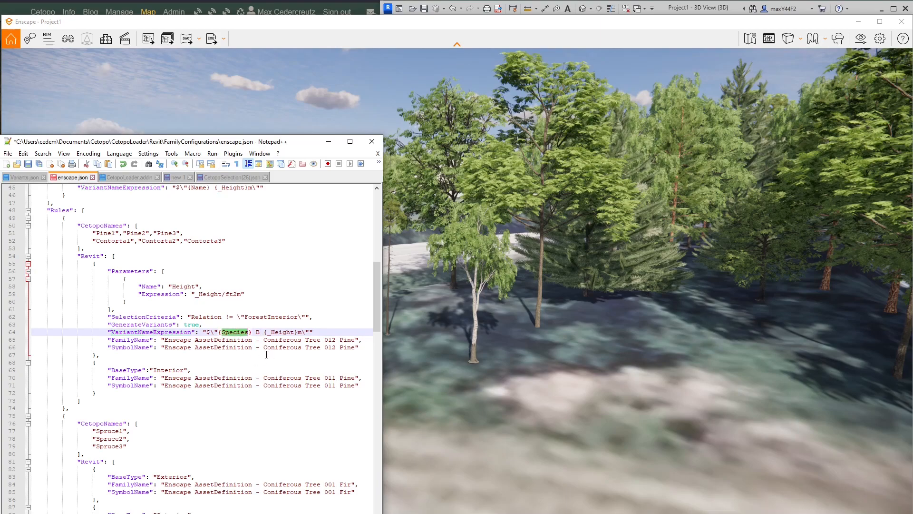
{"action": "double_click", "coordinate": [281, 332]}
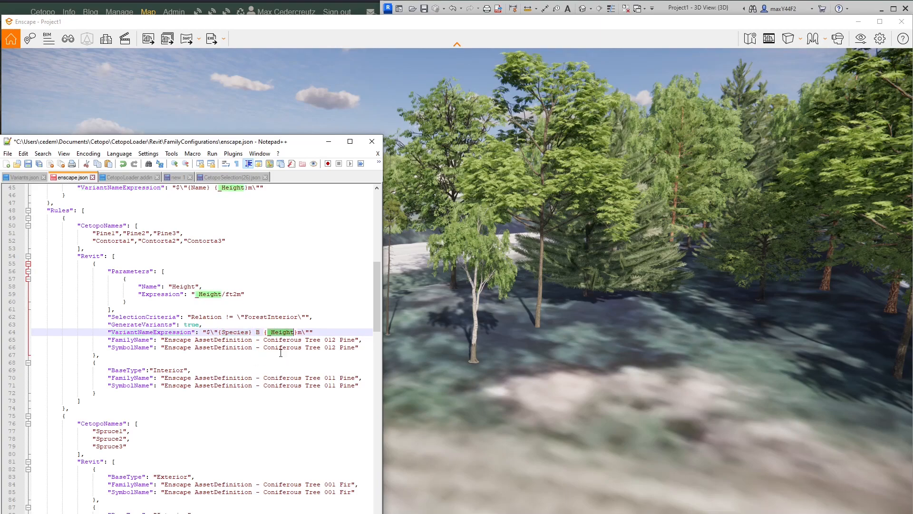
{"action": "scroll", "scroll_direction": "up", "scroll_amount": 3}
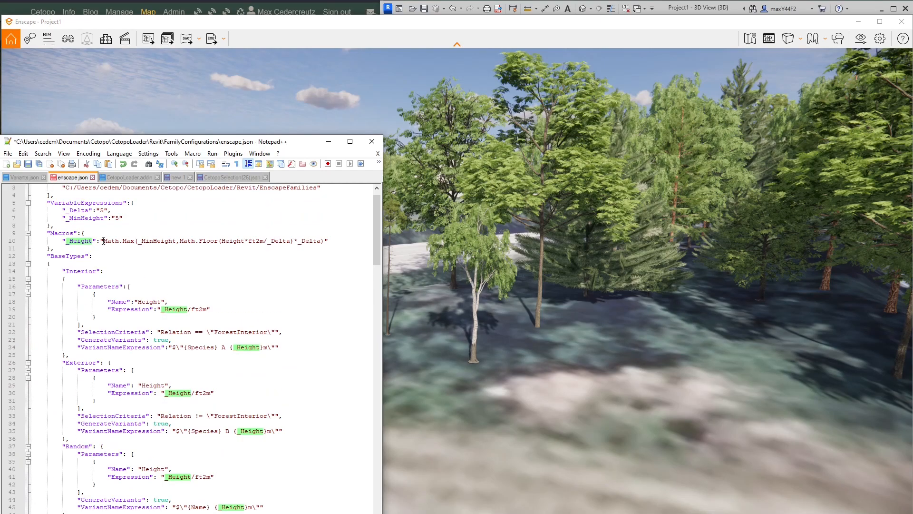
{"action": "left_click", "coordinate": [84, 233]}
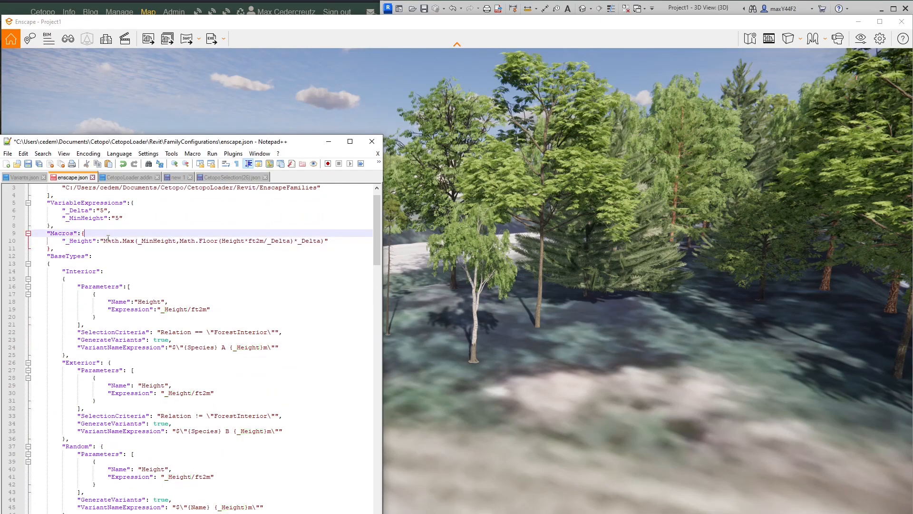
{"action": "scroll", "scroll_direction": "down", "scroll_amount": 3}
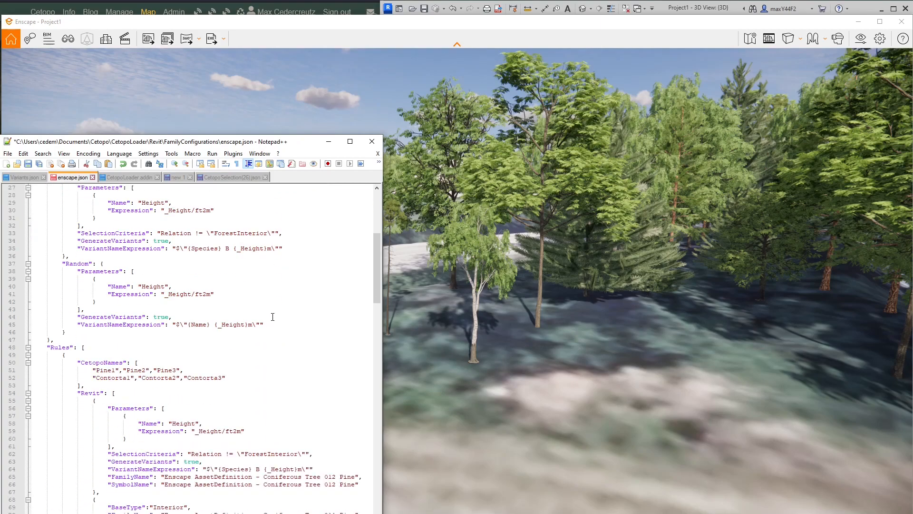
{"action": "scroll", "scroll_direction": "down", "scroll_amount": 3}
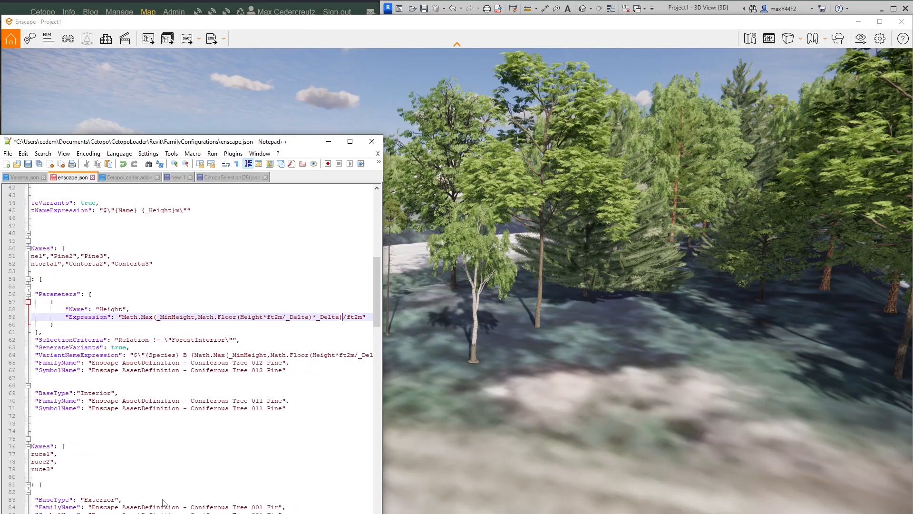
{"action": "left_click", "coordinate": [187, 355]}
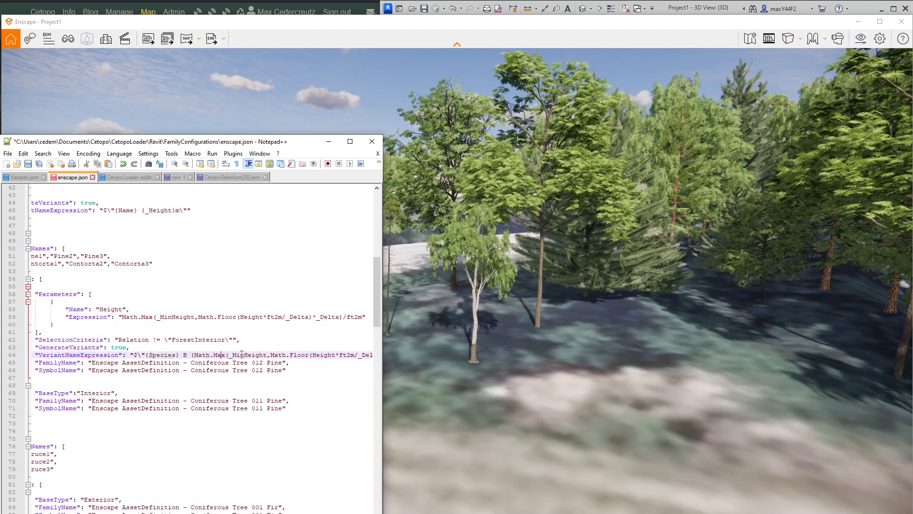
{"action": "scroll", "scroll_direction": "up", "scroll_amount": 3}
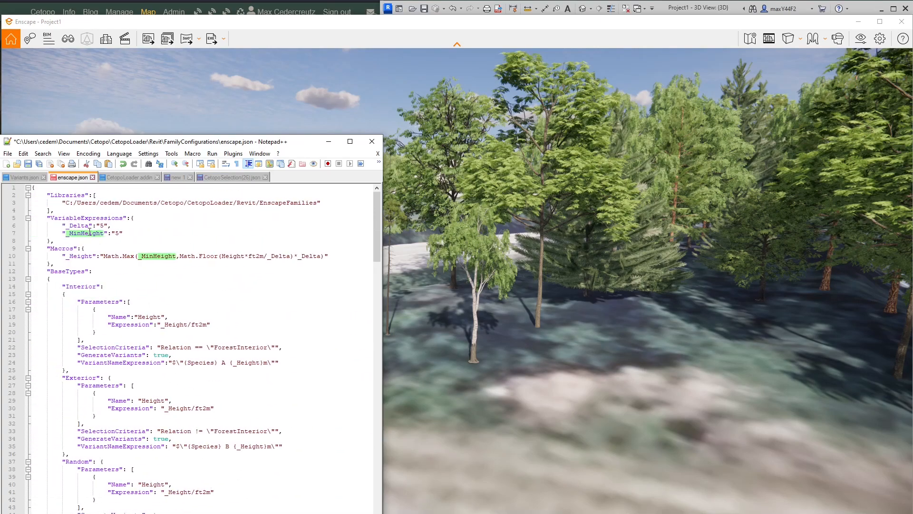
{"action": "scroll", "scroll_direction": "down", "scroll_amount": 3}
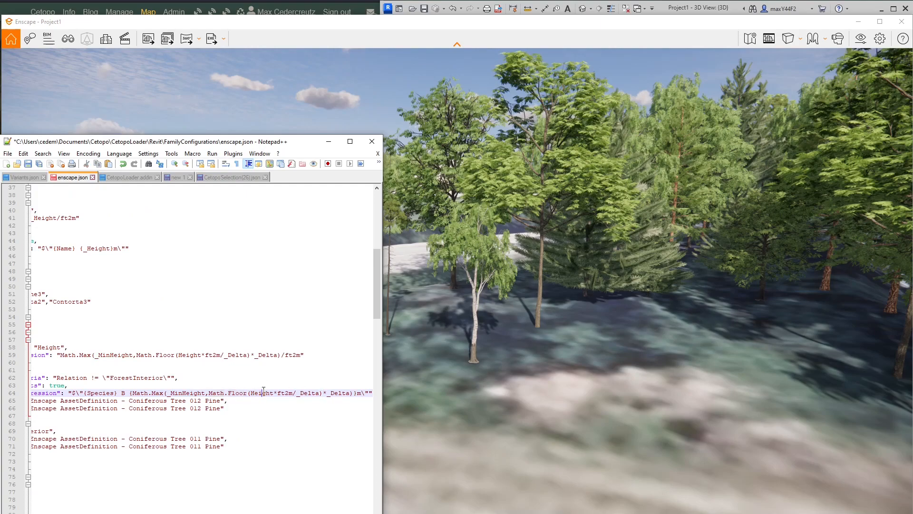
{"action": "double_click", "coordinate": [262, 393]}
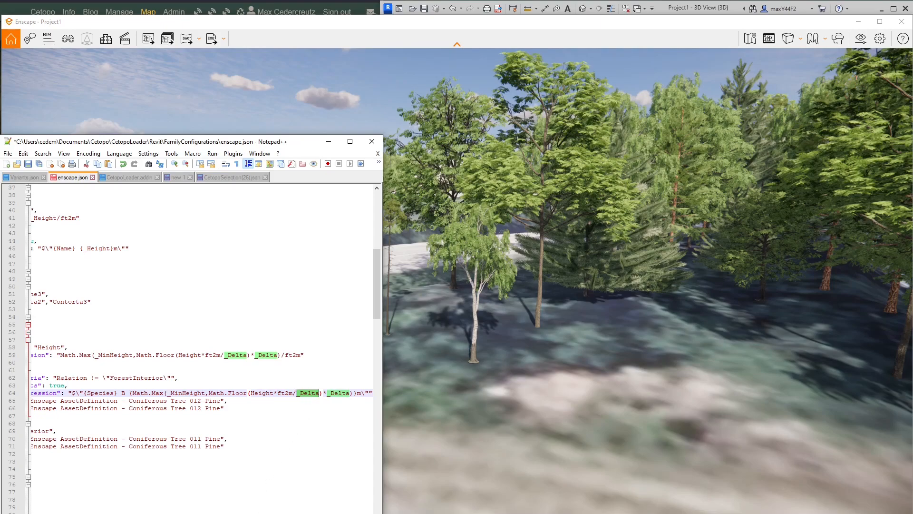
{"action": "mouse_move", "coordinate": [308, 396]}
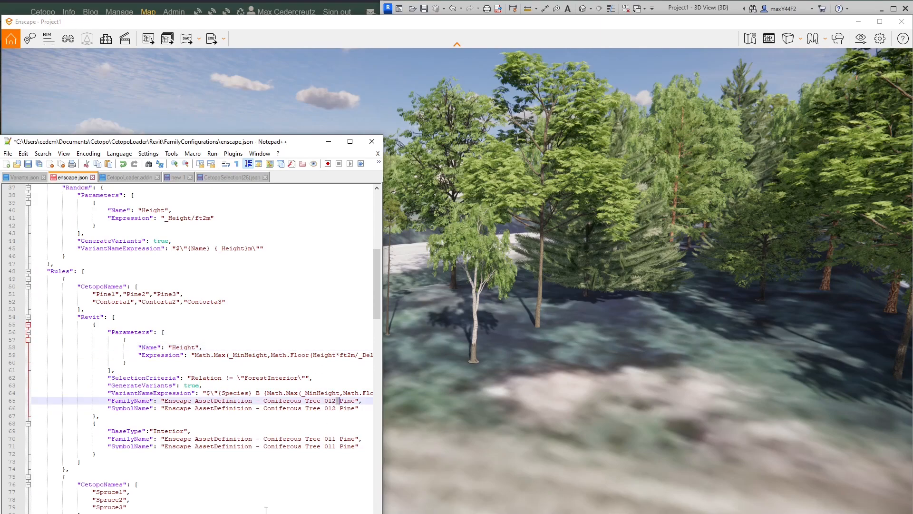
{"action": "double_click", "coordinate": [183, 347]}
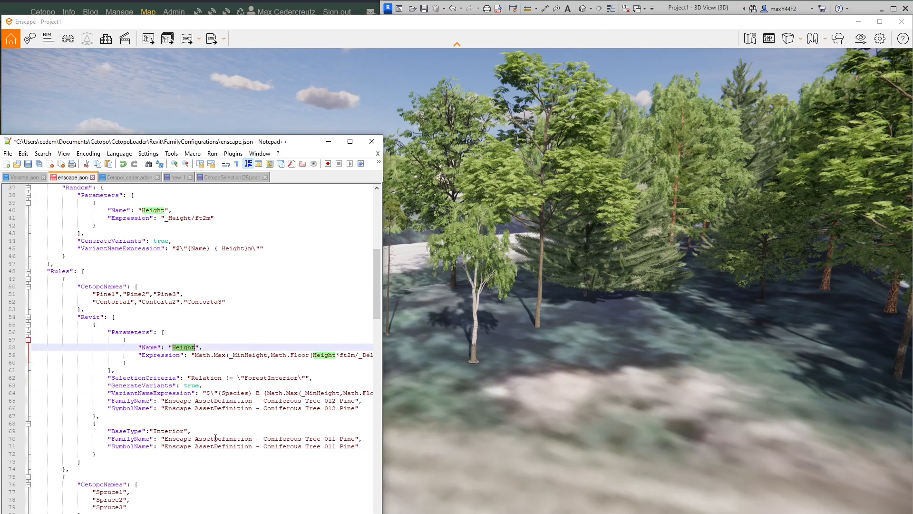
{"action": "mouse_move", "coordinate": [351, 274]}
{"action": "type", "text": "{"}
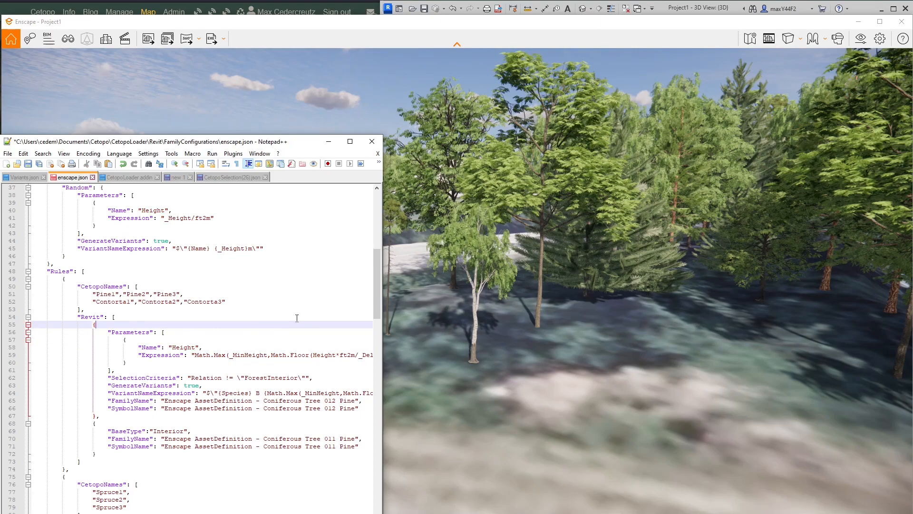
{"action": "scroll", "scroll_direction": "down", "scroll_amount": 3}
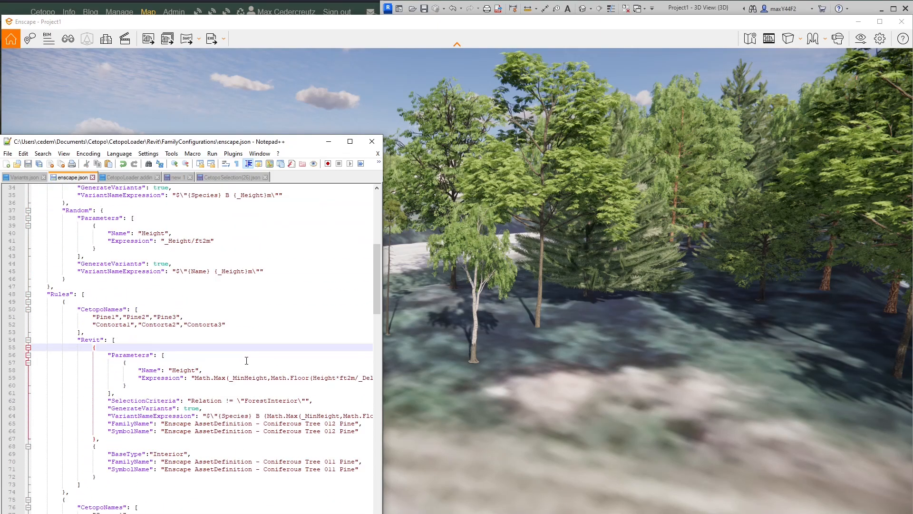
{"action": "scroll", "scroll_direction": "up", "scroll_amount": 3}
{"action": "type", "text": "\"_MinHeight\":\"3"}
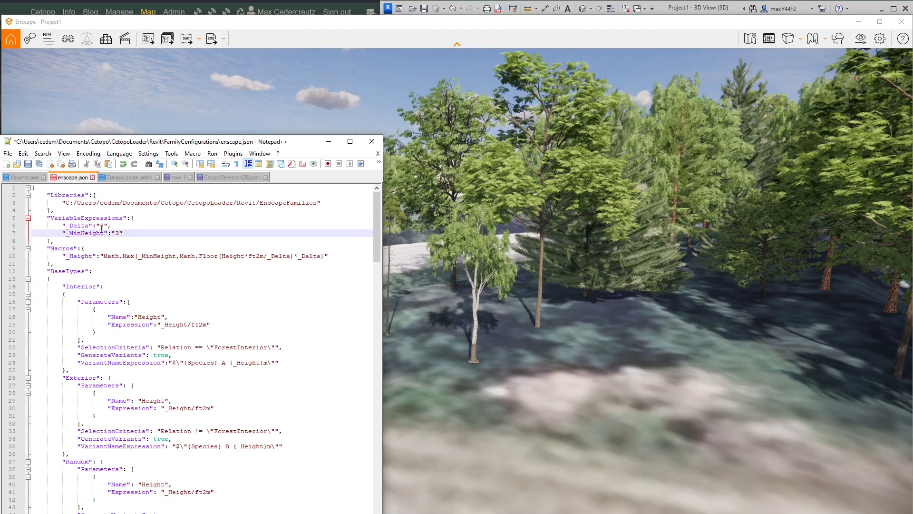
- Set _Delta to 1 and _MinHeight to 3 under VariableExpressions
{"action": "type", "text": "1"}
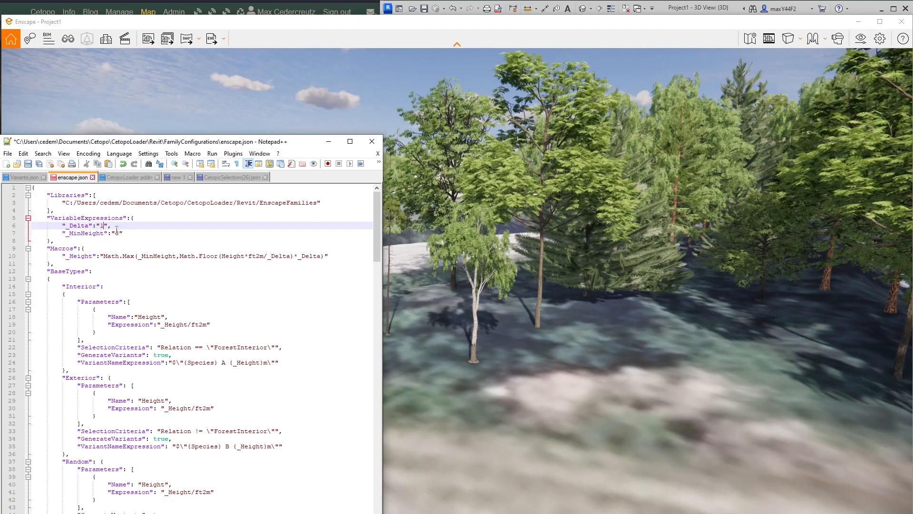
{"action": "type", "text": "3"}
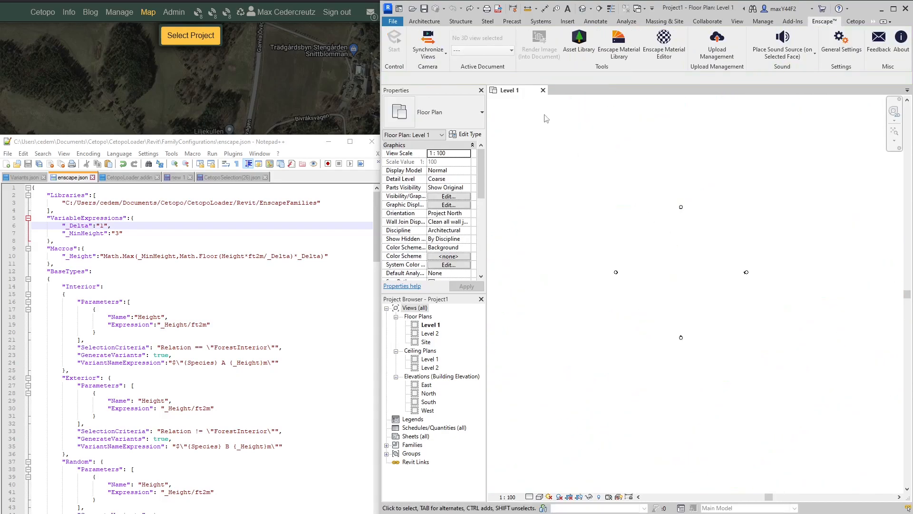
- From the Cetopo ribbon, with enscape as tree config, start Import to choose a CXF file
{"action": "left_click", "coordinate": [855, 22]}
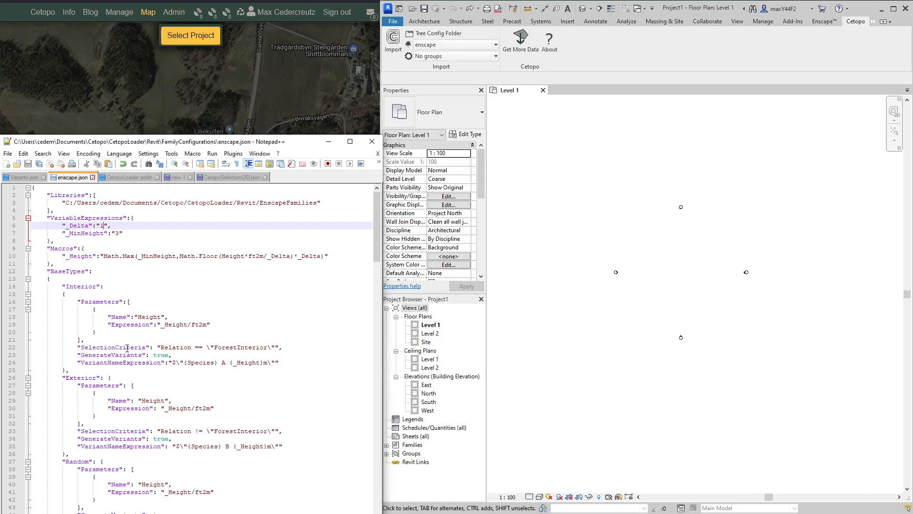
{"action": "scroll", "scroll_direction": "down", "scroll_amount": 3}
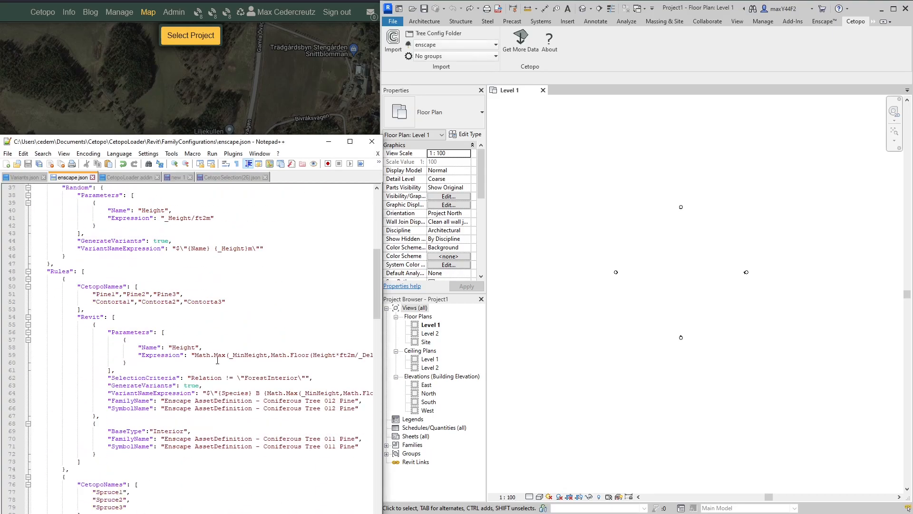
{"action": "scroll", "scroll_direction": "down", "scroll_amount": 3}
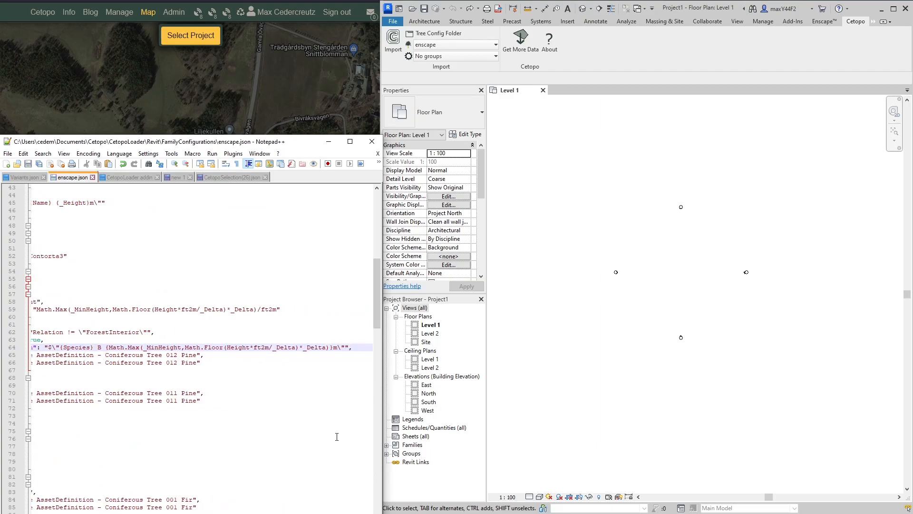
{"action": "left_click", "coordinate": [393, 41]}
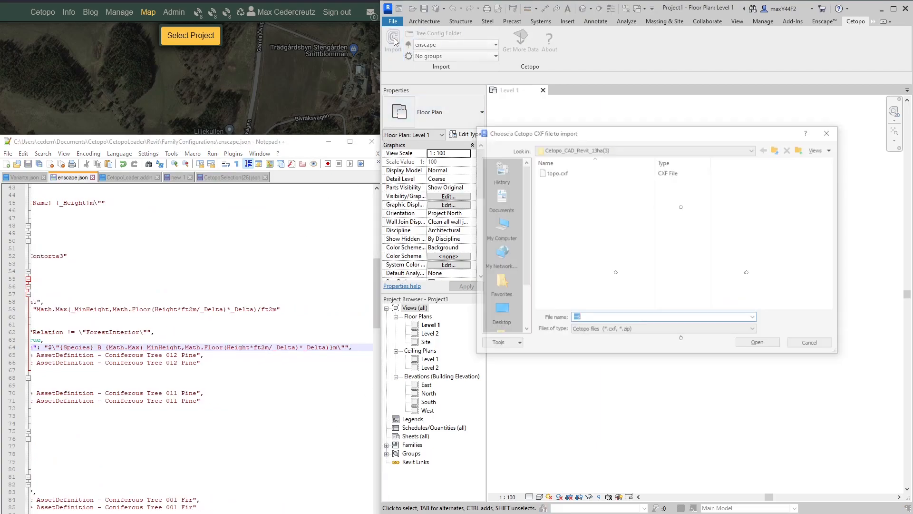
- Import topo.cxf, continuing past the preview's 265 new family symbols warning
{"action": "left_click", "coordinate": [808, 342]}
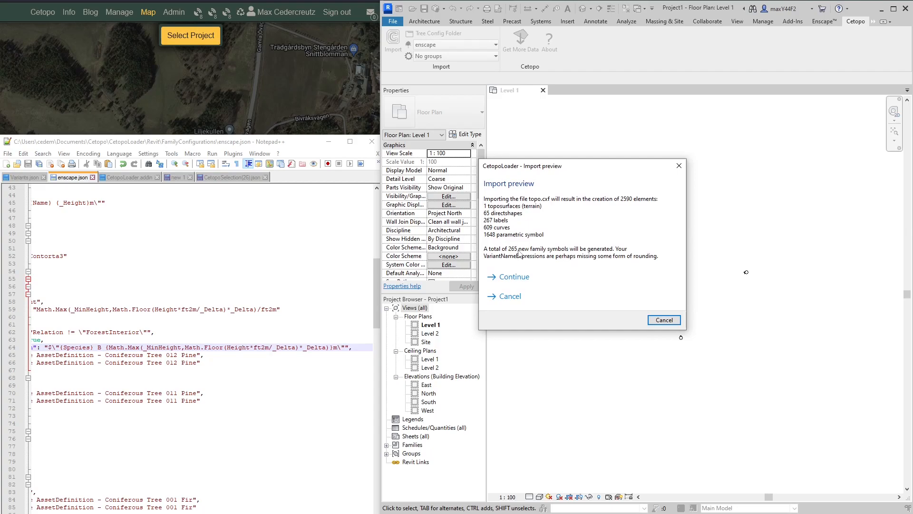
{"action": "mouse_move", "coordinate": [617, 255]}
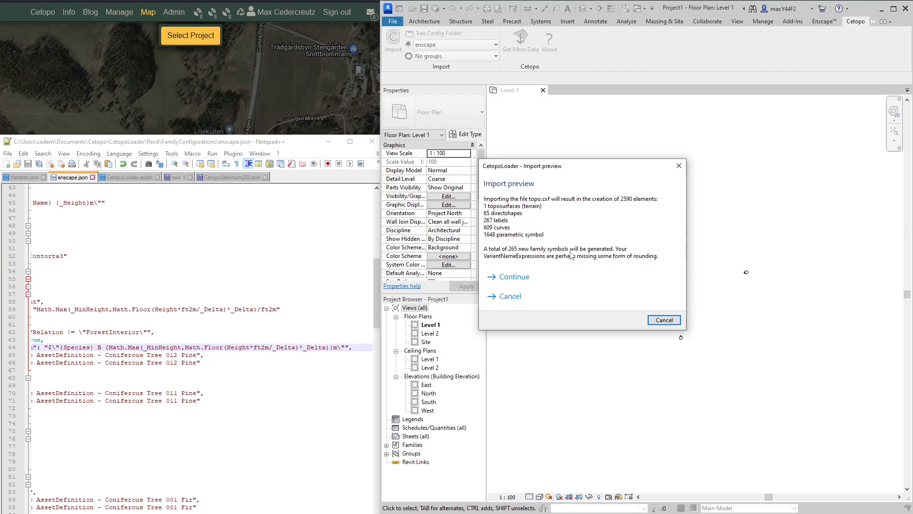
{"action": "mouse_move", "coordinate": [505, 316]}
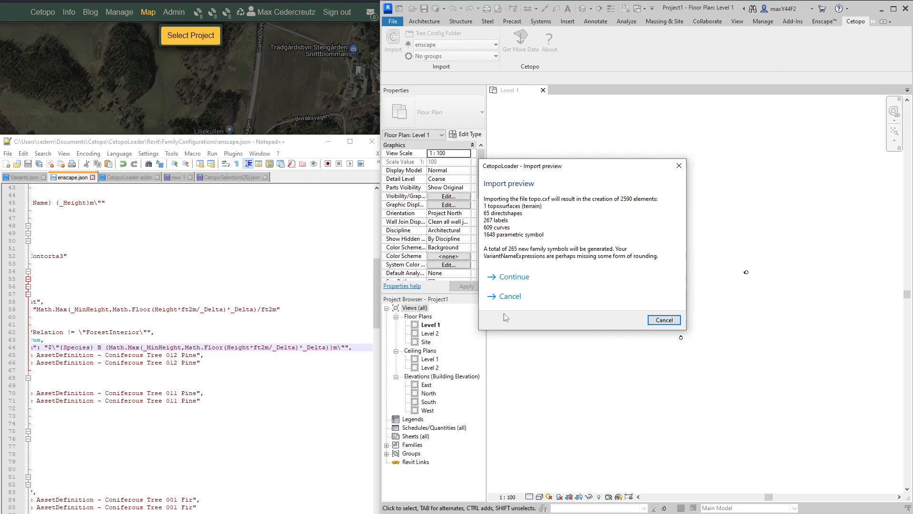
{"action": "mouse_move", "coordinate": [526, 286]}
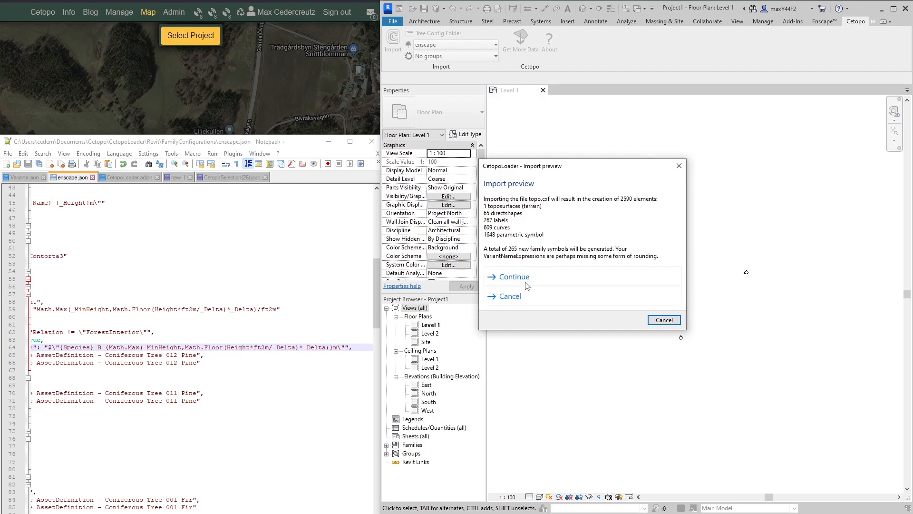
{"action": "mouse_move", "coordinate": [578, 258]}
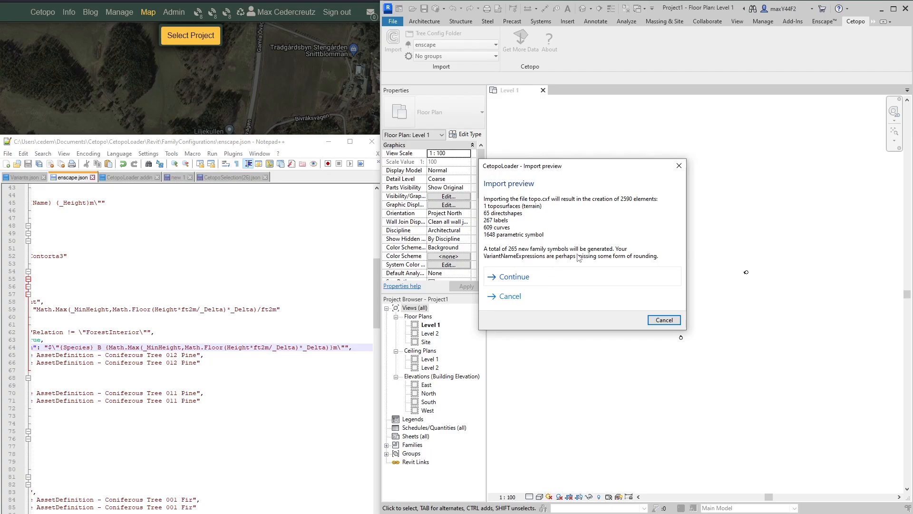
{"action": "mouse_move", "coordinate": [564, 240]}
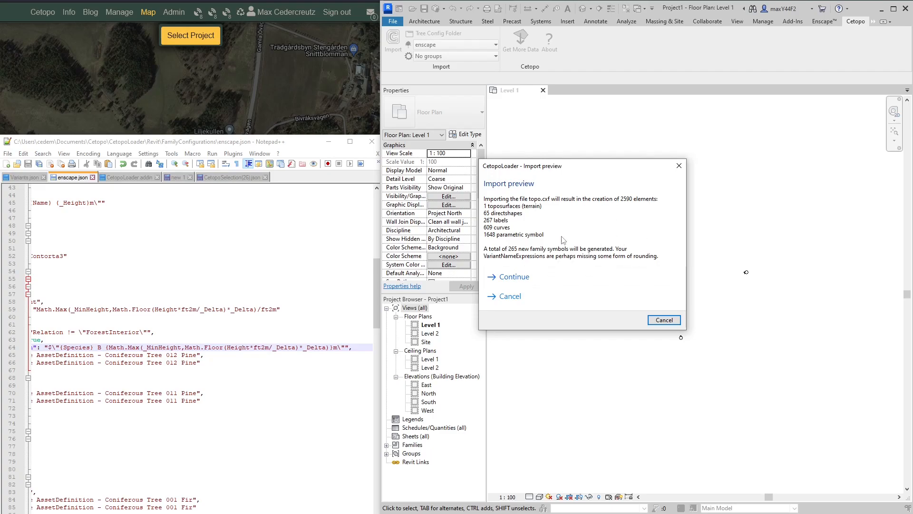
{"action": "mouse_move", "coordinate": [530, 277]}
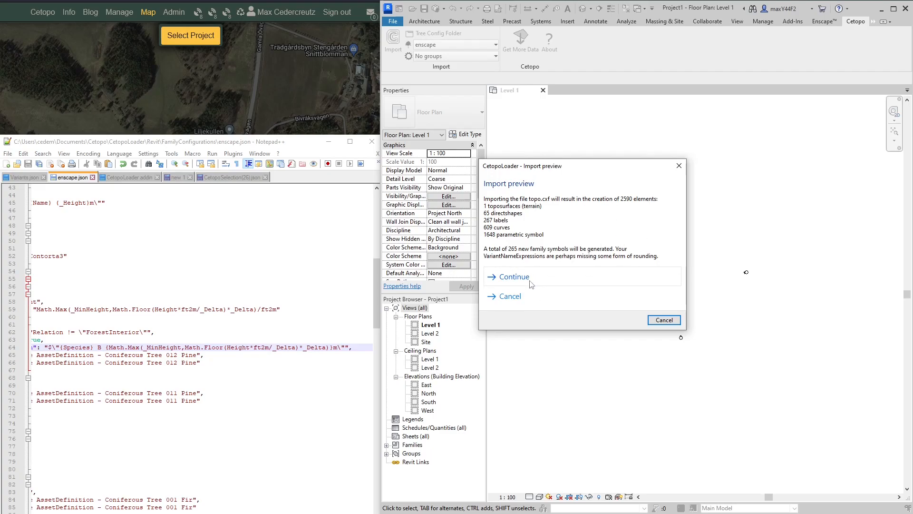
{"action": "left_click", "coordinate": [513, 276]}
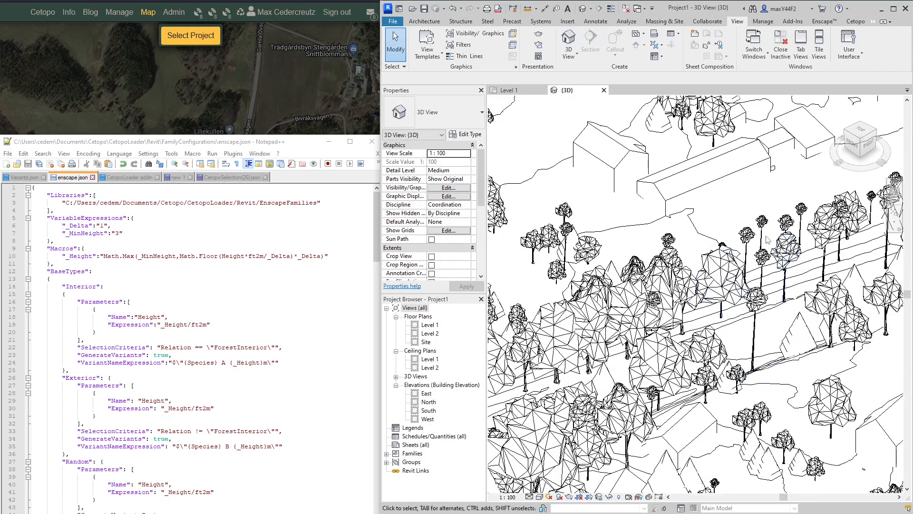
- Select a pine to review its Pine B 5m–25m height variants, then head to the Enscape tools
{"action": "left_click", "coordinate": [761, 224]}
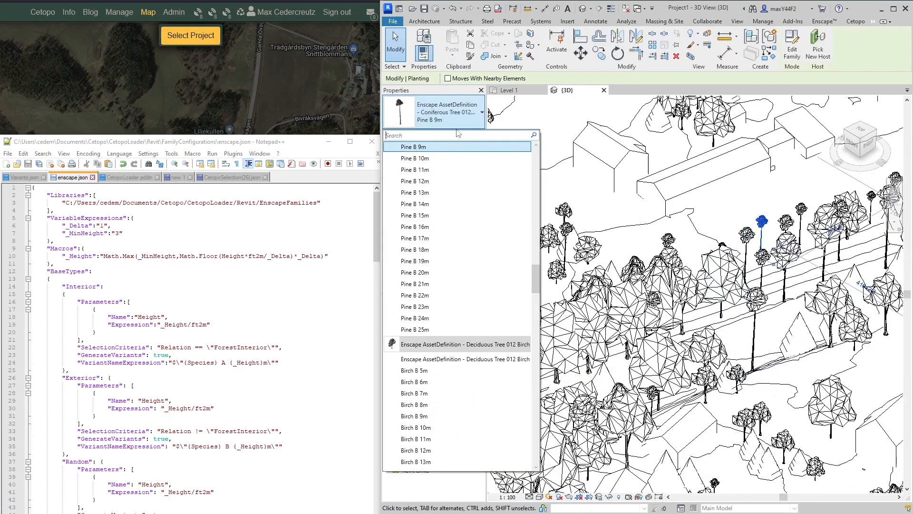
{"action": "scroll", "scroll_direction": "up", "scroll_amount": 3}
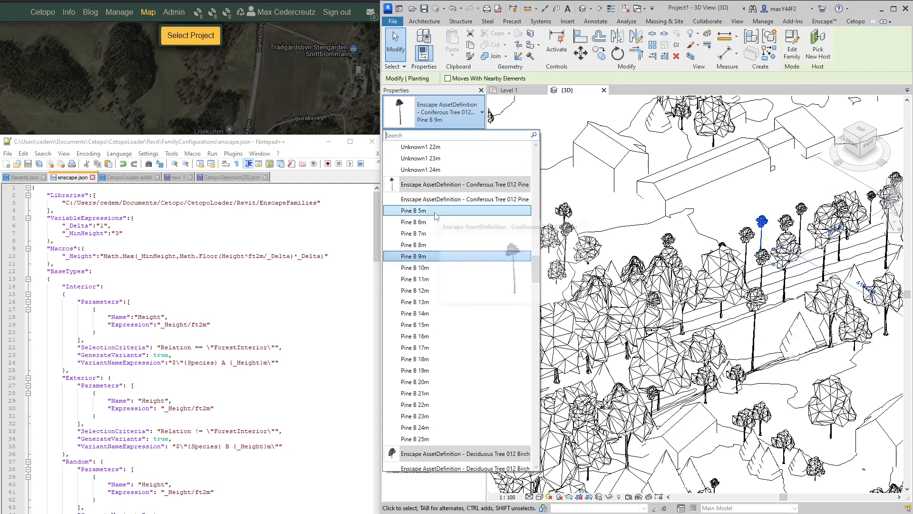
{"action": "mouse_move", "coordinate": [445, 439]}
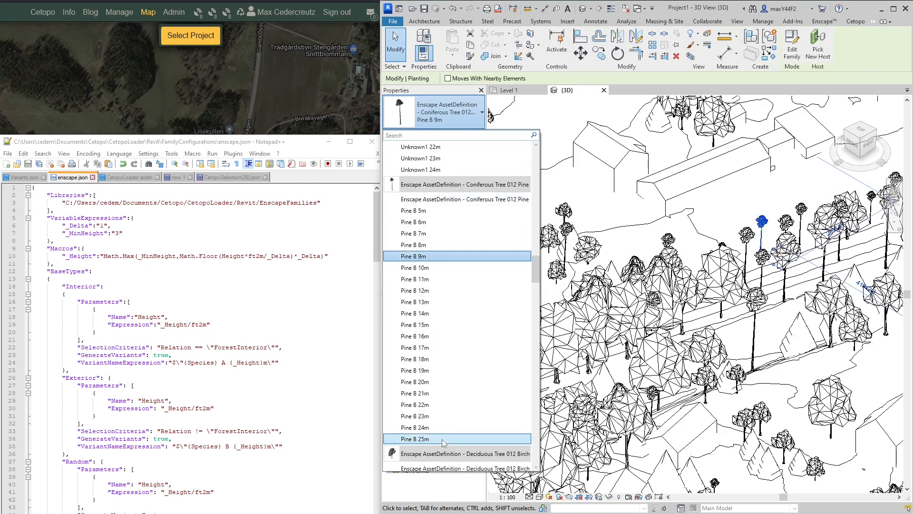
{"action": "mouse_move", "coordinate": [437, 210]}
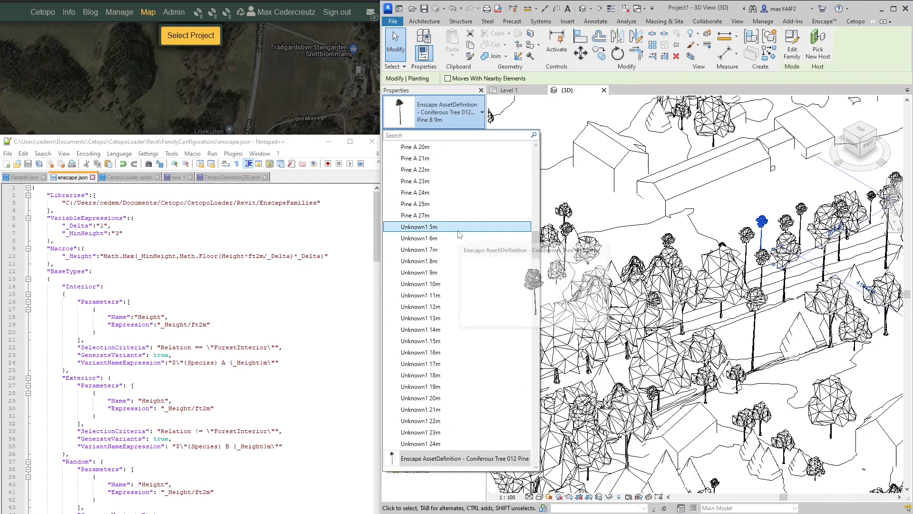
{"action": "scroll", "scroll_direction": "down", "scroll_amount": 3}
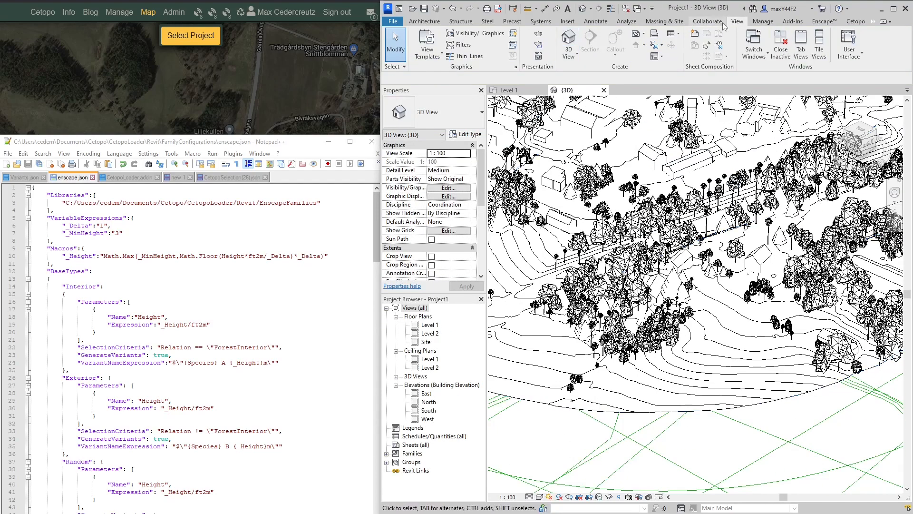
{"action": "left_click", "coordinate": [822, 22]}
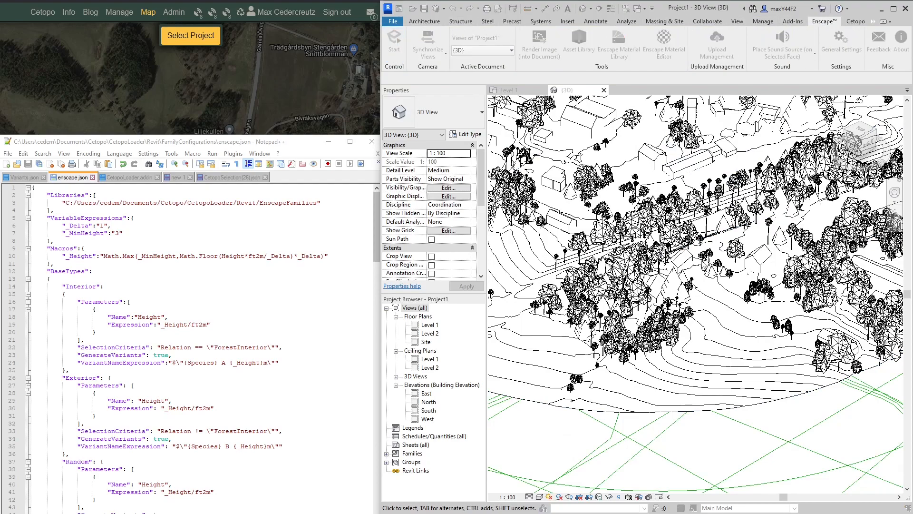